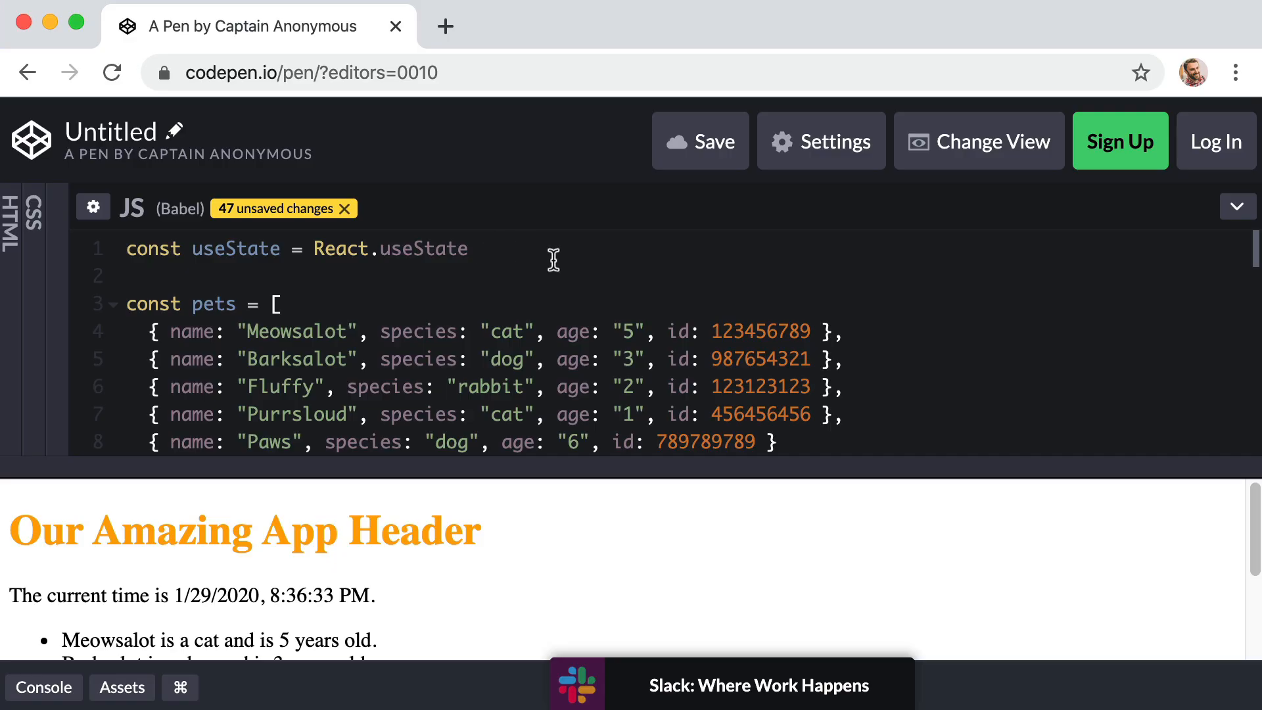
mouse_move(929, 390)
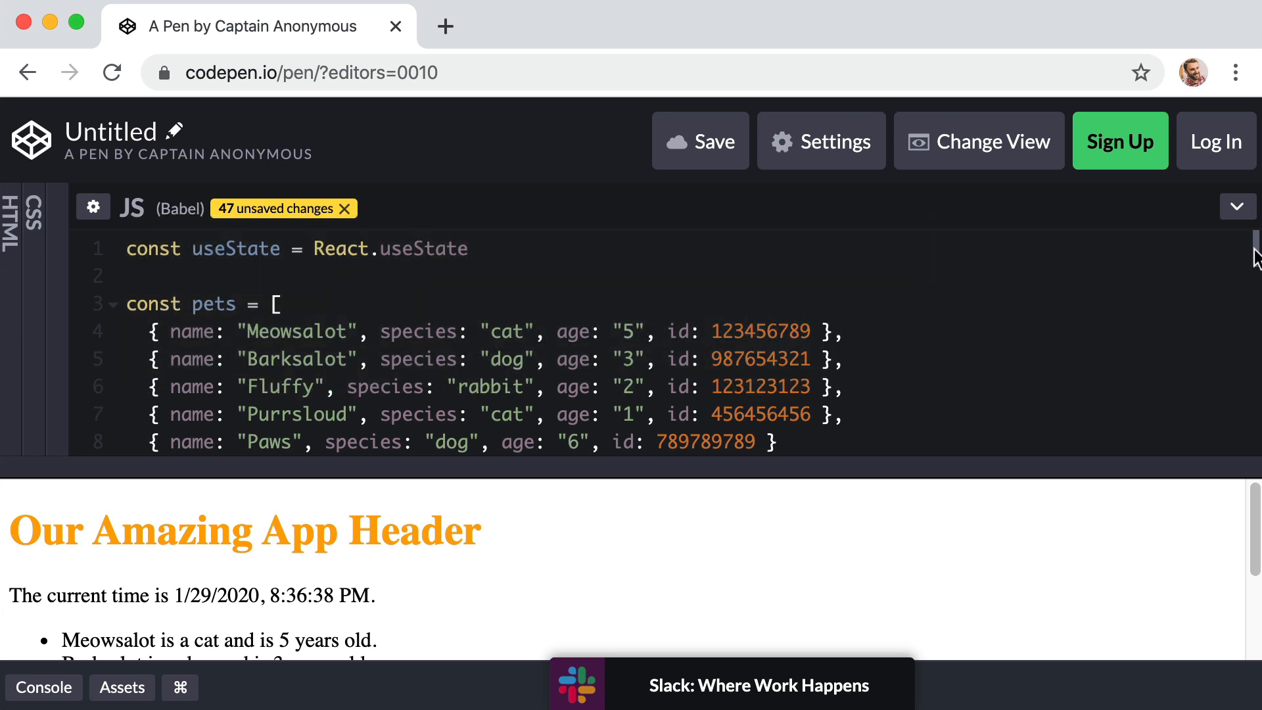
Declare an empty function LikeArea() { } above the Pet component.
scroll(down, 3)
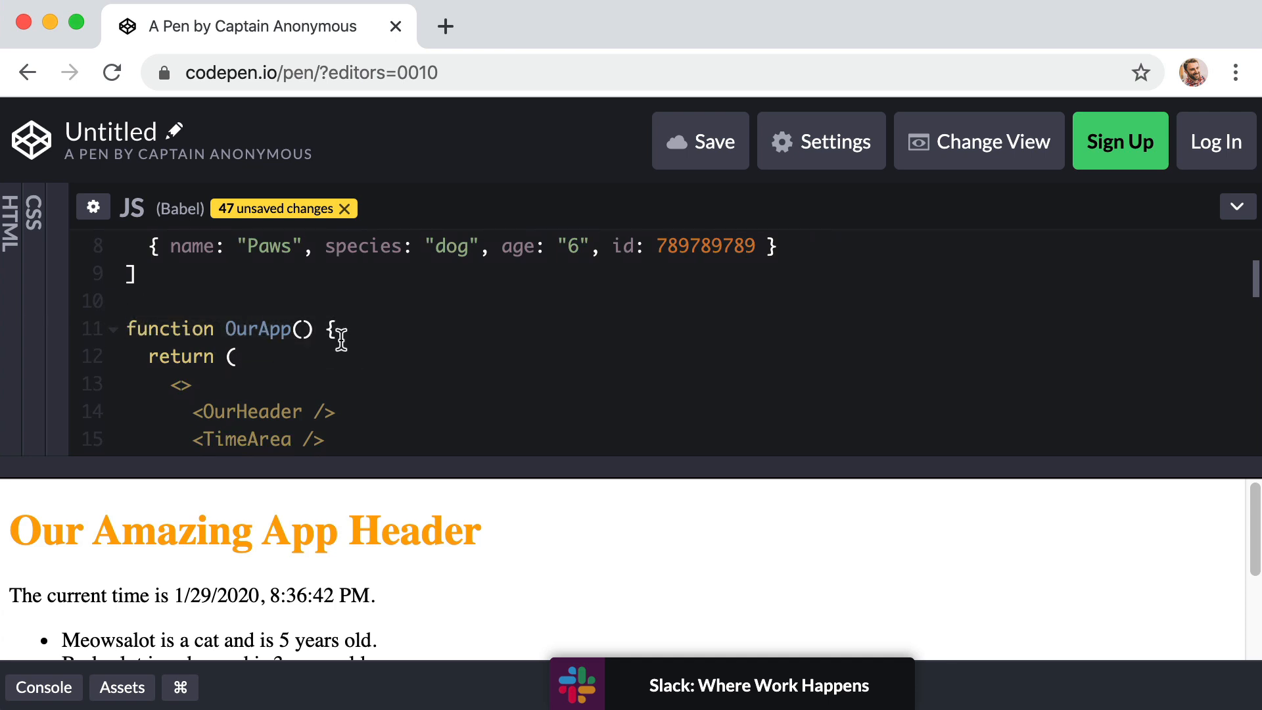
scroll(down, 3)
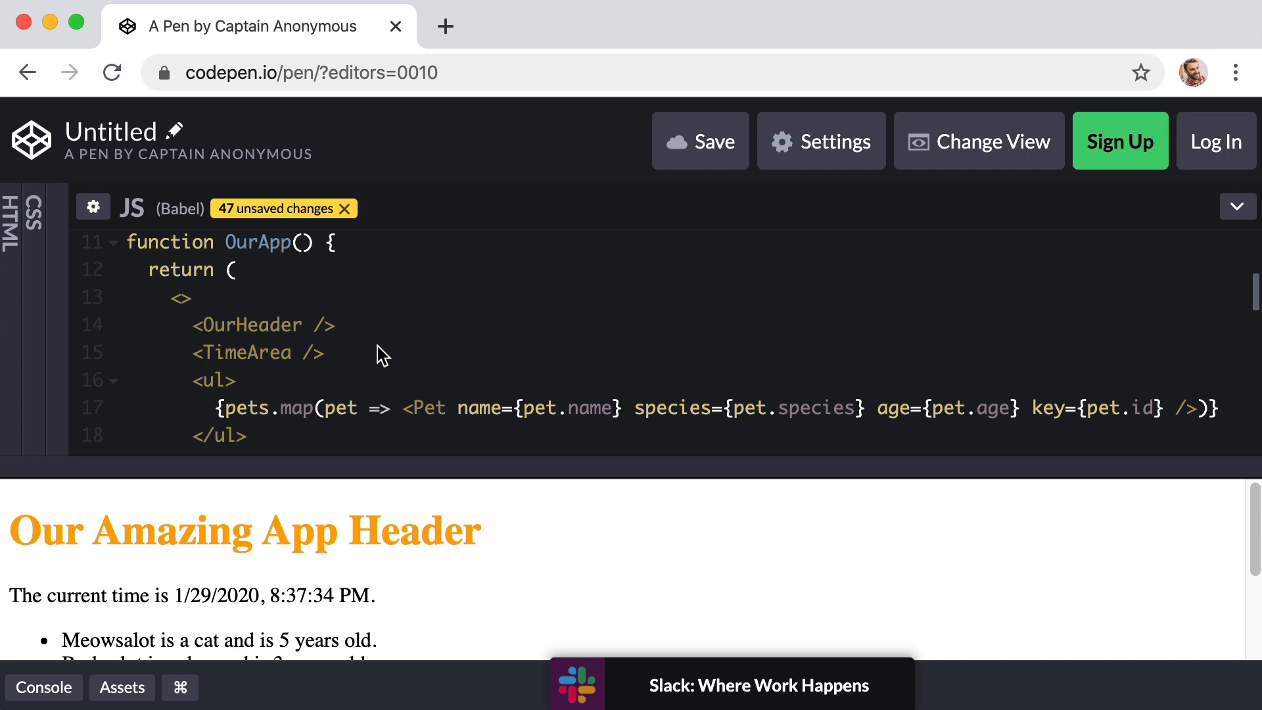
mouse_move(1253, 294)
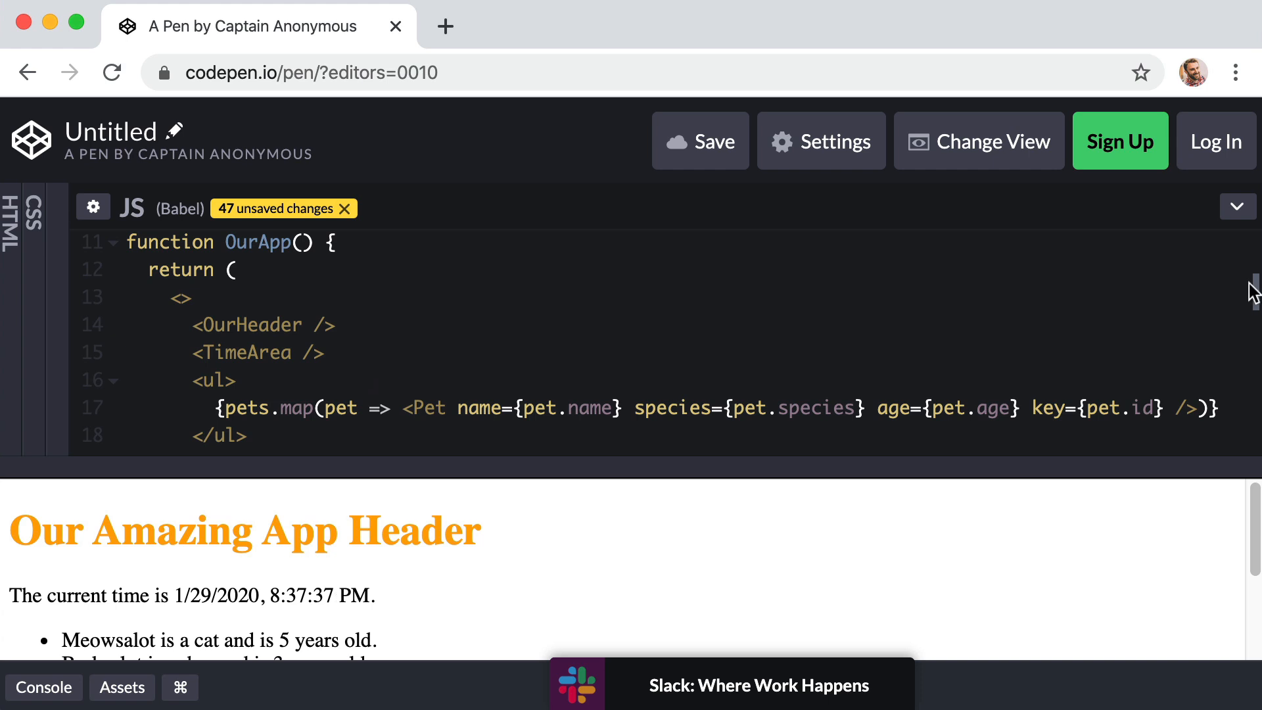
scroll(down, 3)
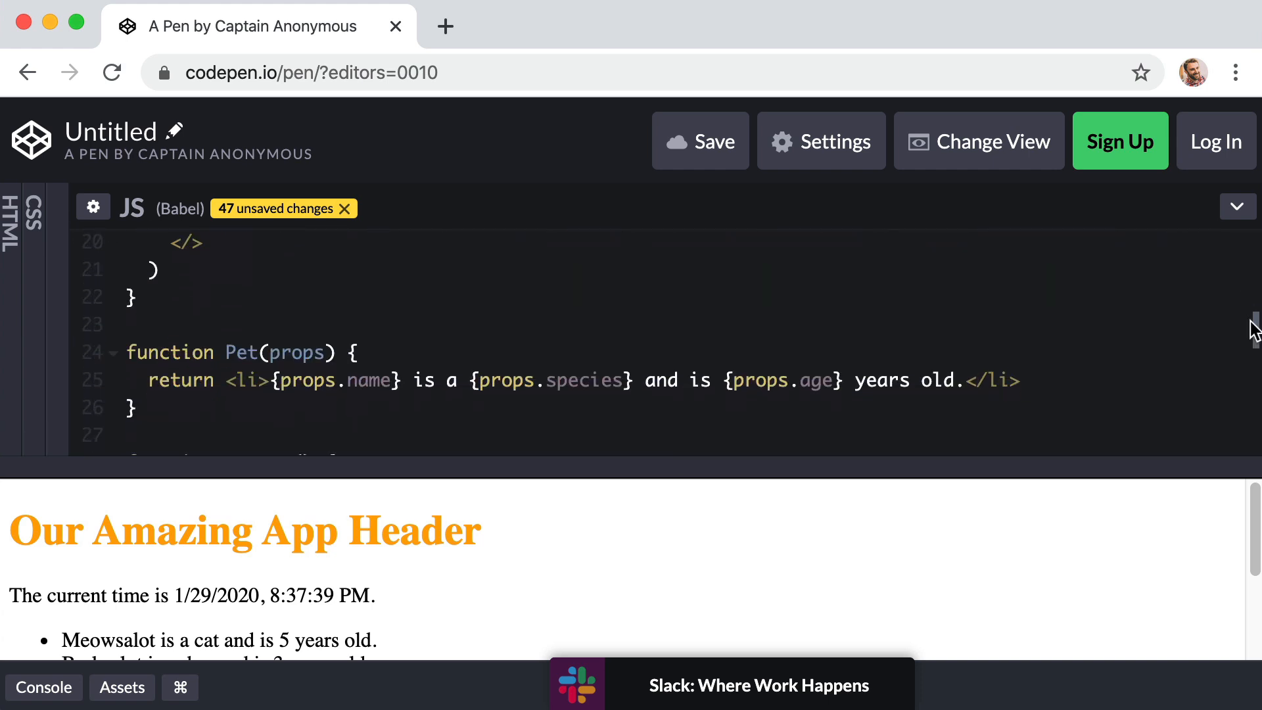
mouse_move(129, 346)
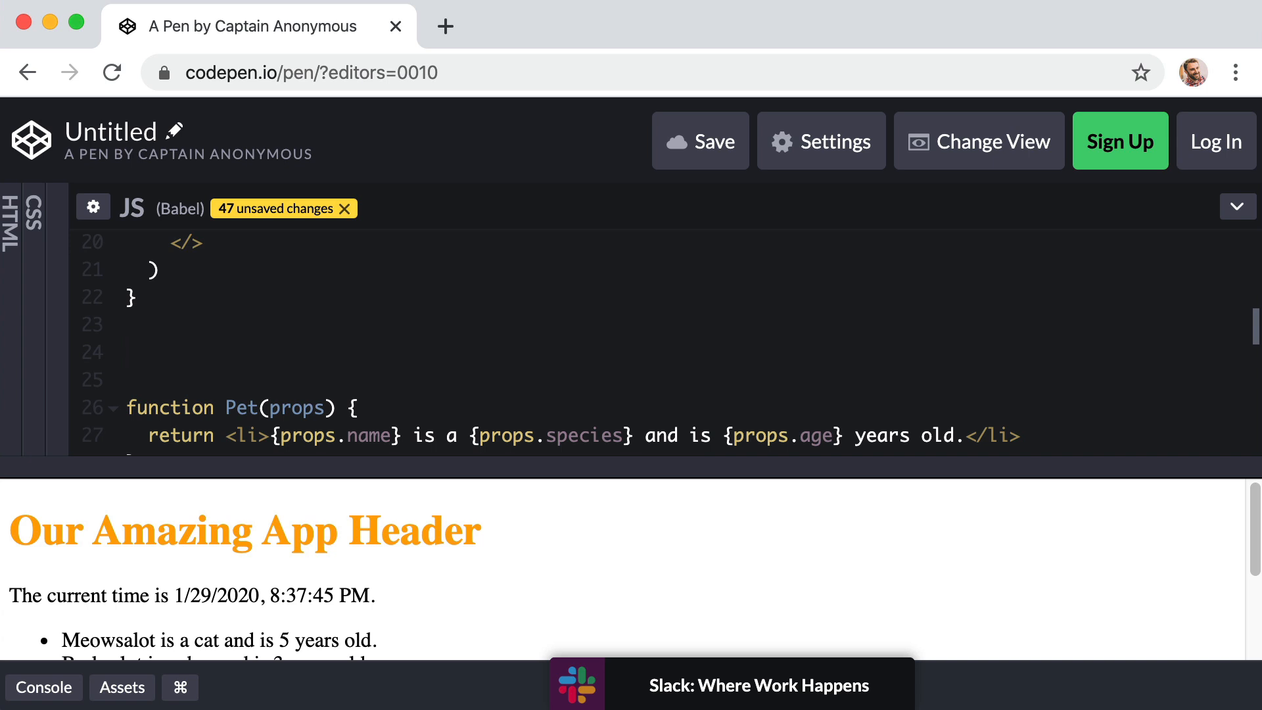
text(function)
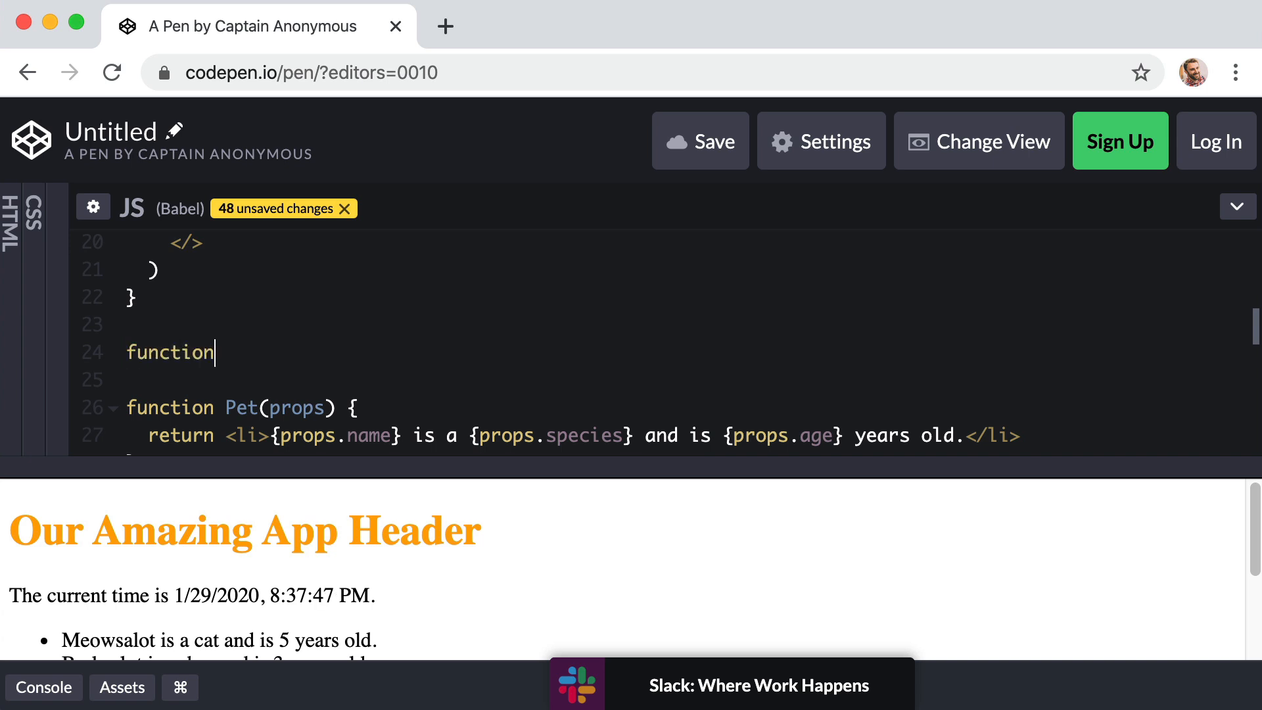
text(Lik)
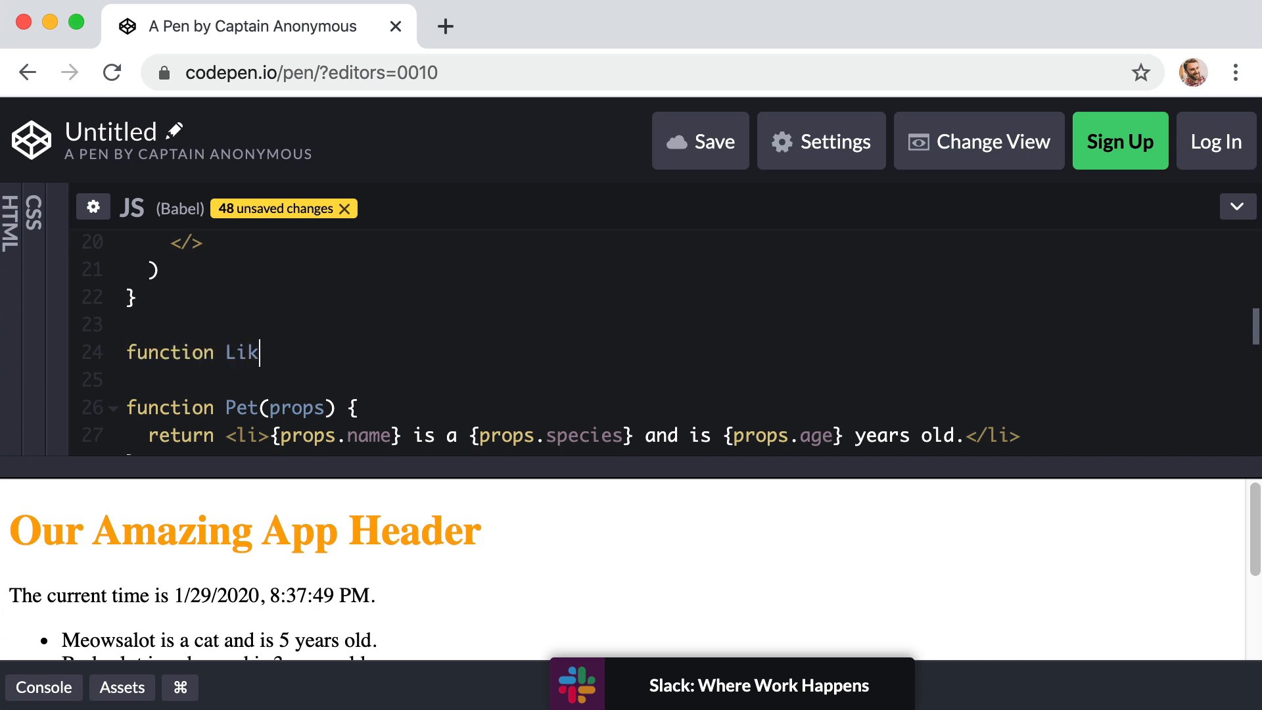
text(eArea)
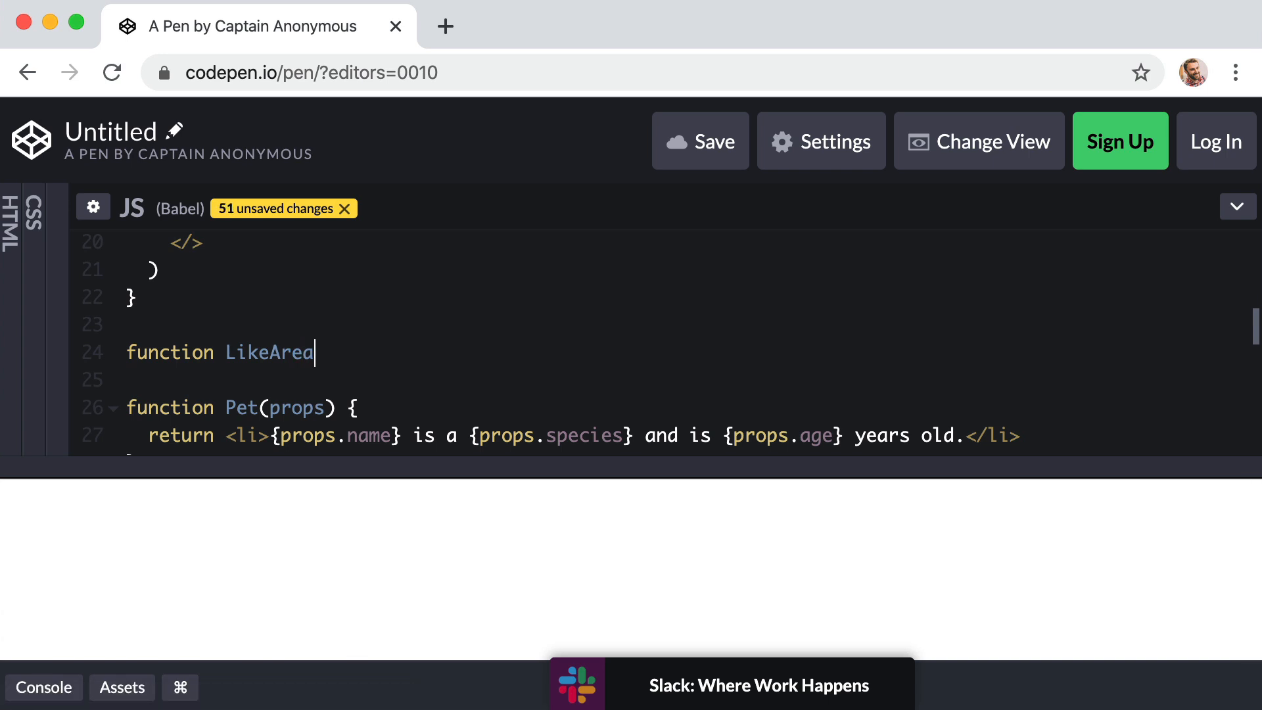
text(() {})
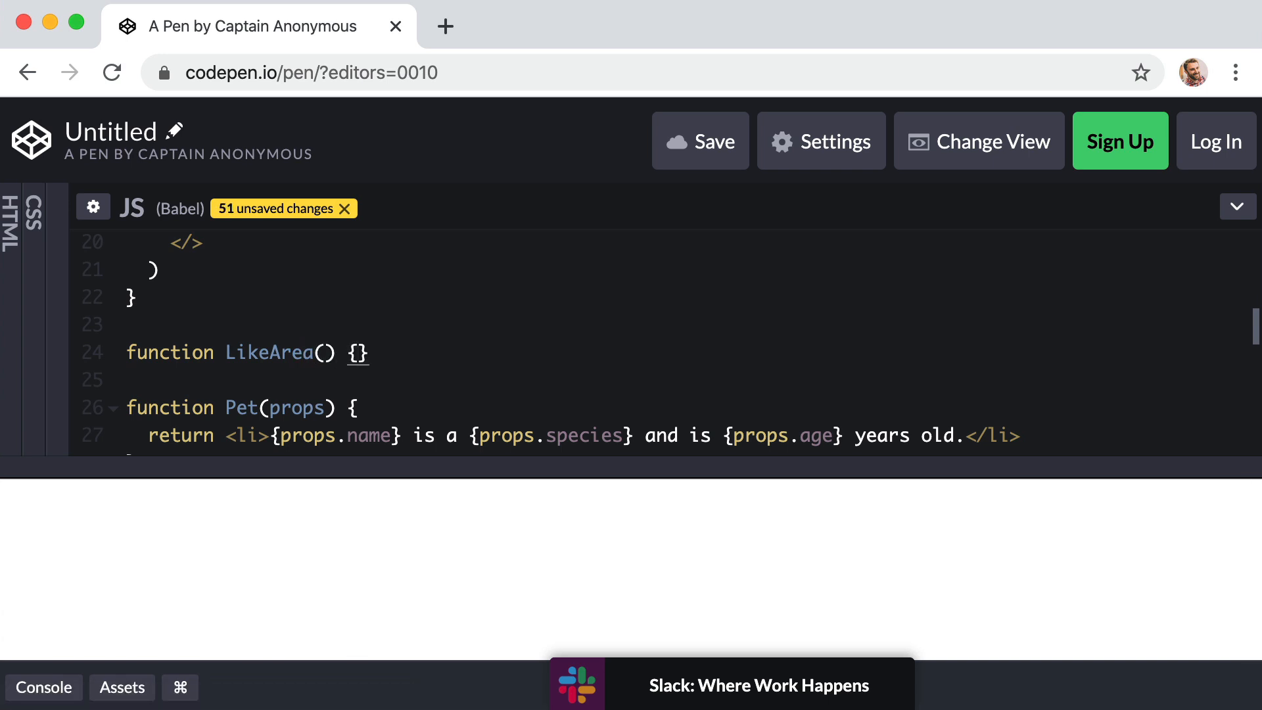
key(Enter)
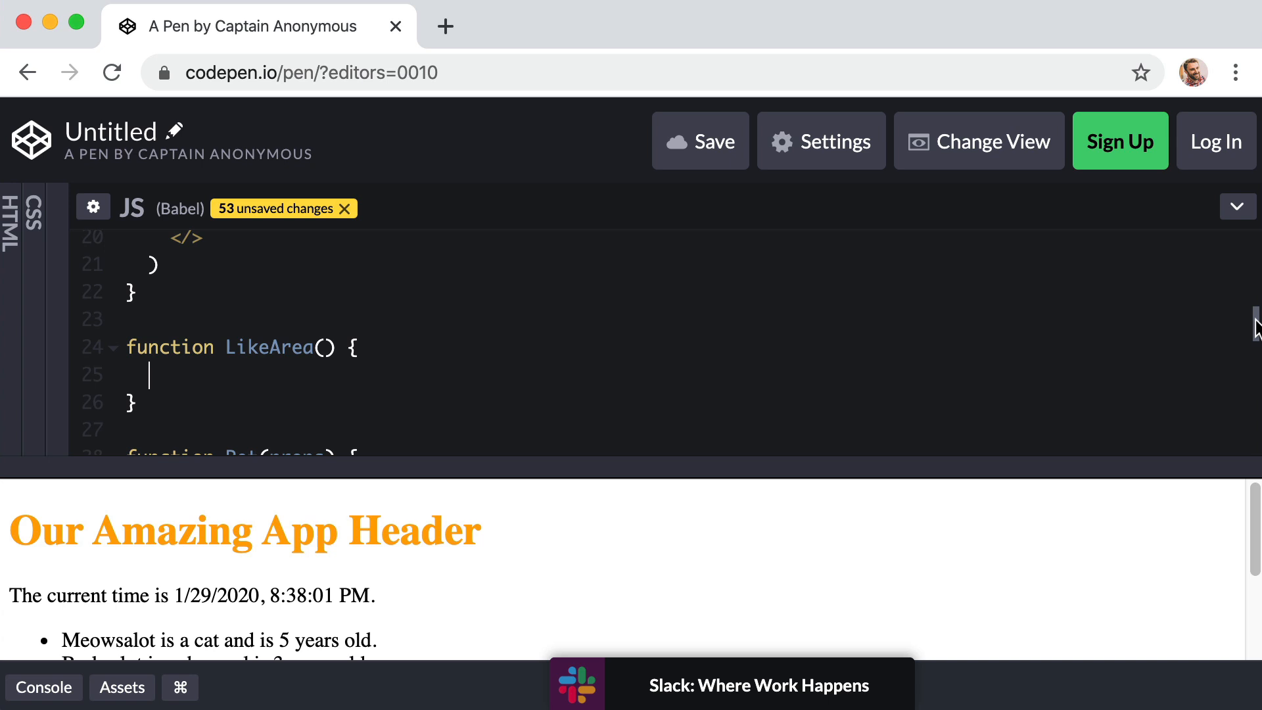
Have LikeArea return an empty <> </> fragment.
text(retur)
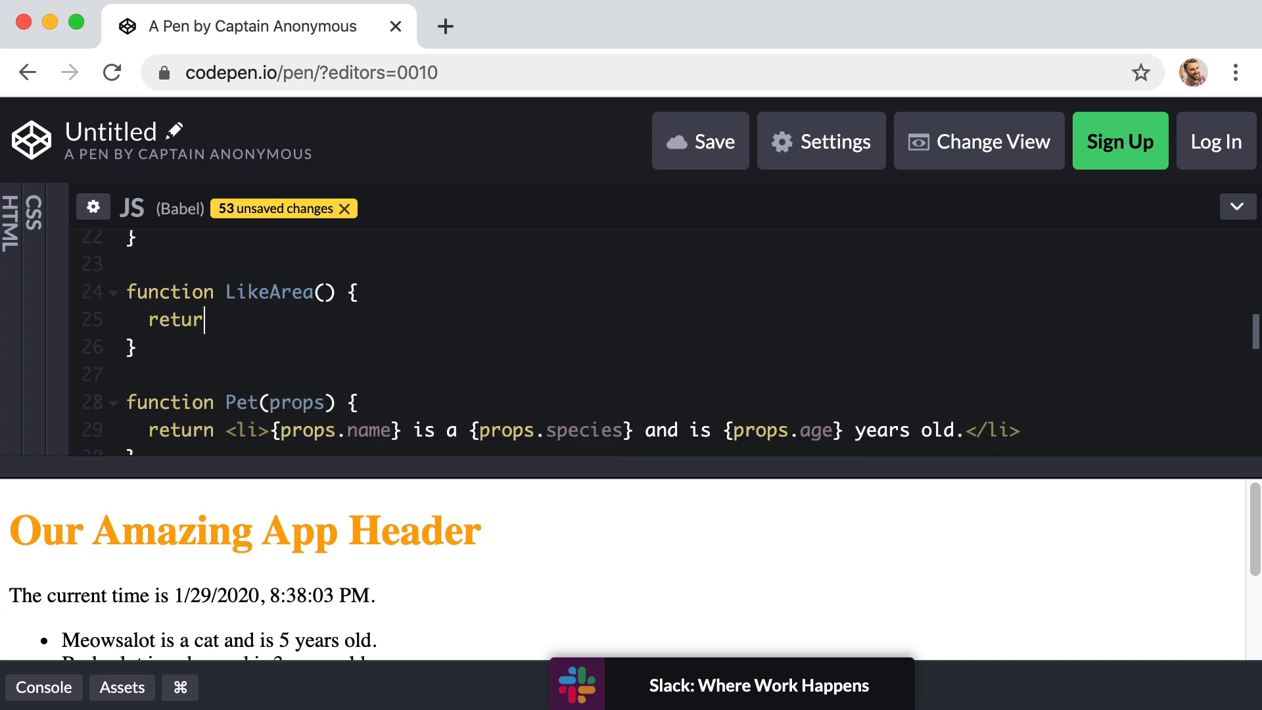
text(n ()
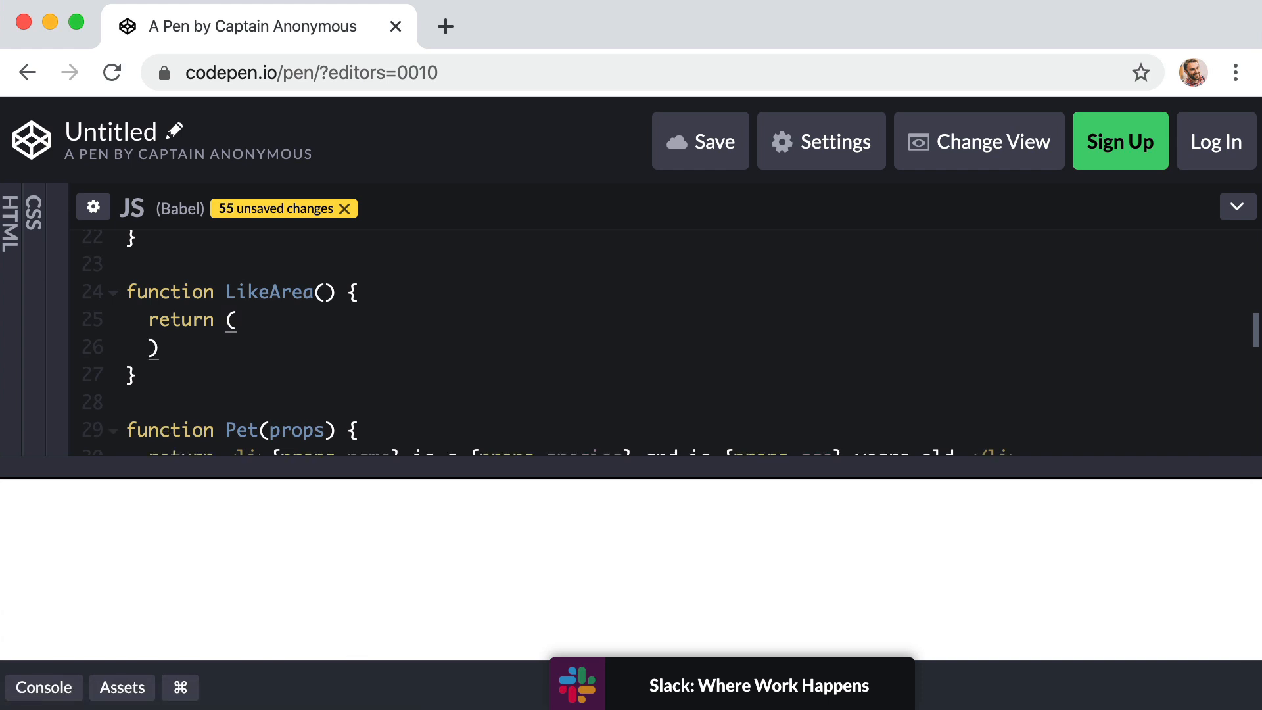
key(Enter)
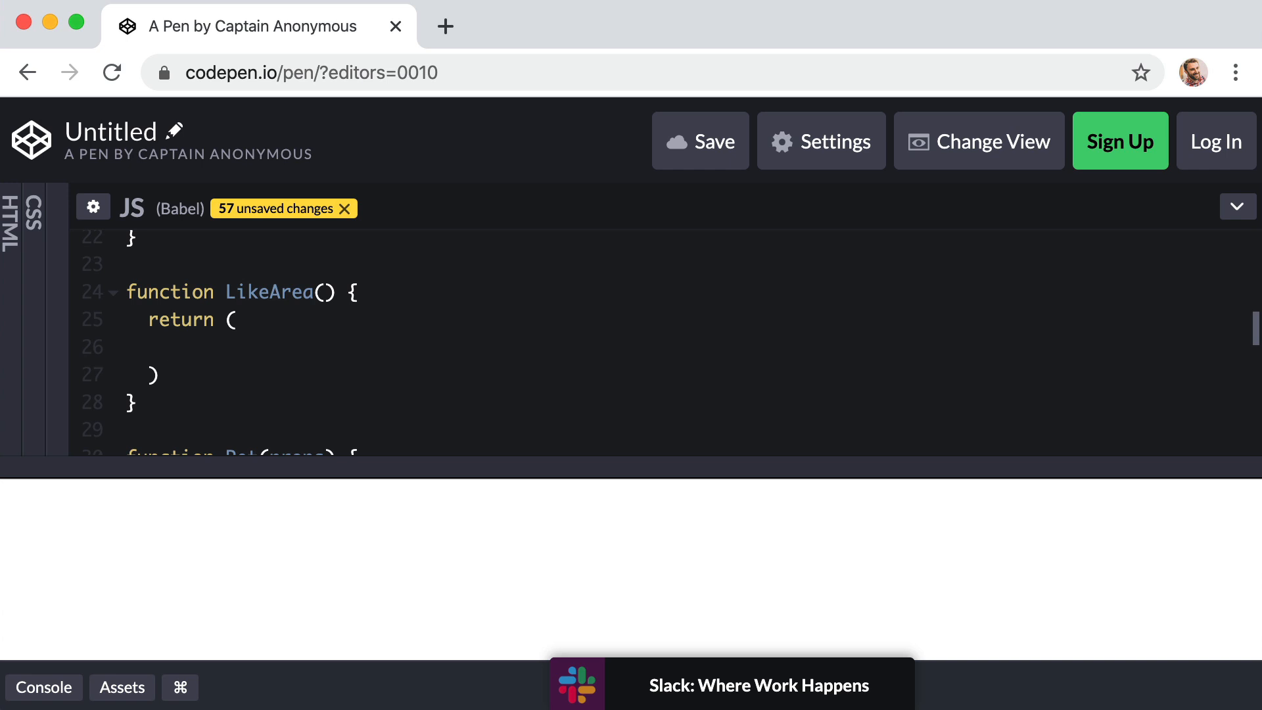
text(<>)
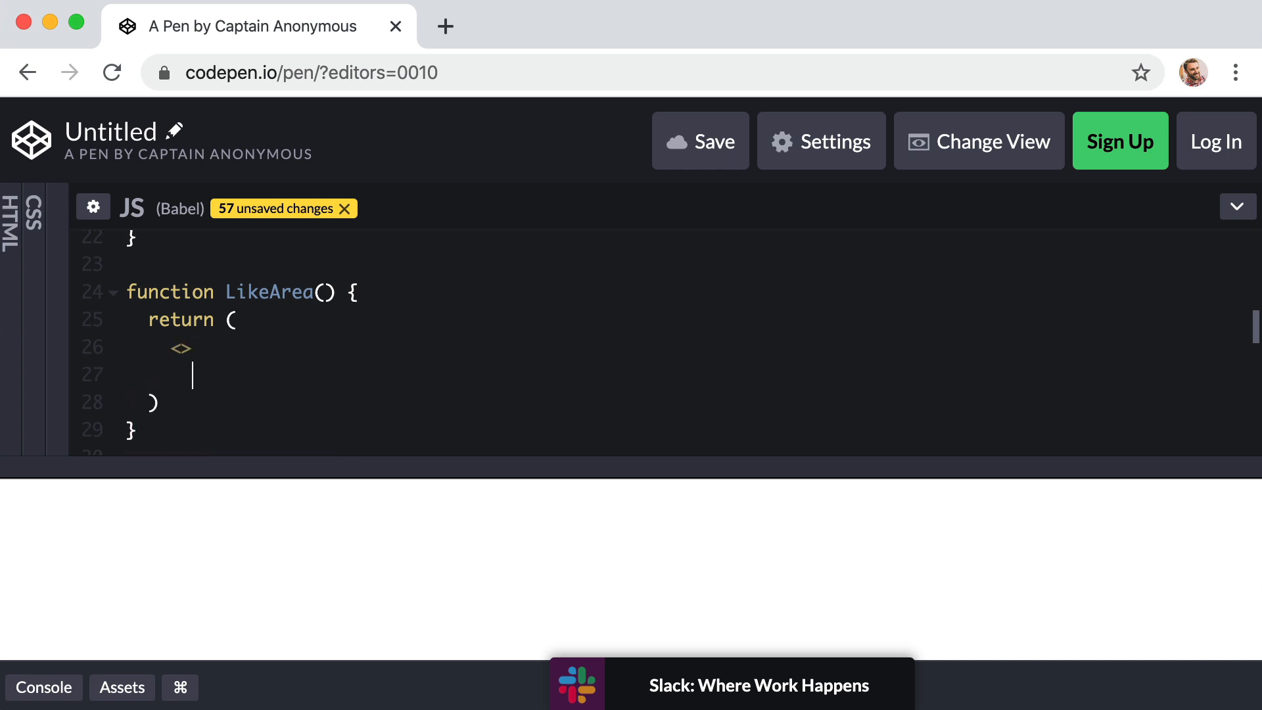
text(</>)
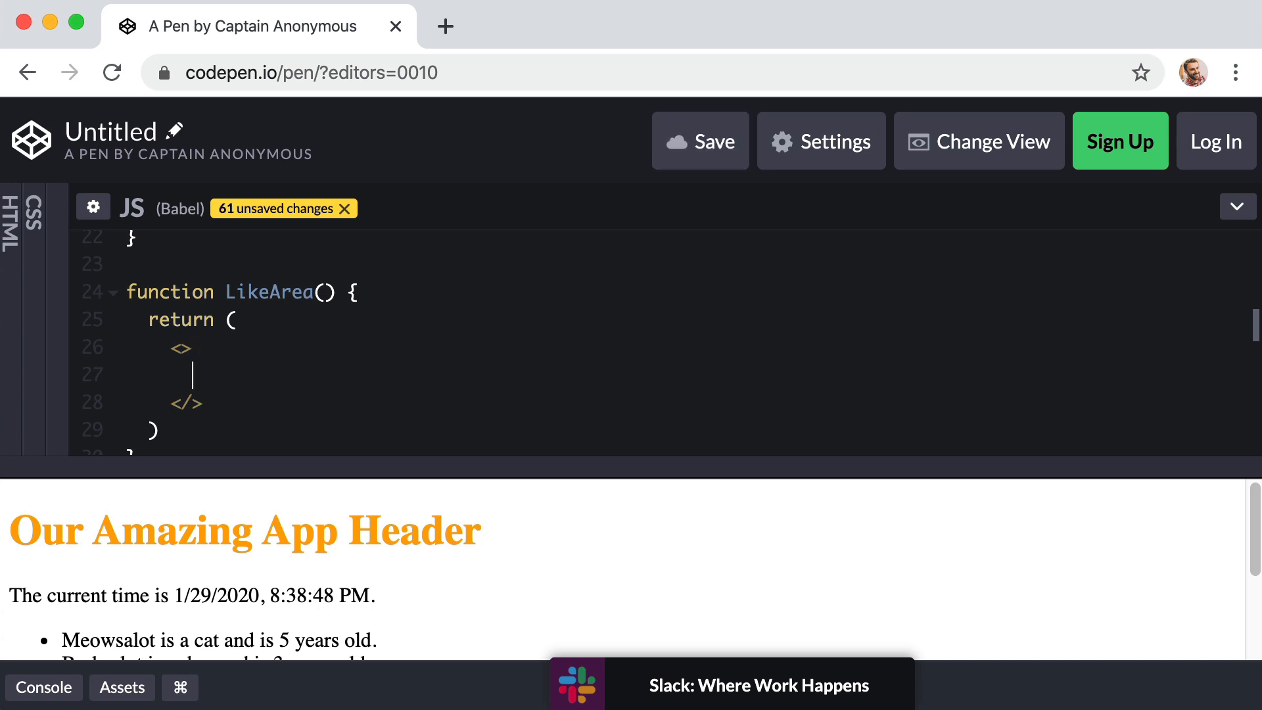
Add an h2 reading 'This page has been liked 0 times.' inside the fragment.
text(<h2></h2>)
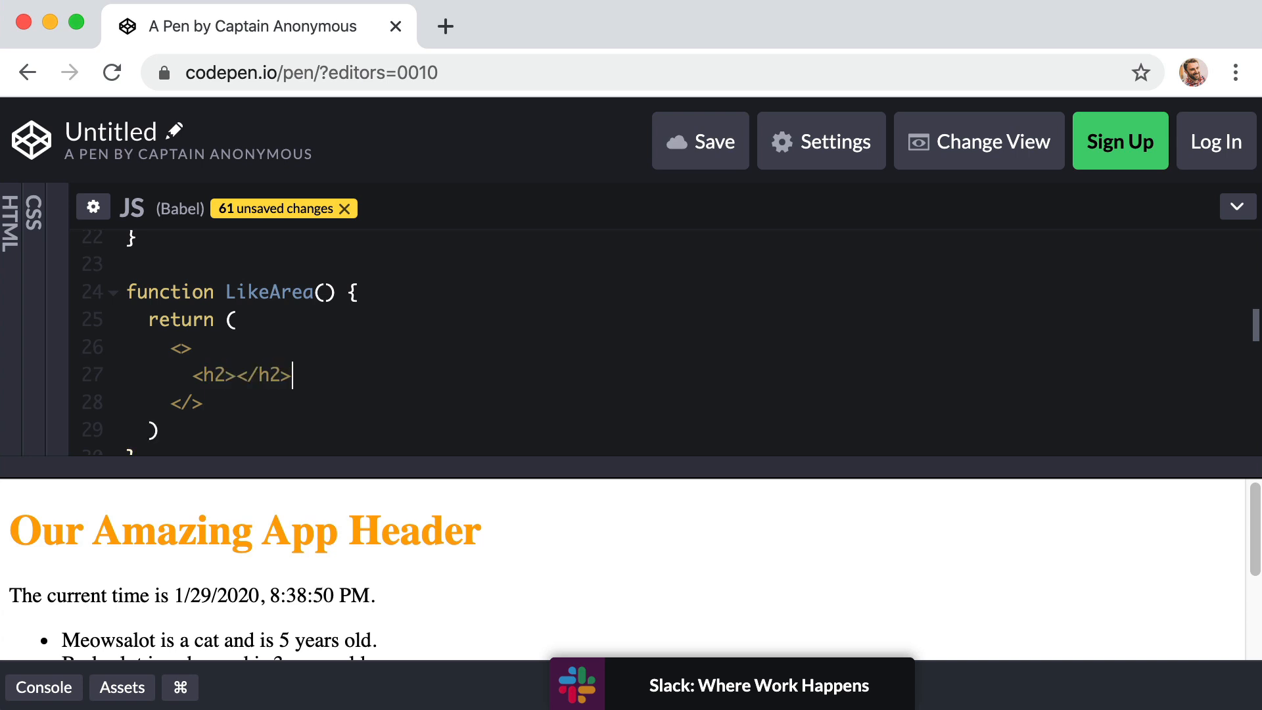
text(This page has been)
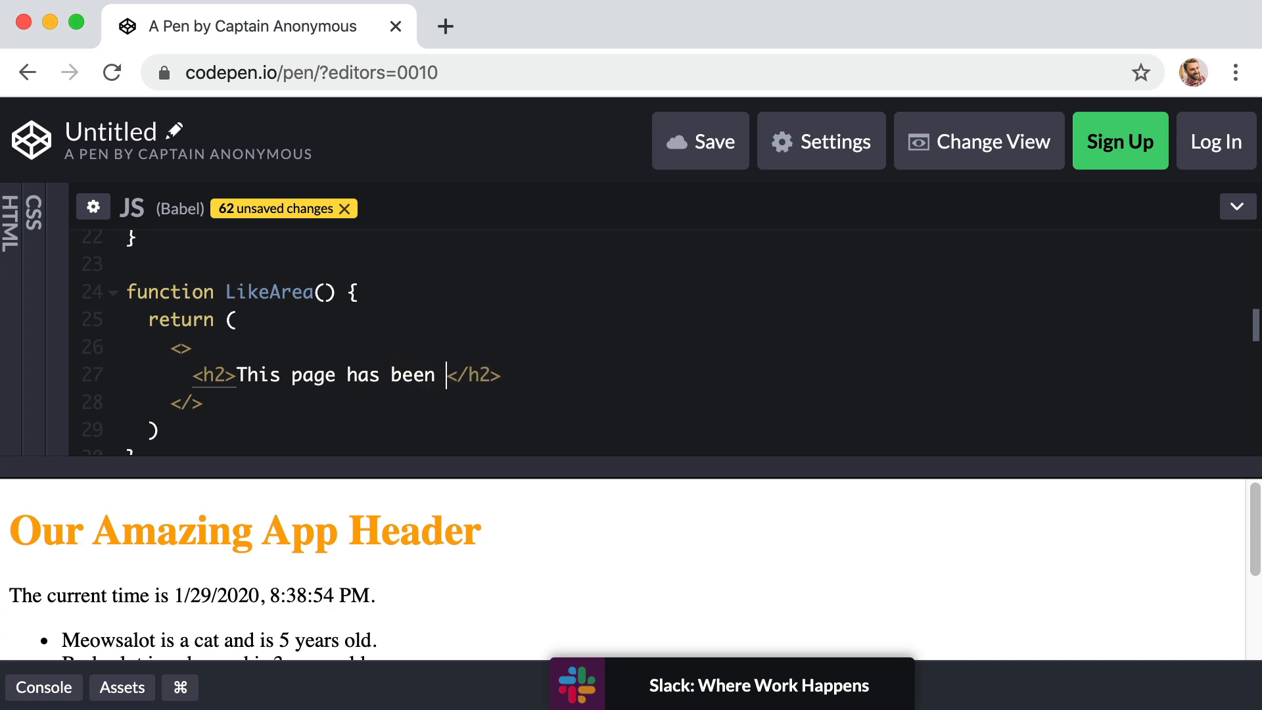
text(liked 0 ti)
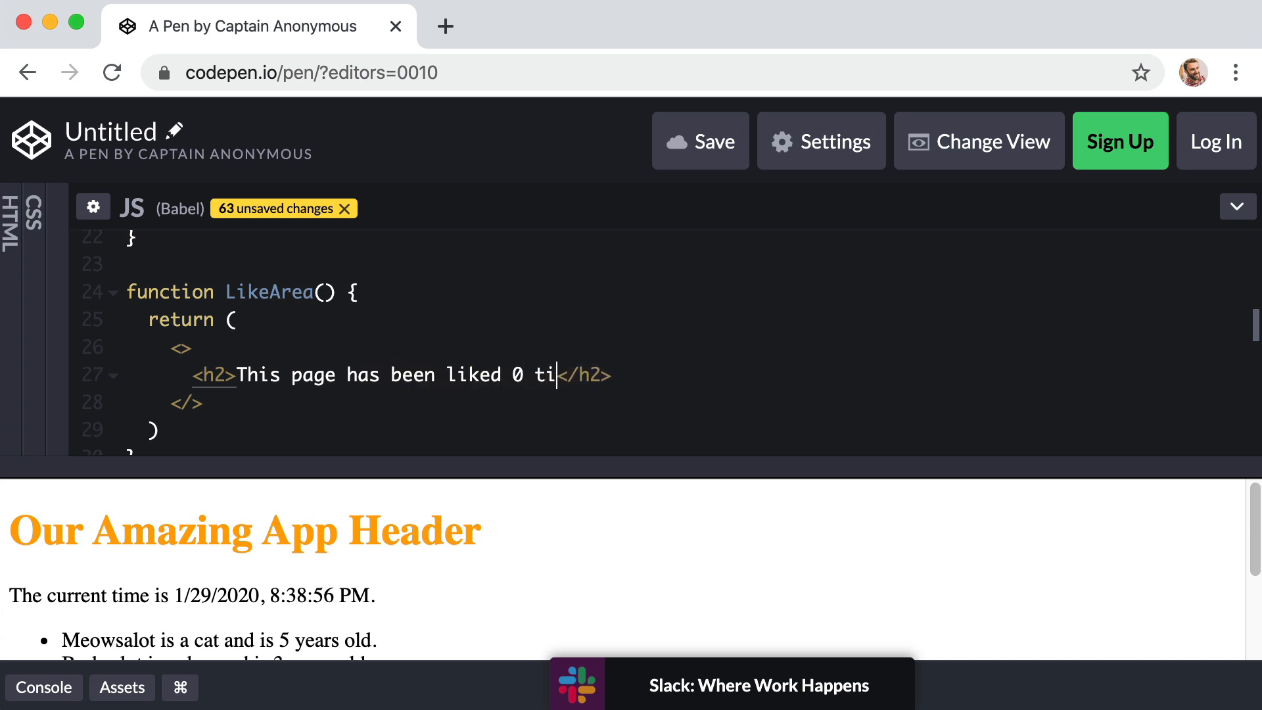
text(mes.)
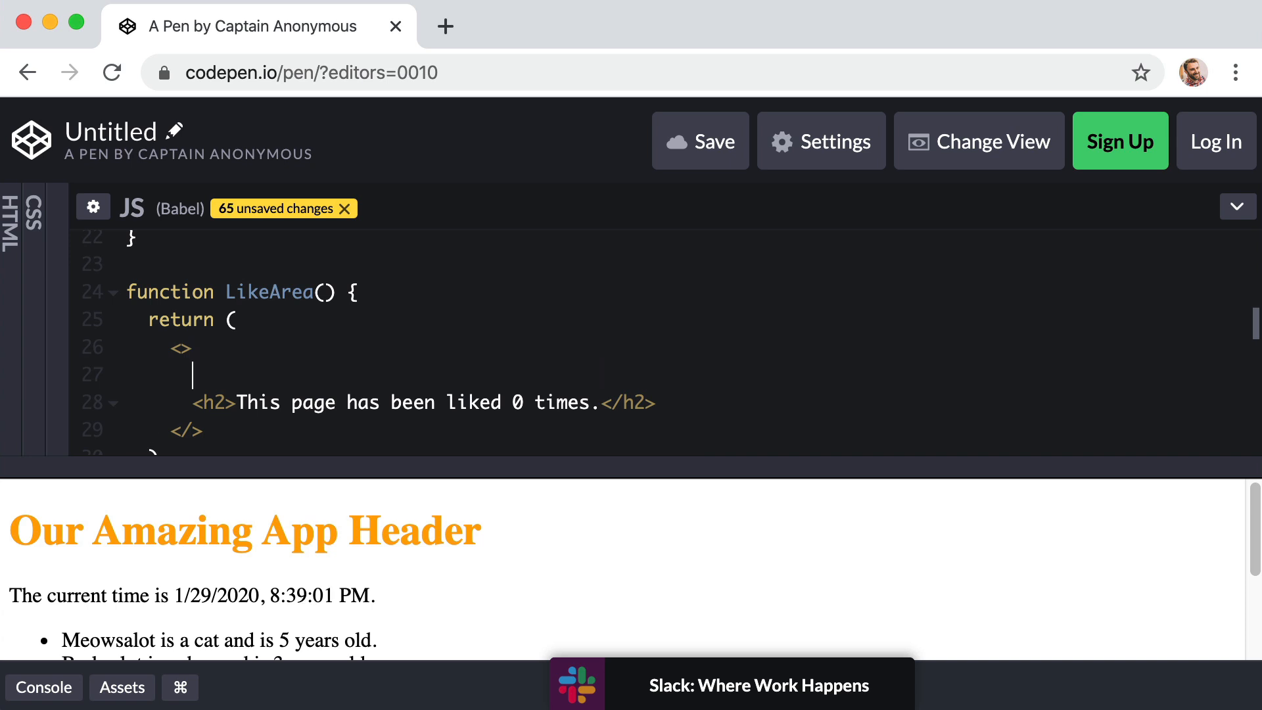
Add two buttons labelled 'Increase likes' and 'Decrease likes' below the heading.
text(<button>)
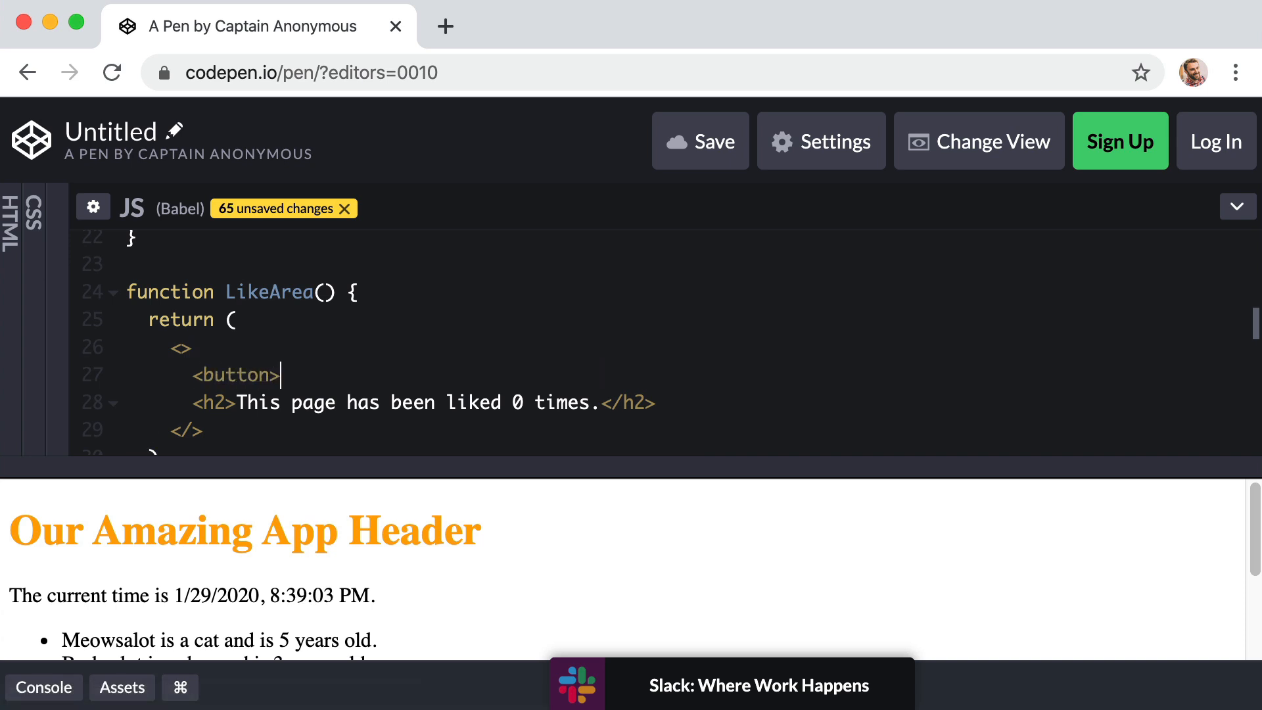
text(</button>)
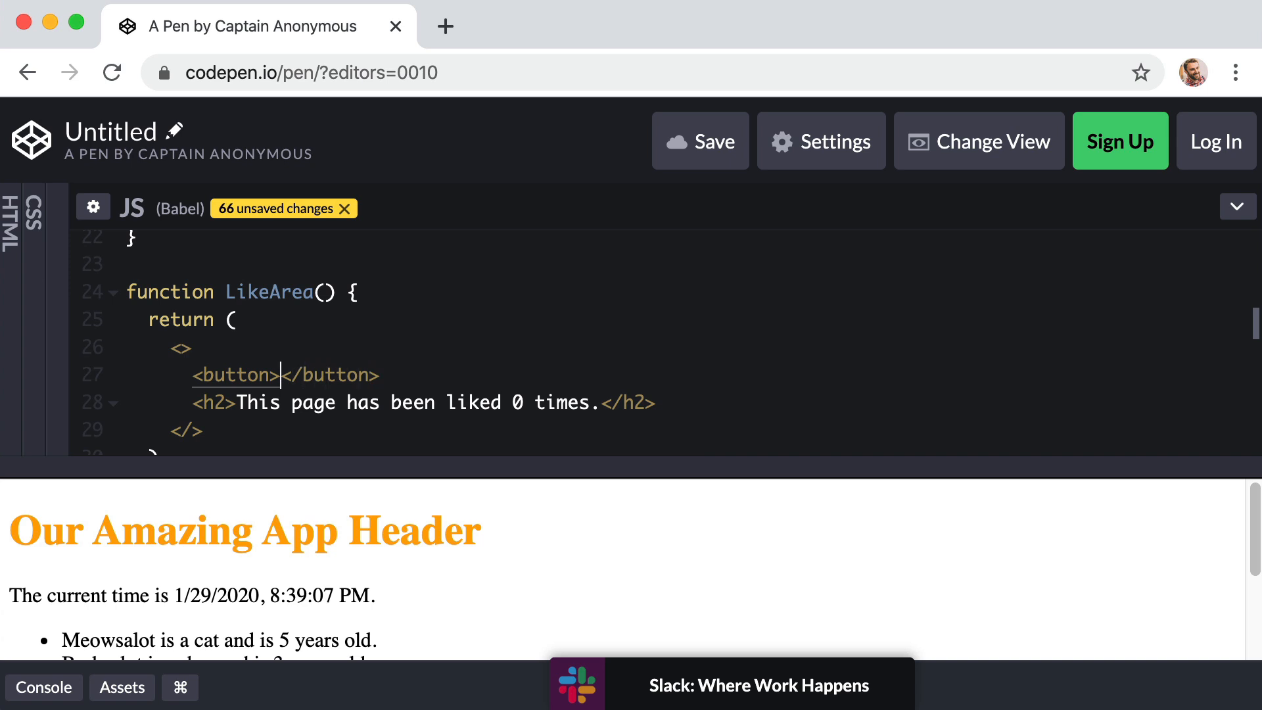
text(Increase)
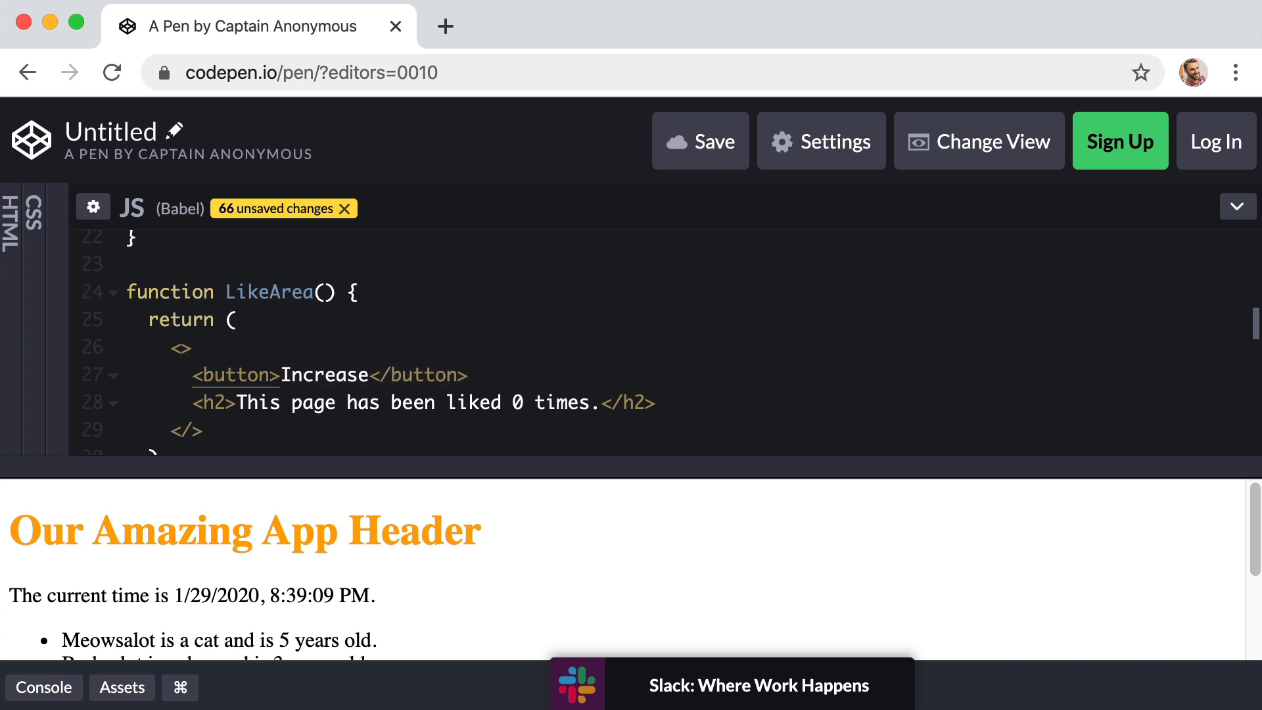
text(likes)
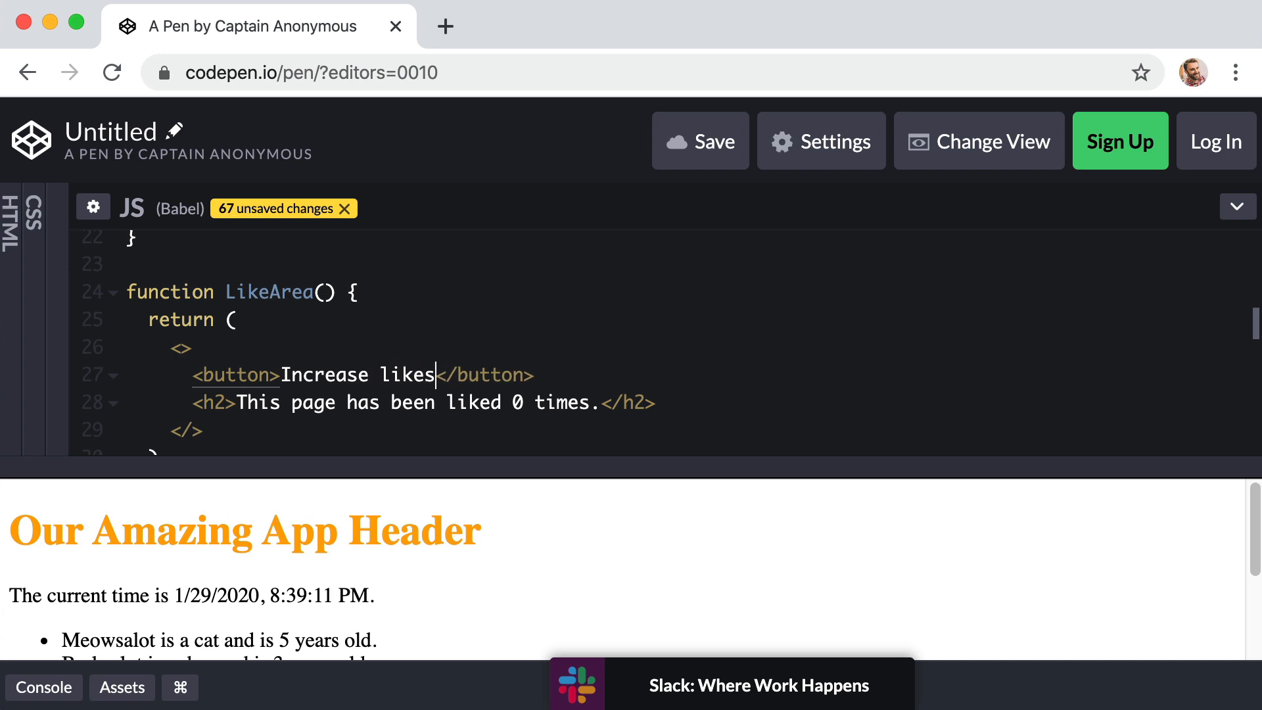
text(<bu)
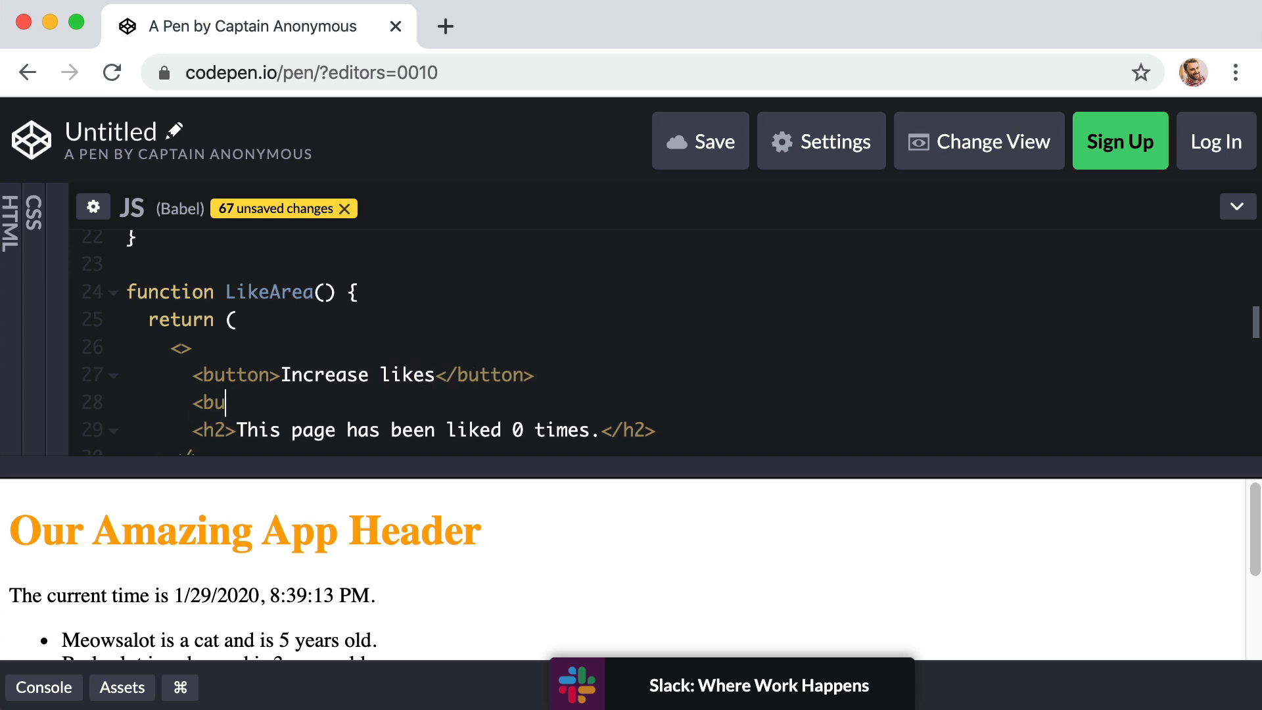
text(tton></button>)
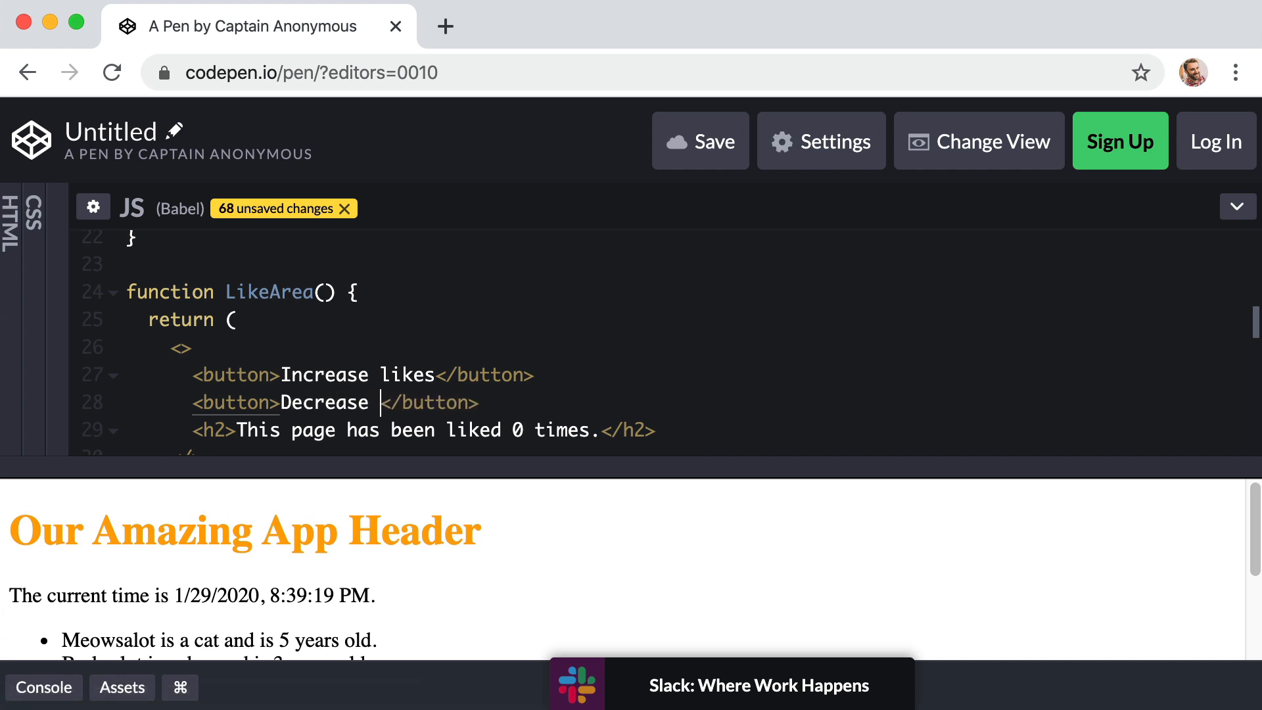
text(likes)
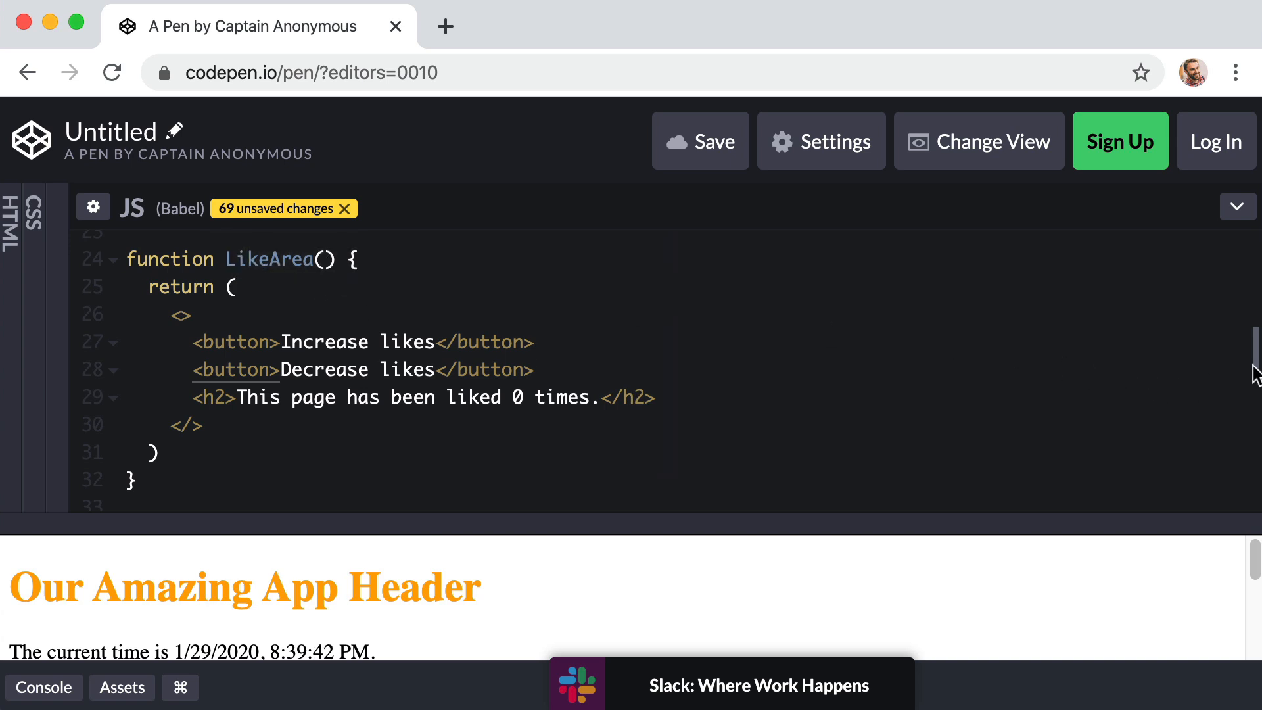
Render <LikeArea /> right after <OurHeader /> in OurApp's return.
scroll(up, 3)
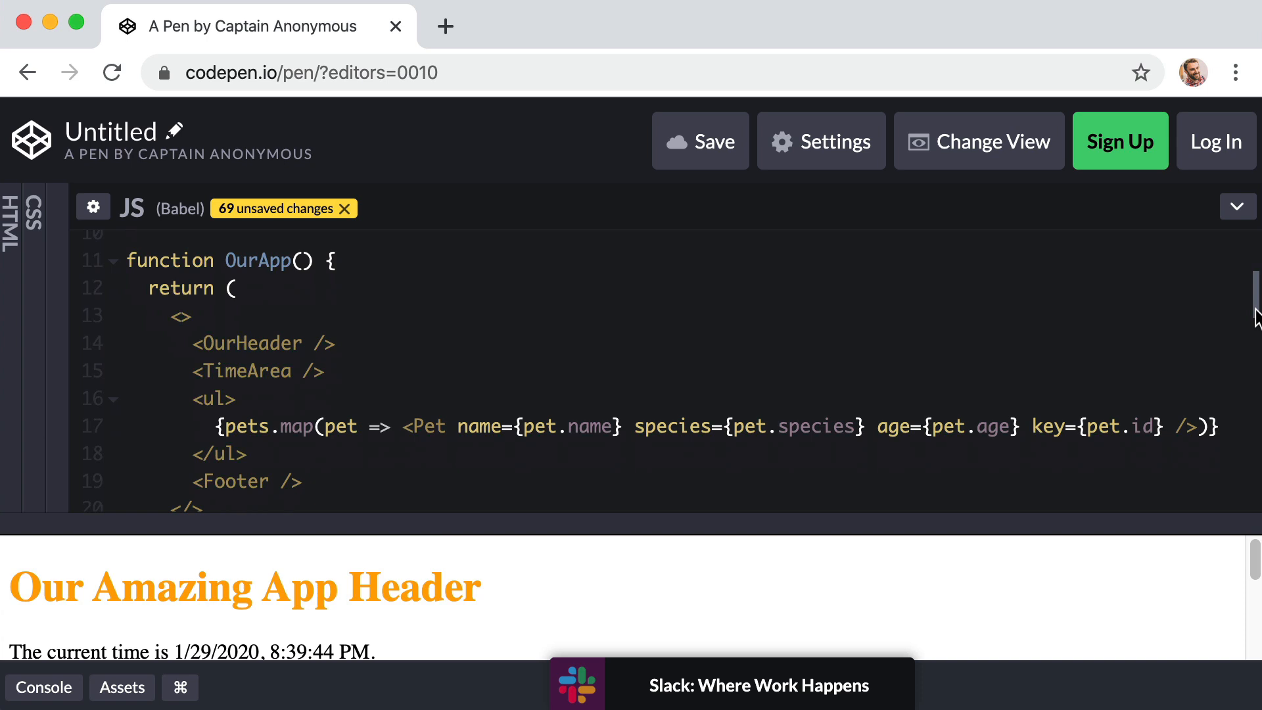
mouse_move(178, 334)
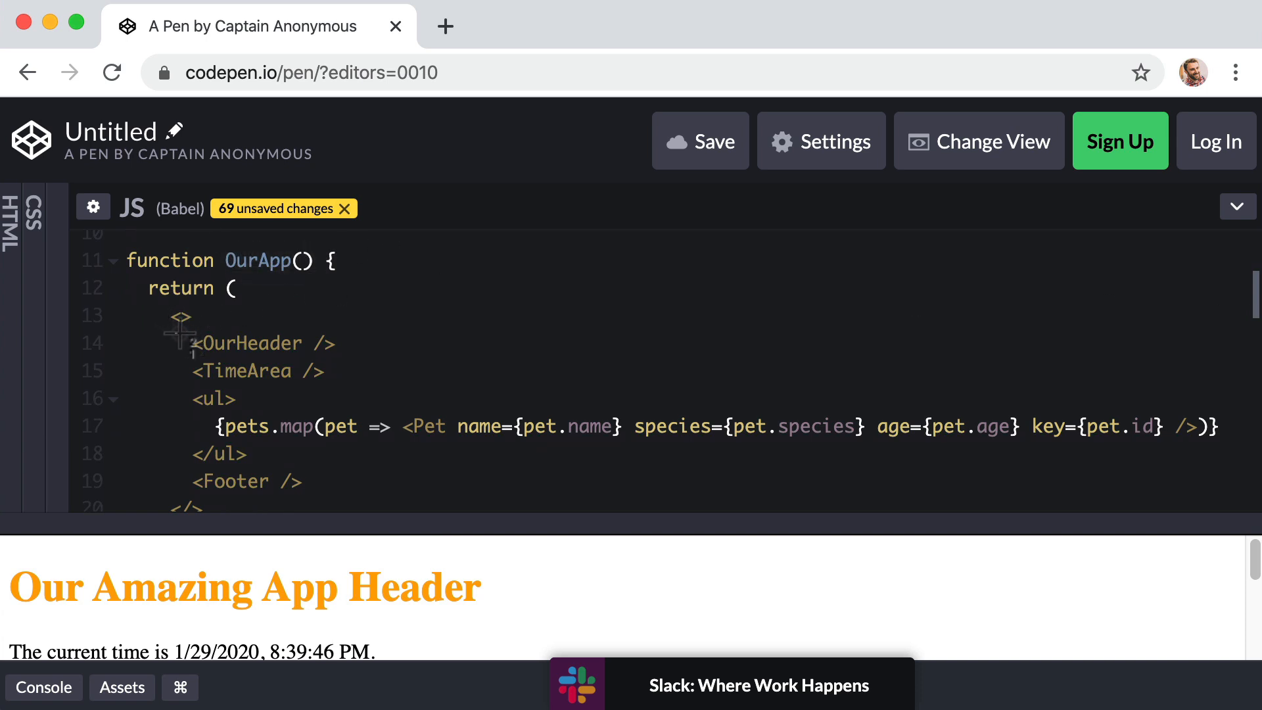
mouse_move(358, 347)
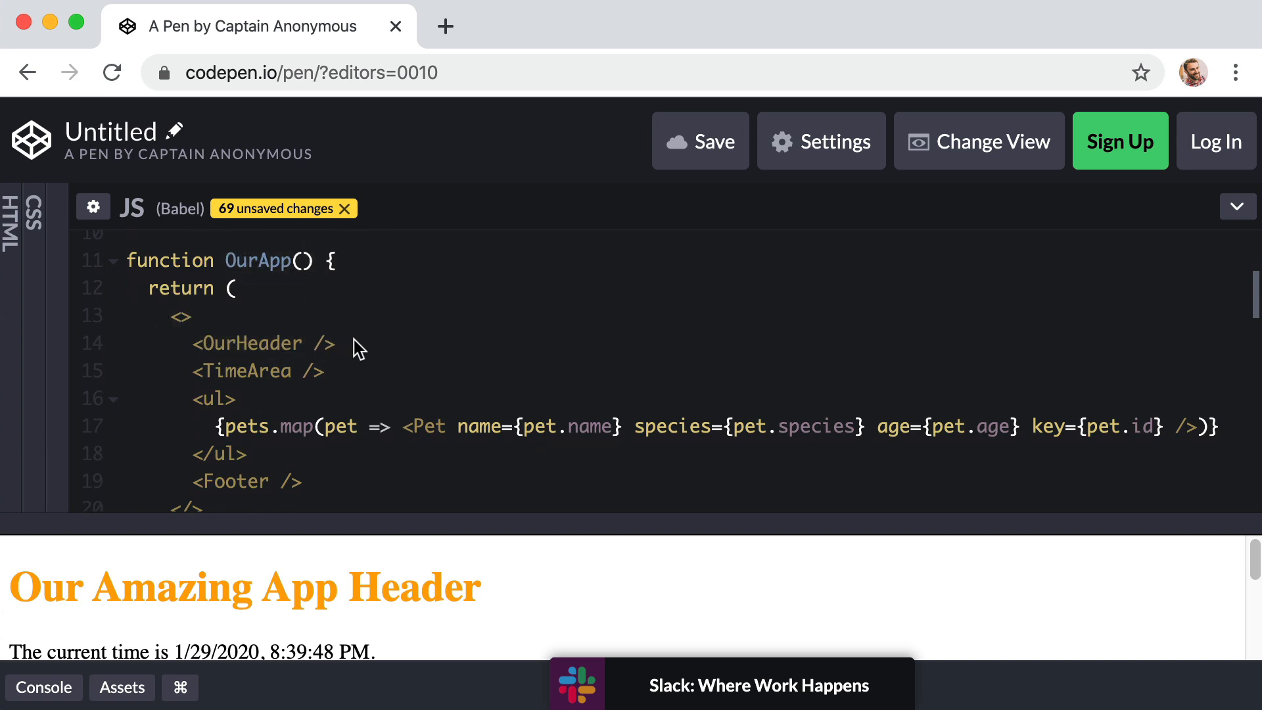
text(<LikeArea />)
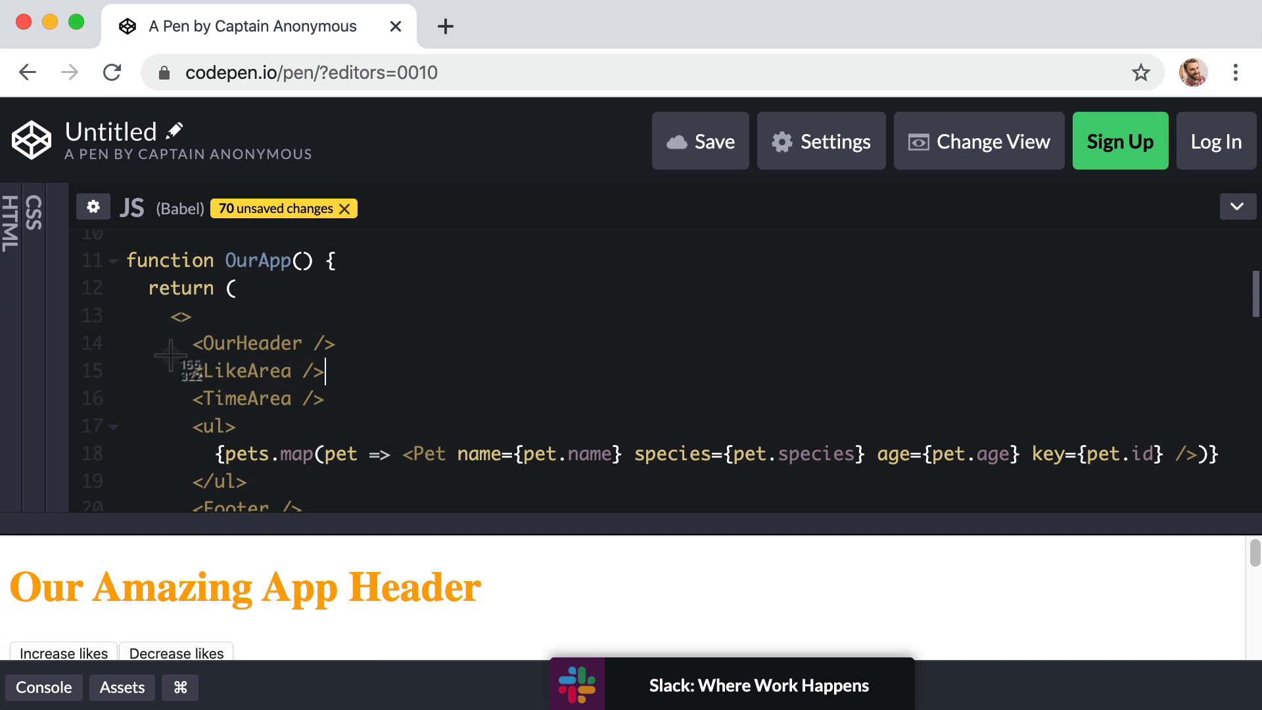
mouse_move(482, 522)
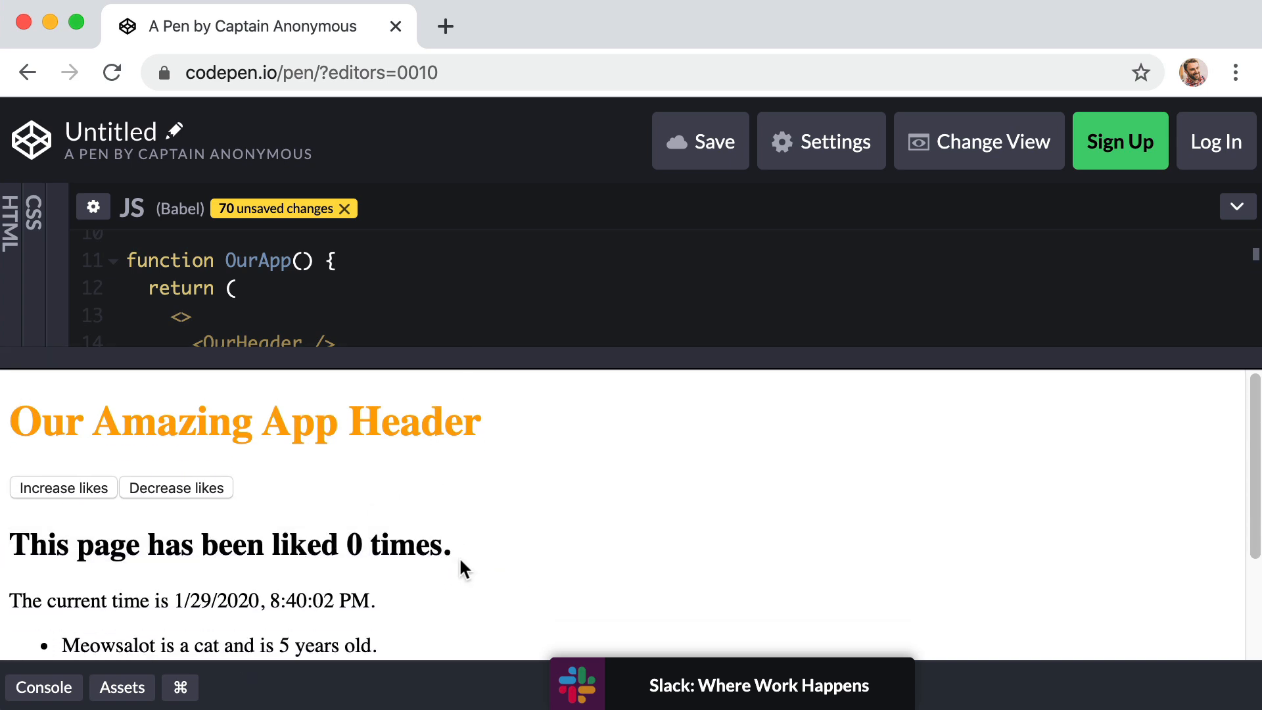
click(63, 487)
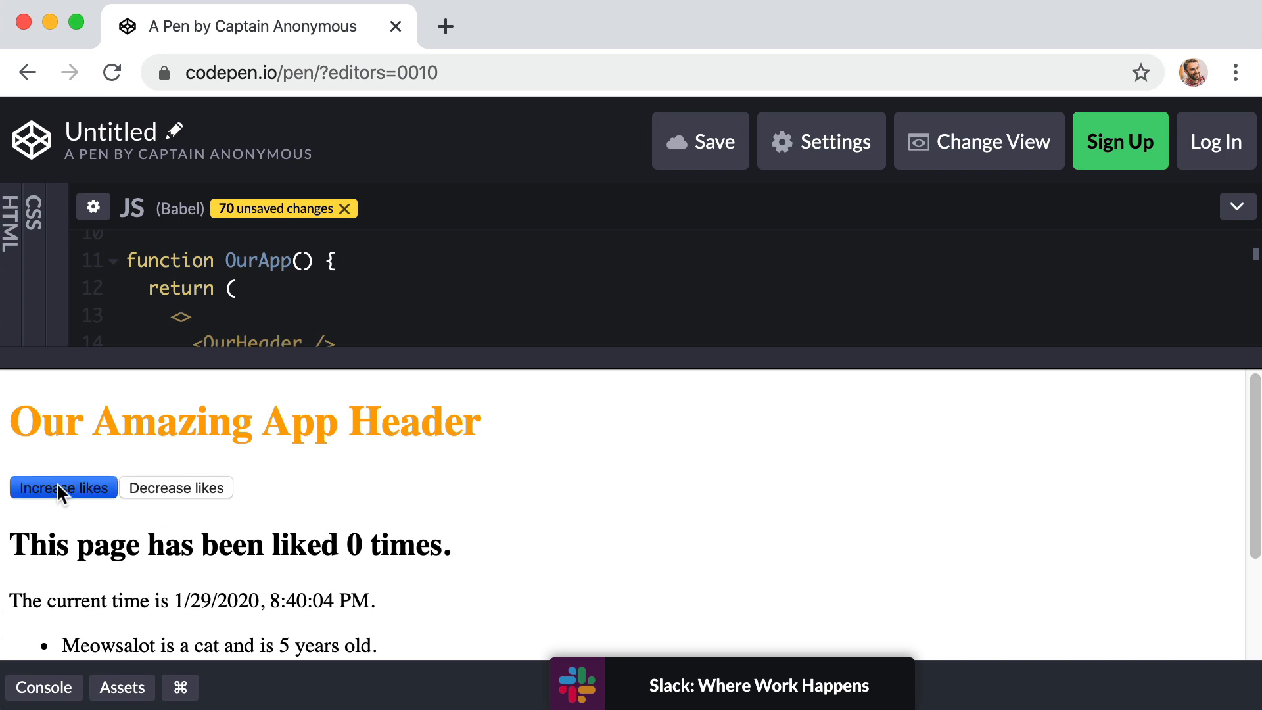
mouse_move(170, 491)
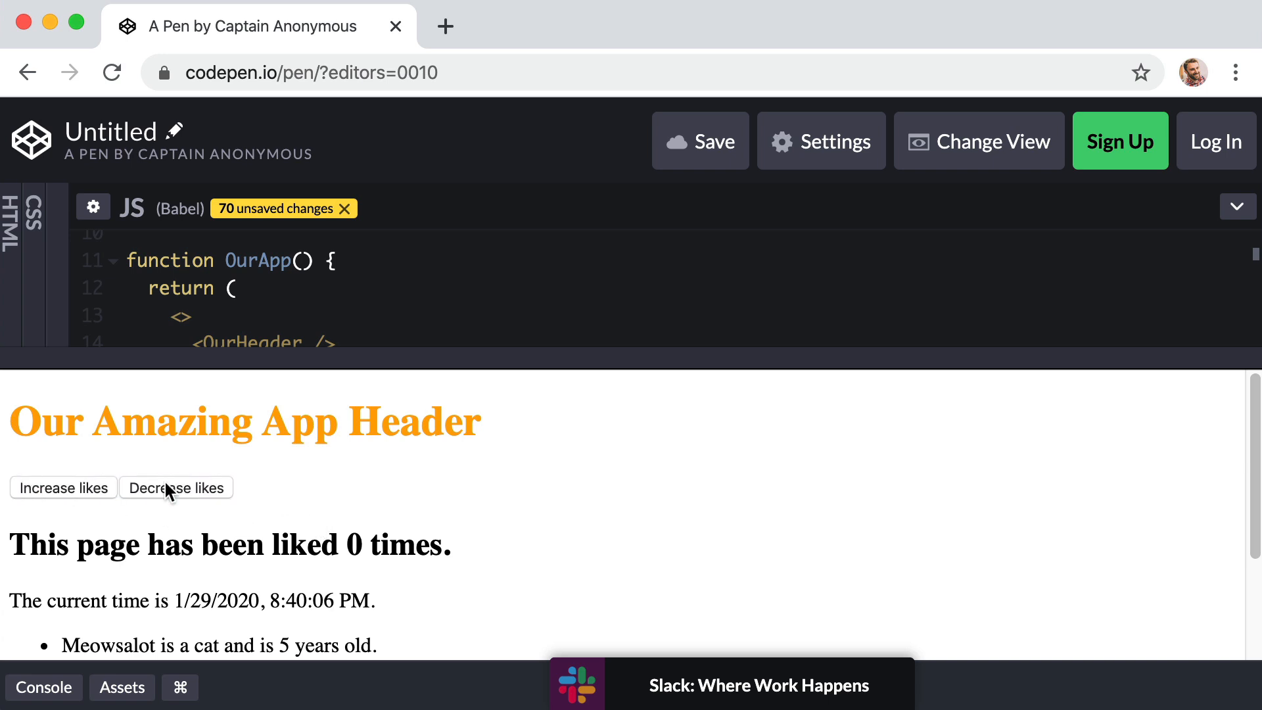
mouse_move(46, 489)
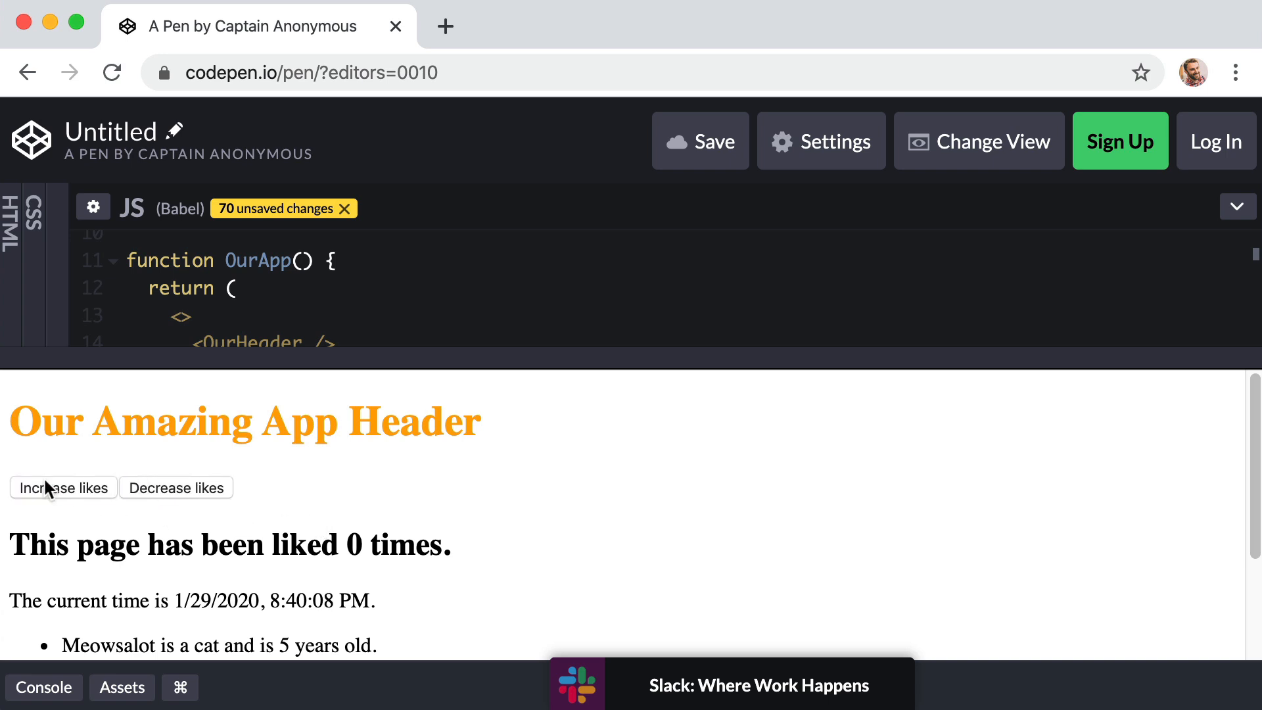
mouse_move(177, 494)
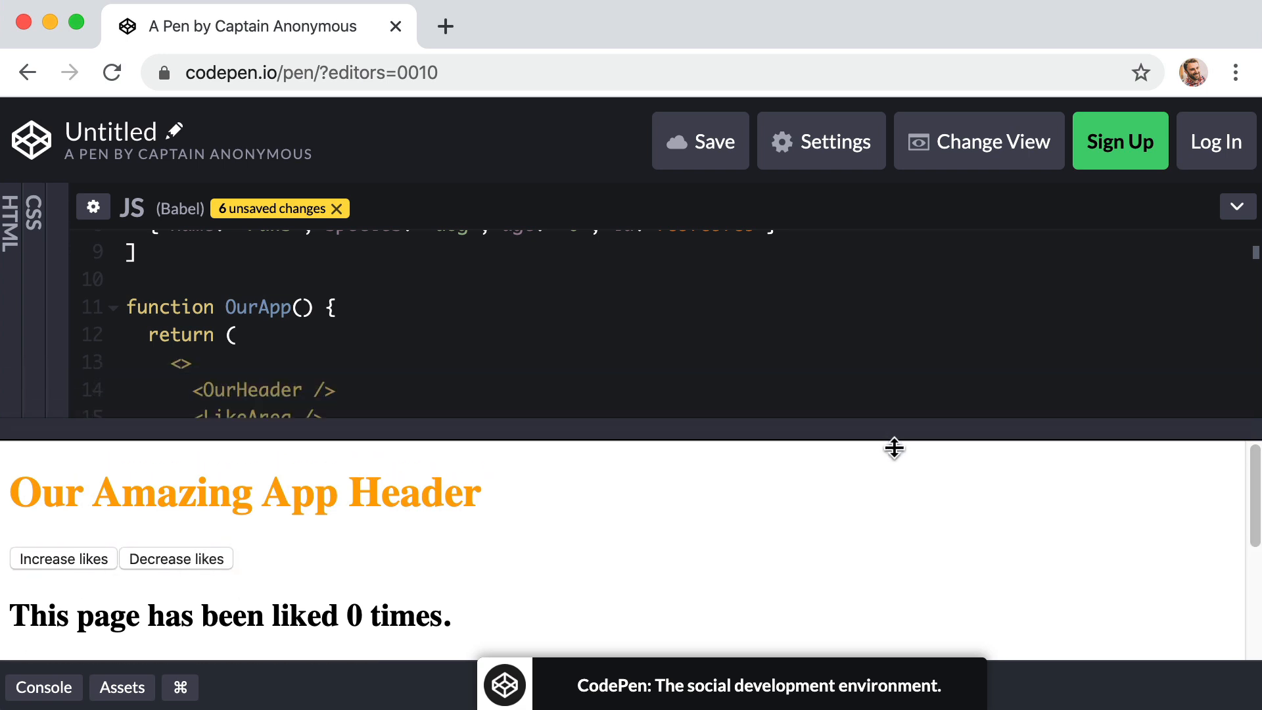
Add an empty onClick={} attribute to the Increase likes button tag.
scroll(down, 3)
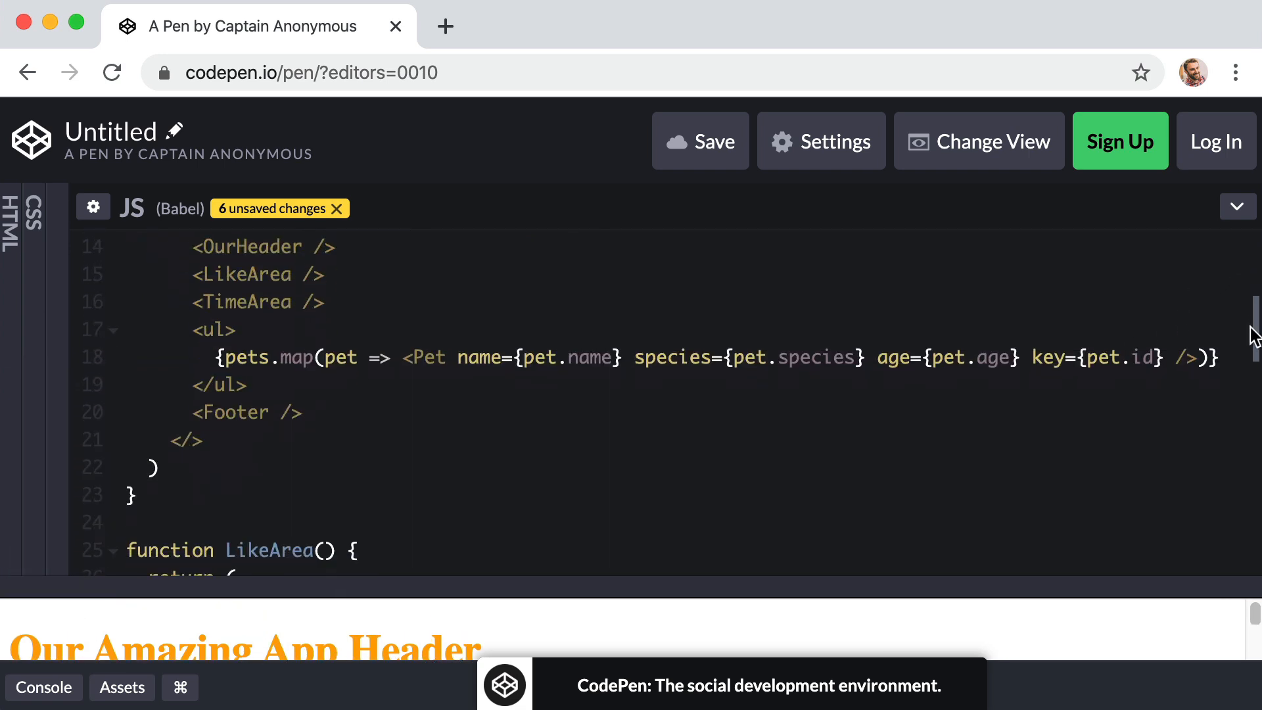
scroll(down, 3)
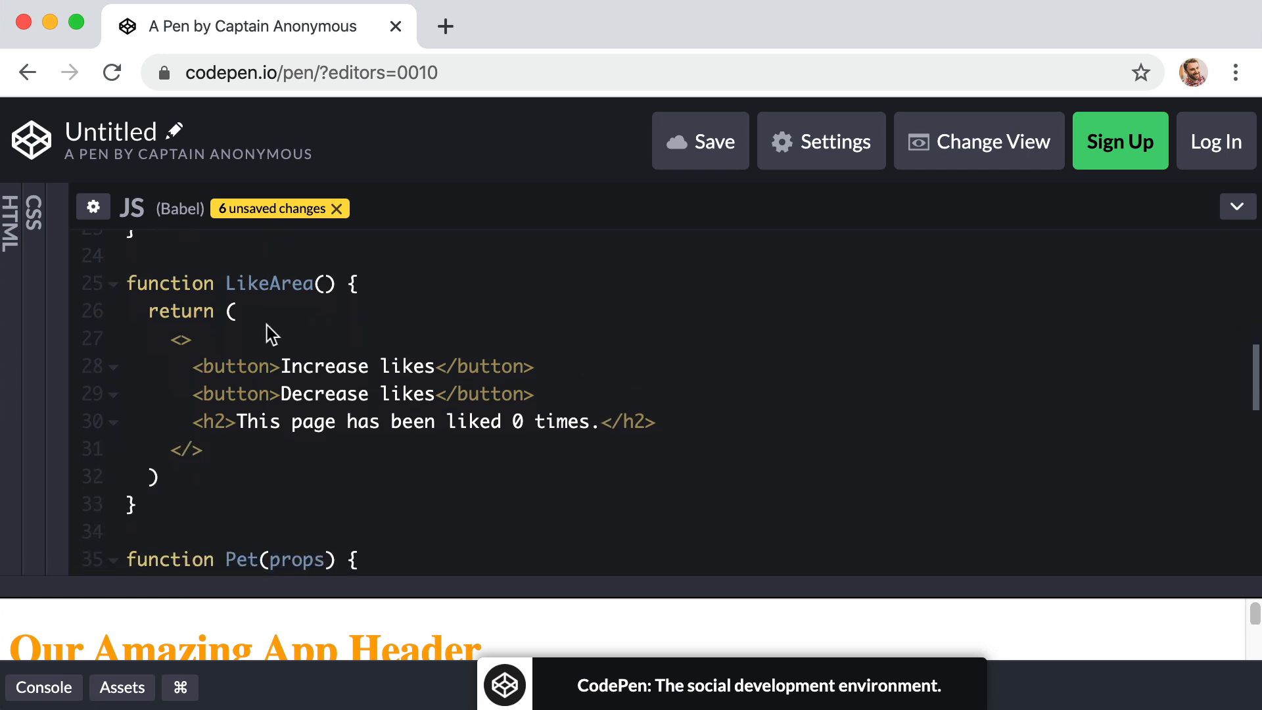
double_click(325, 365)
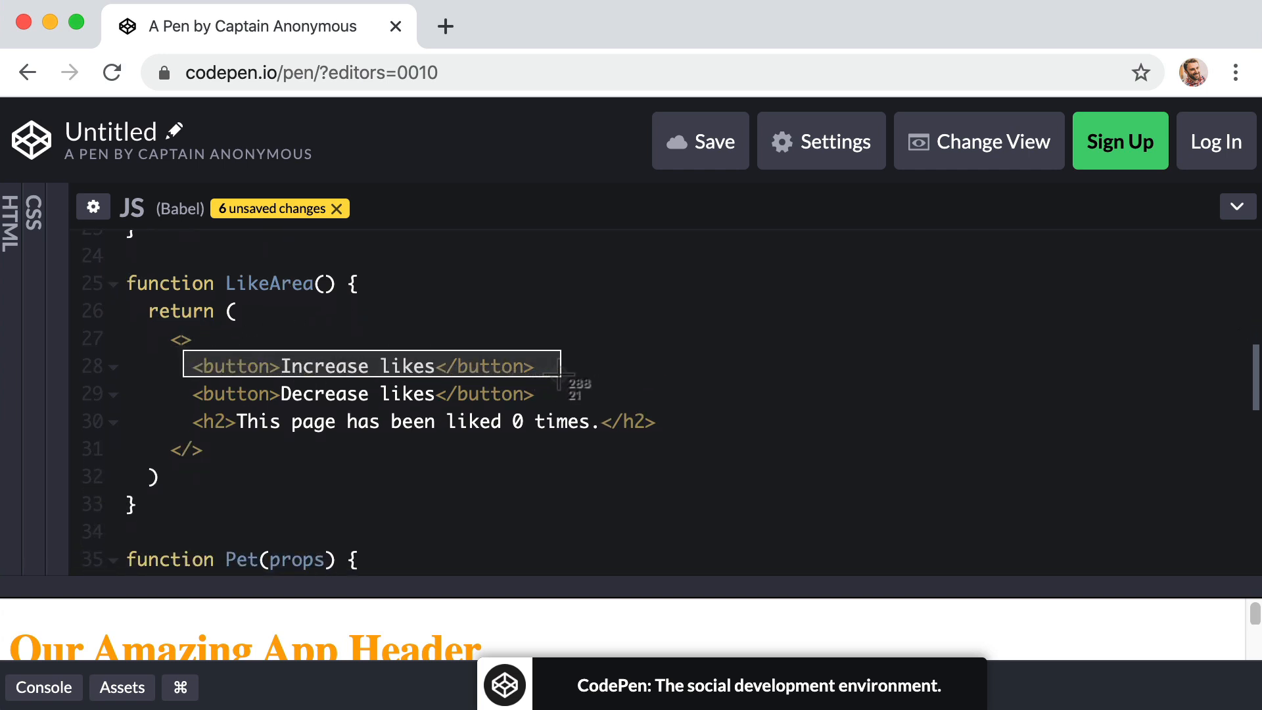
click(211, 366)
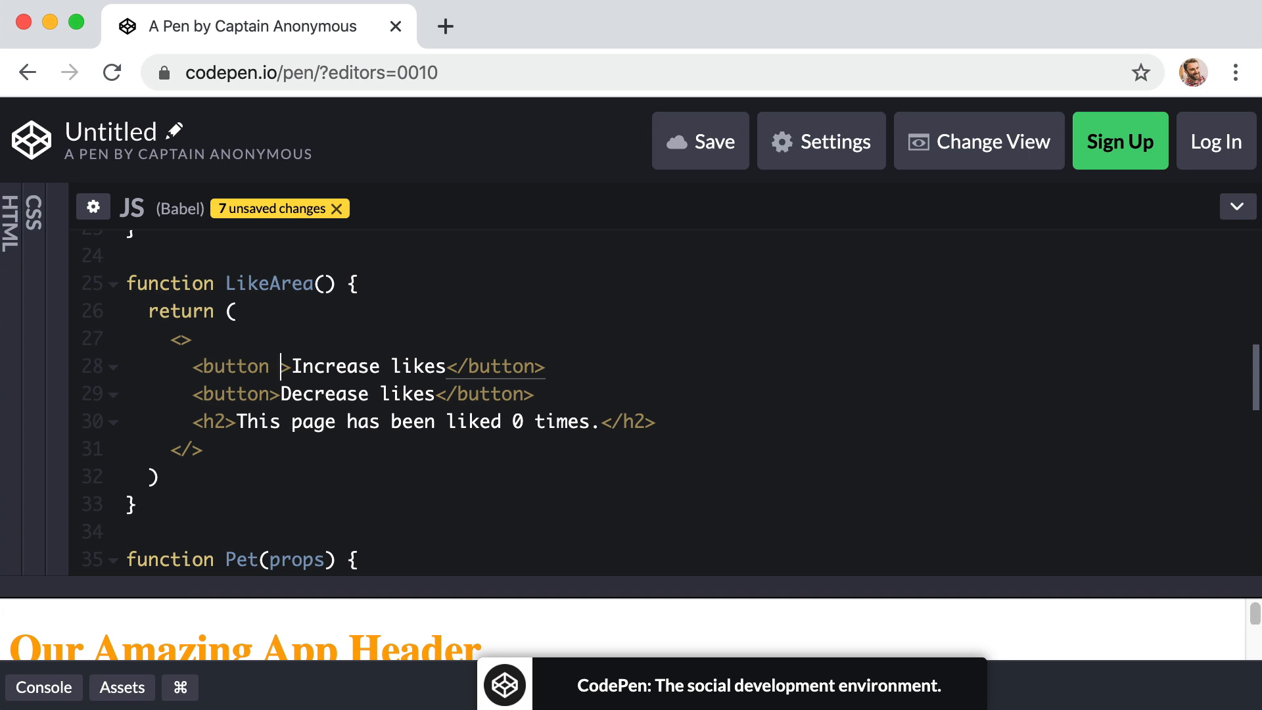
text(onClick)
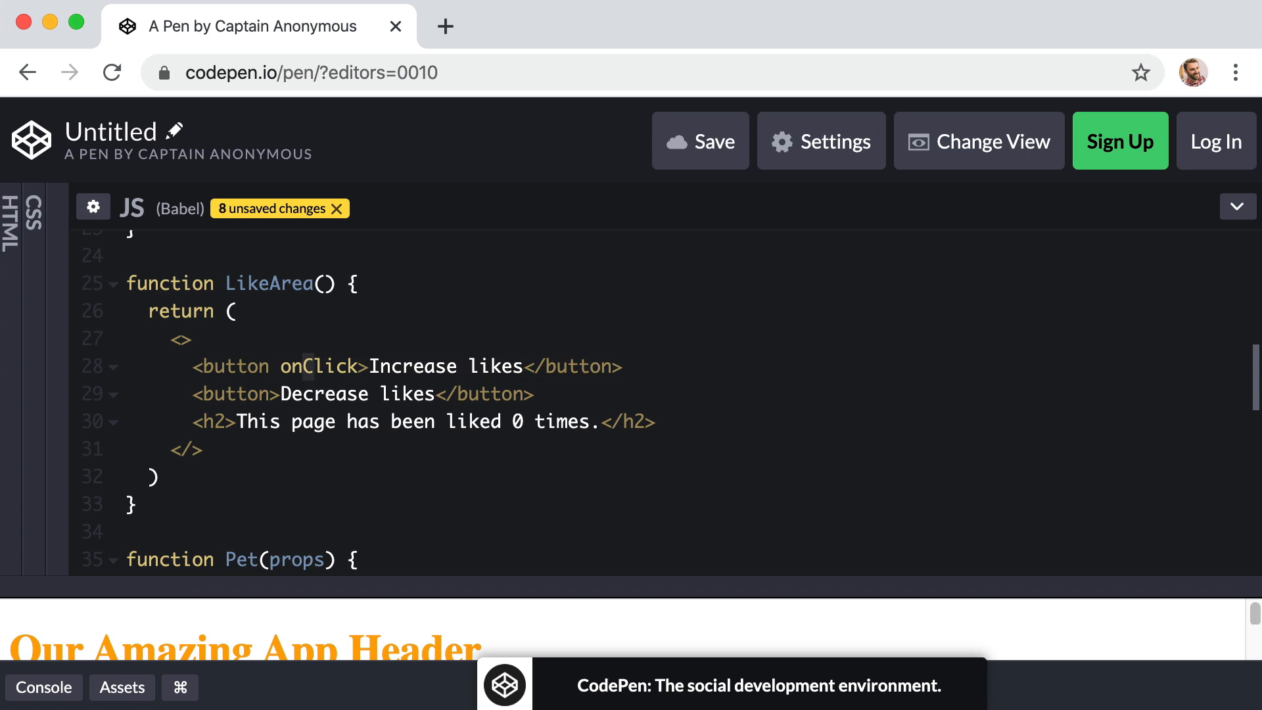
click(361, 367)
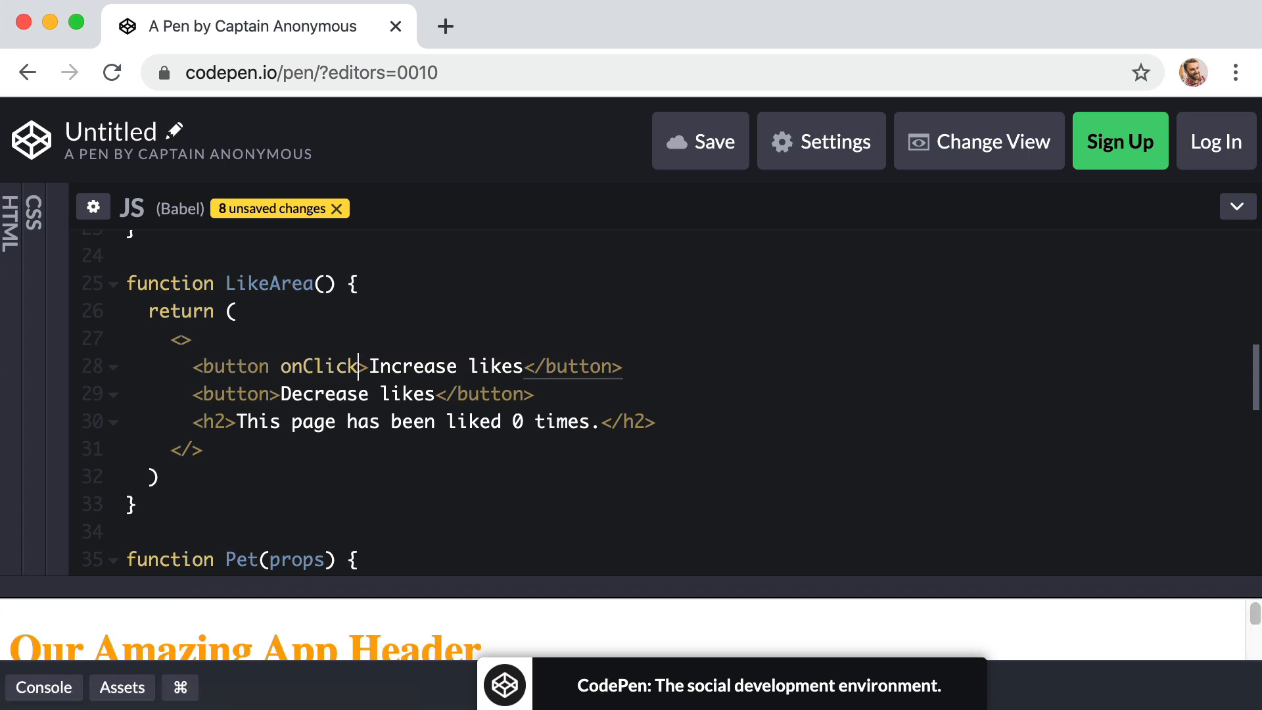
text(=>)
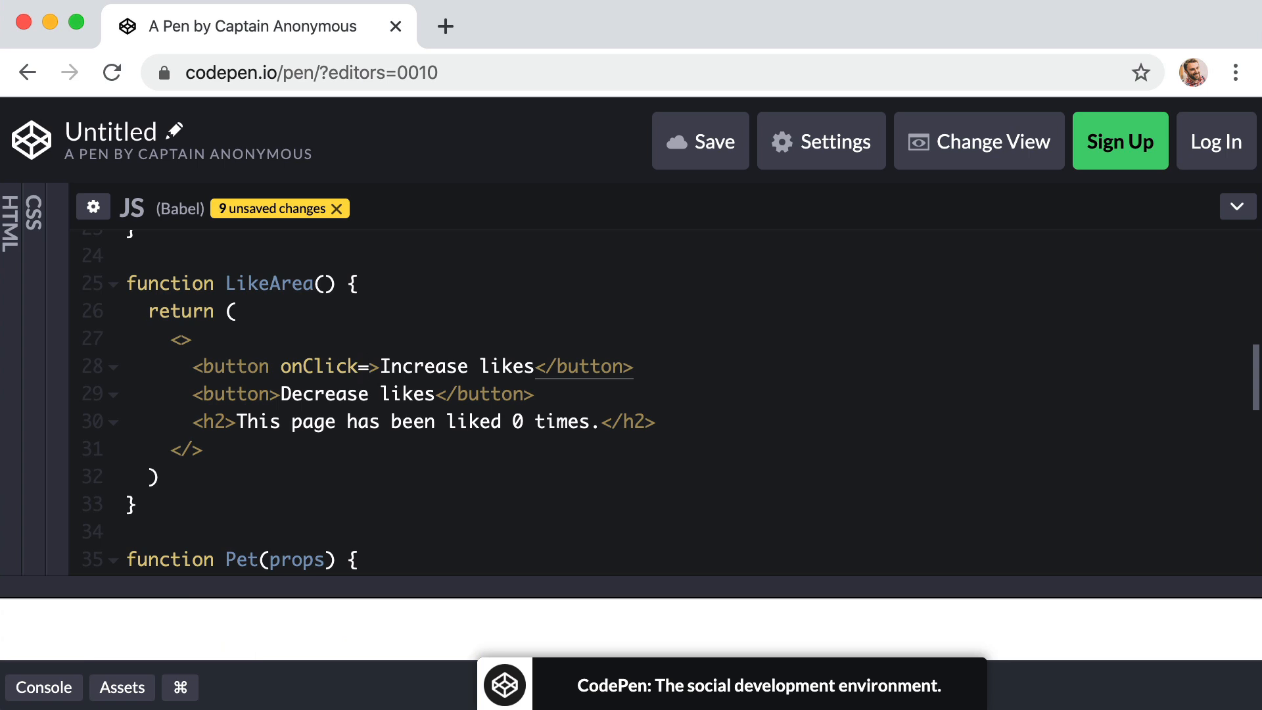
text({})
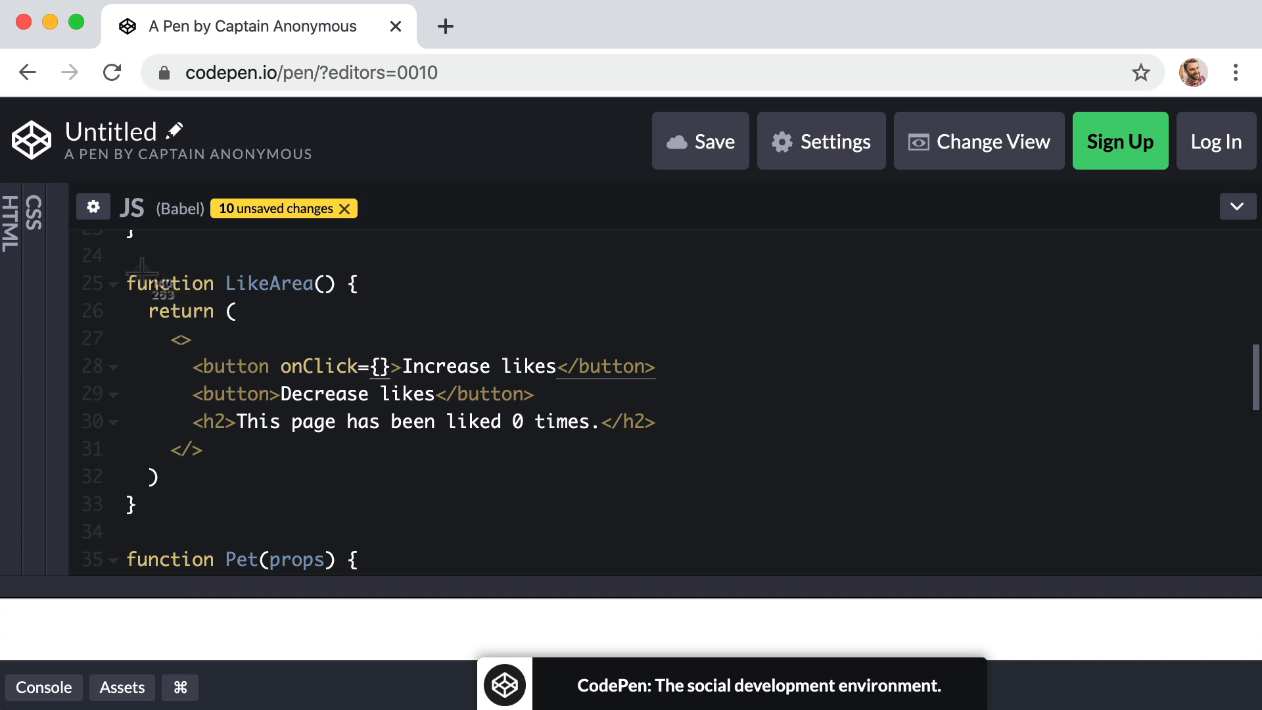
mouse_move(155, 319)
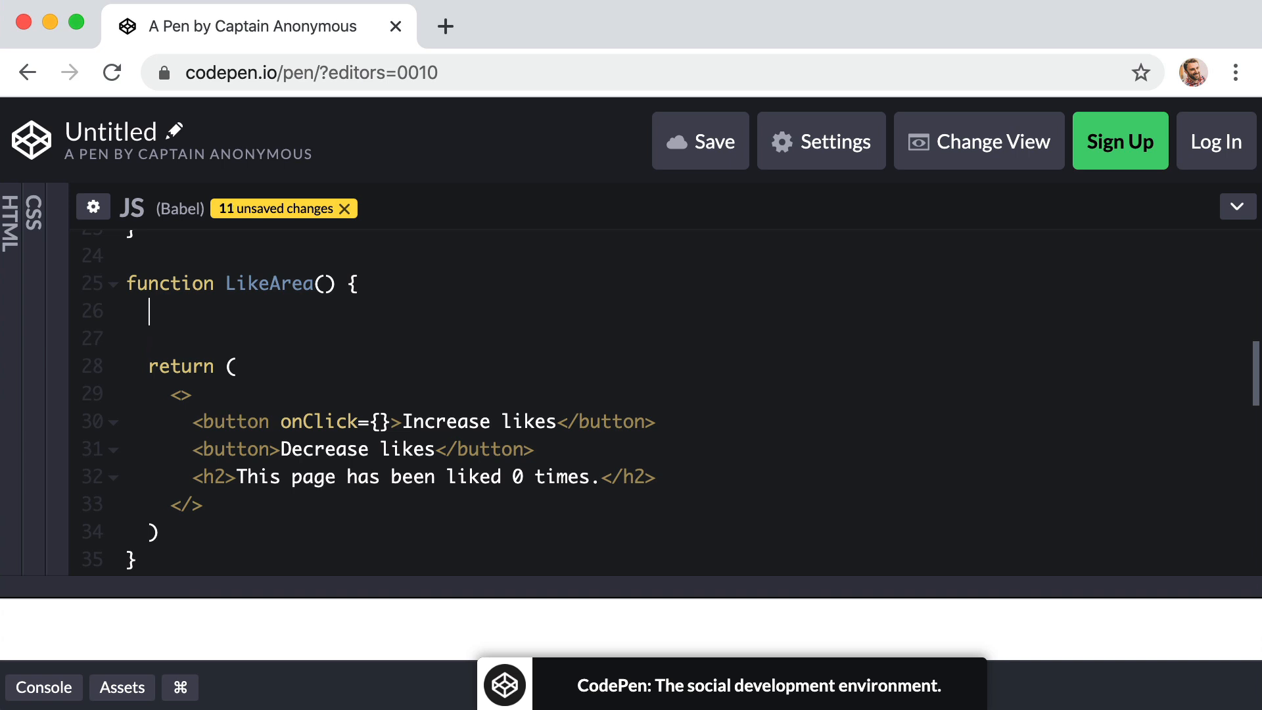
Declare function increaseLikeHandler() inside LikeArea above the return.
text(function)
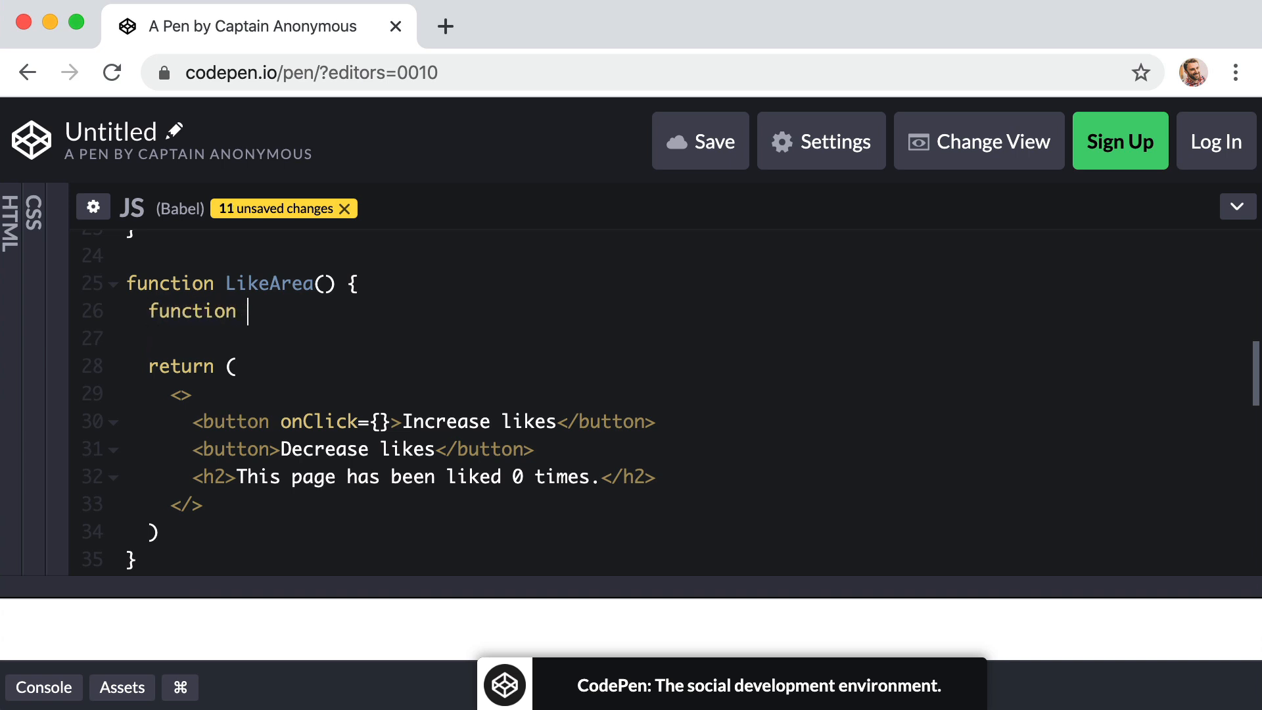
text(x)
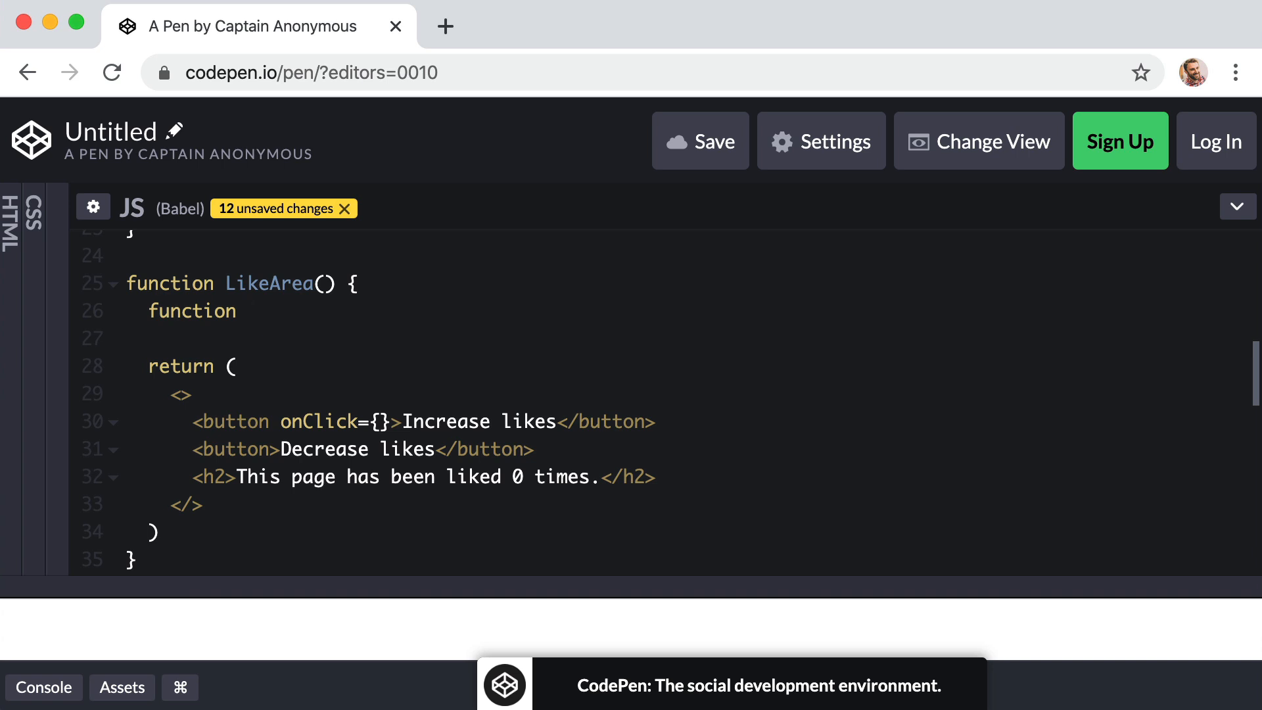
text(inc)
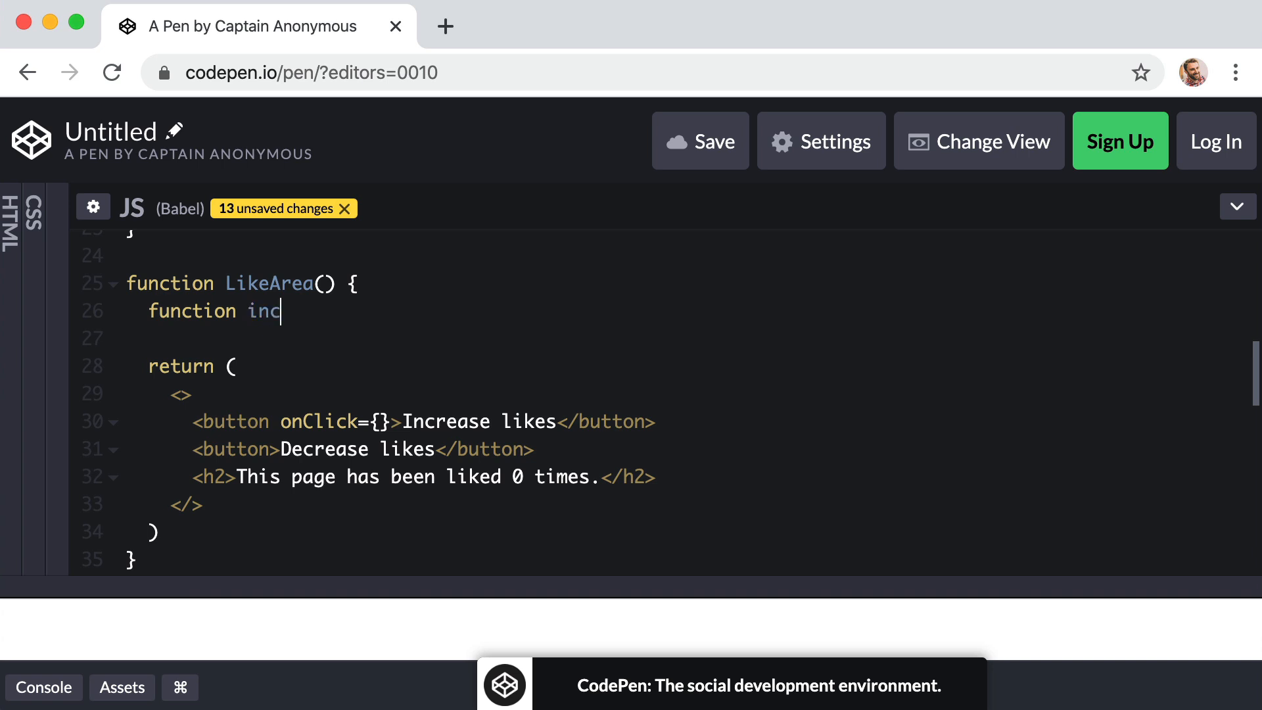
text(reaseLik)
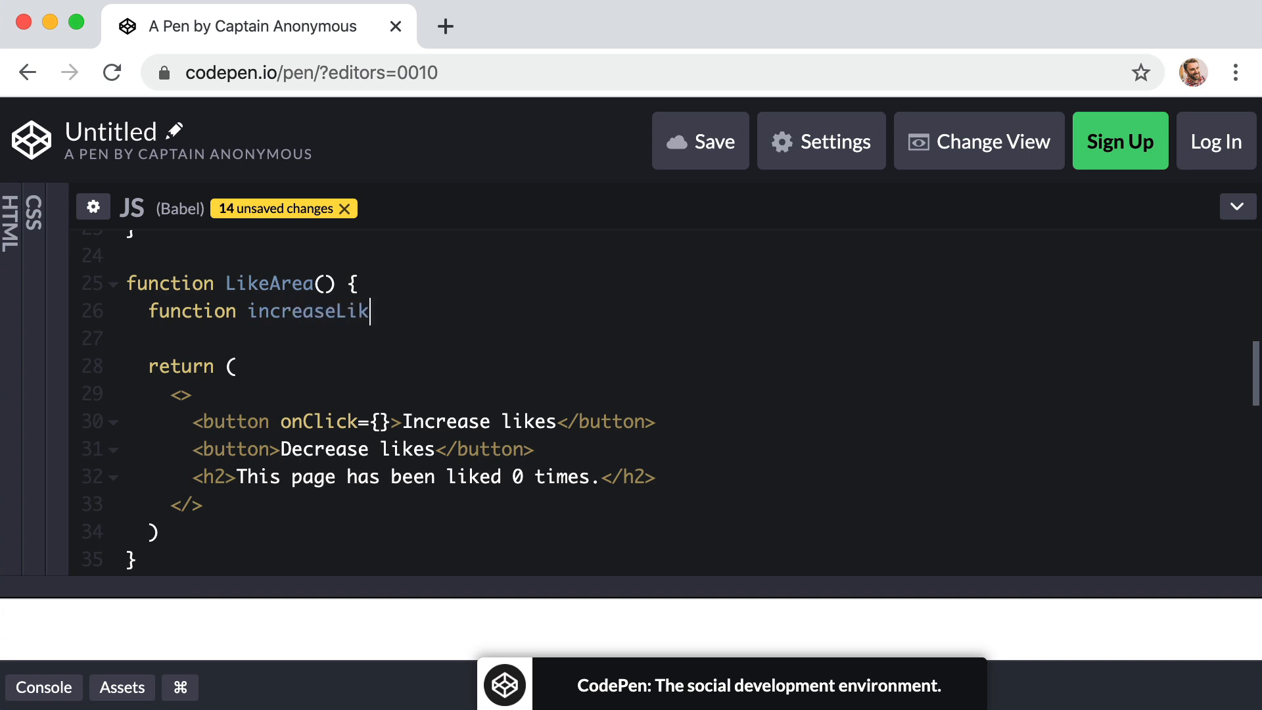
text(eHandler() {)
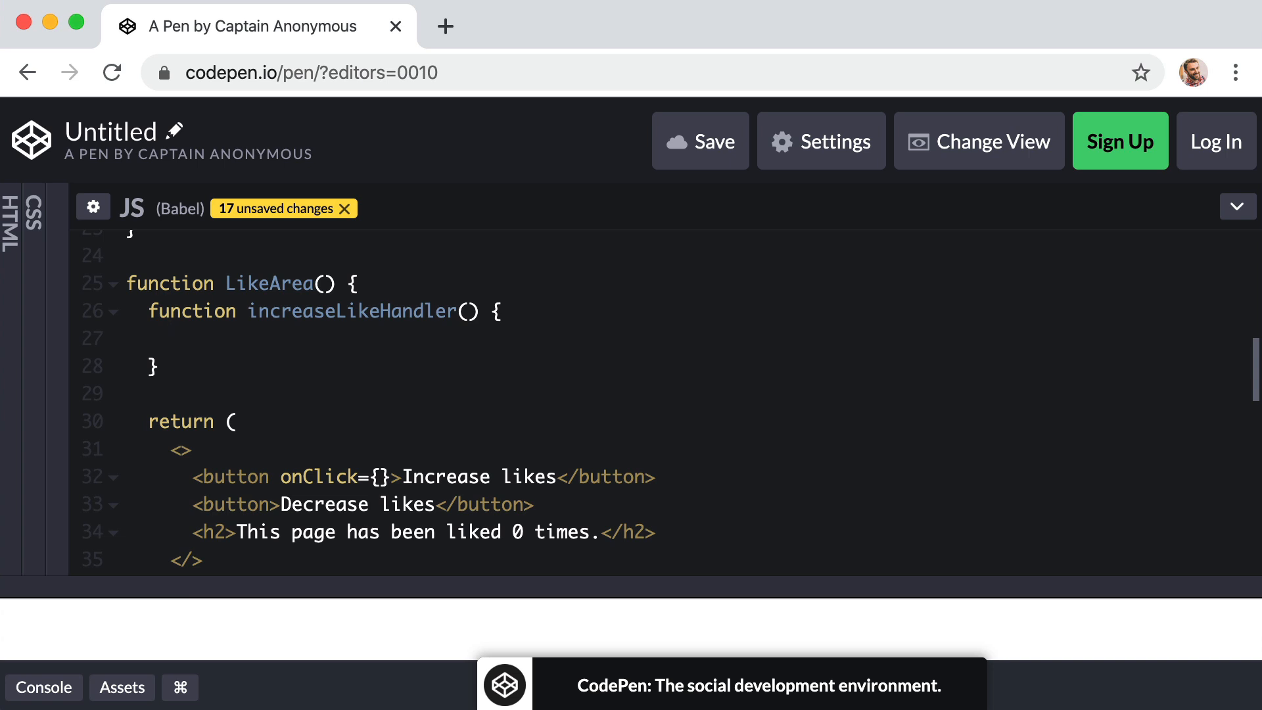
Make the handler alert "Thanks for clicking me" and reference it in the button's onClick.
text(alert(""))
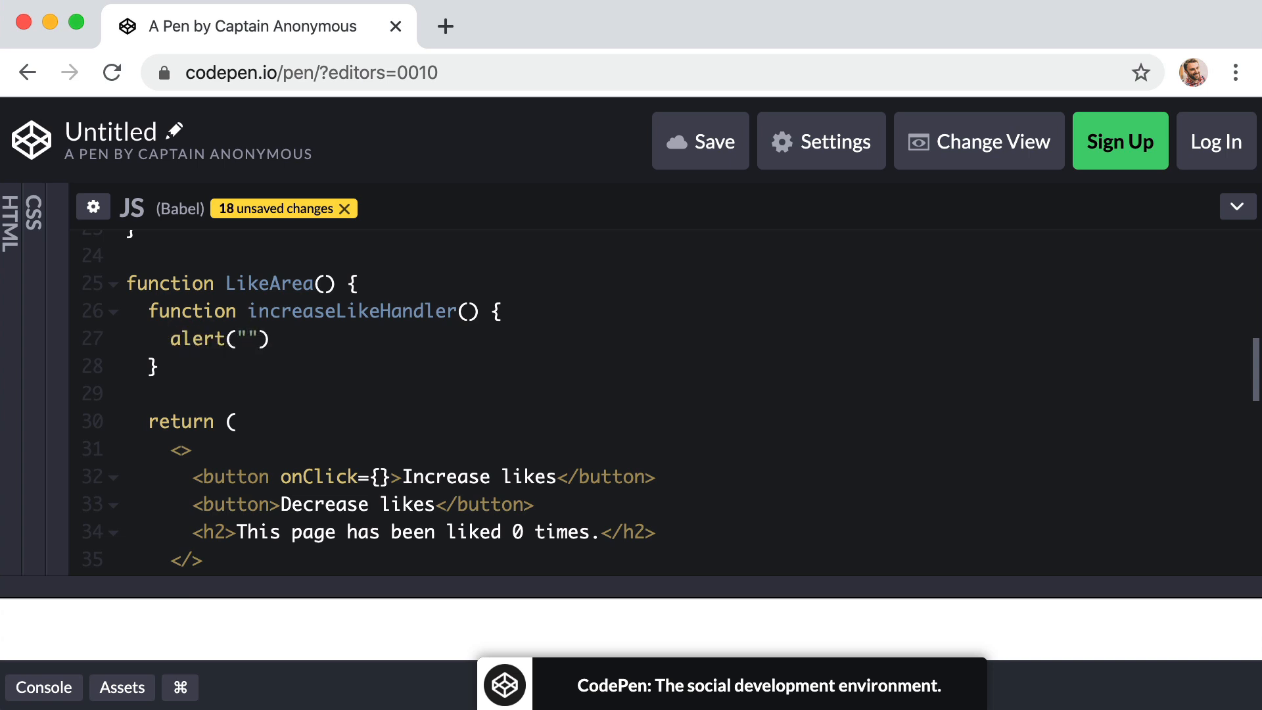
text(Thanks for clicking)
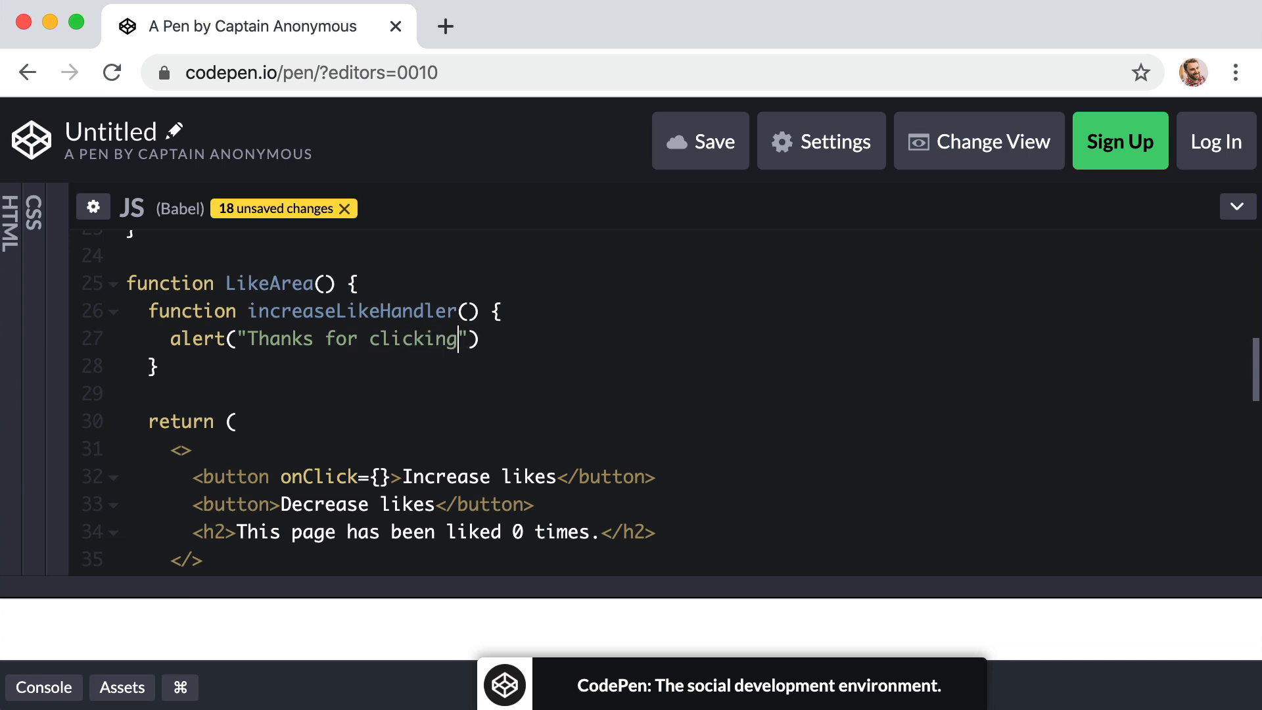
text(me)
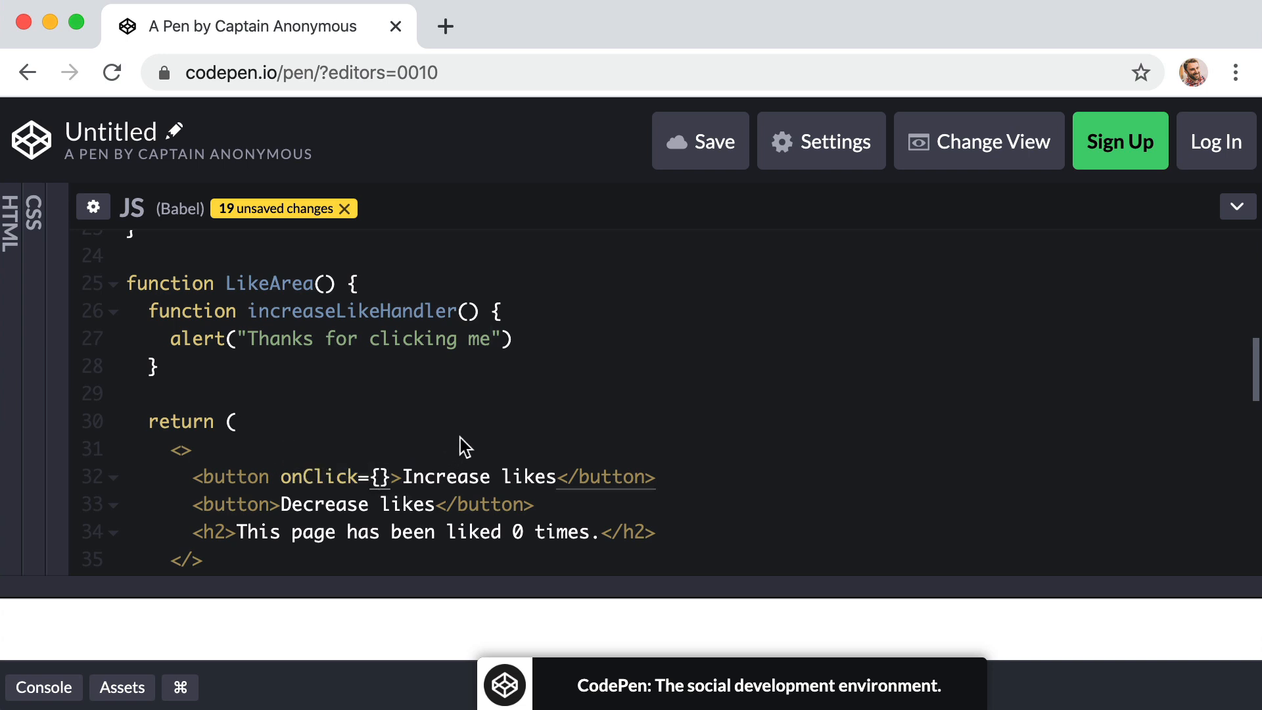
text(increase)
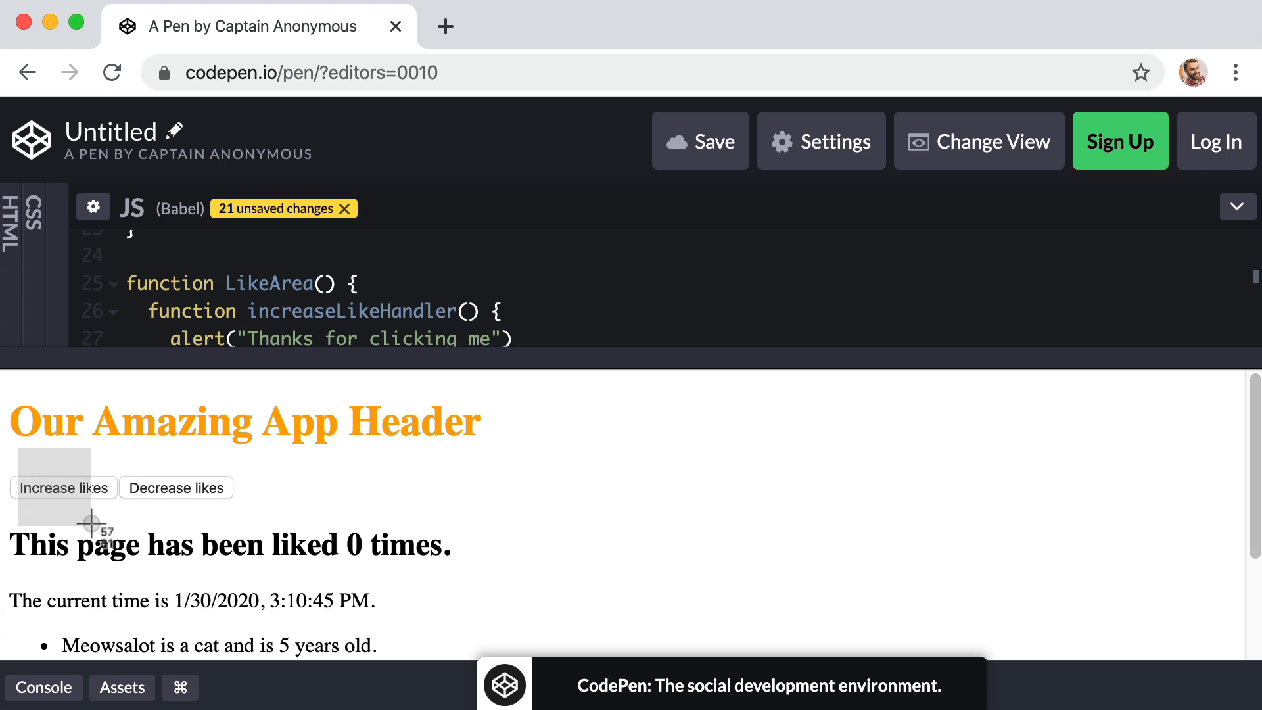
click(63, 488)
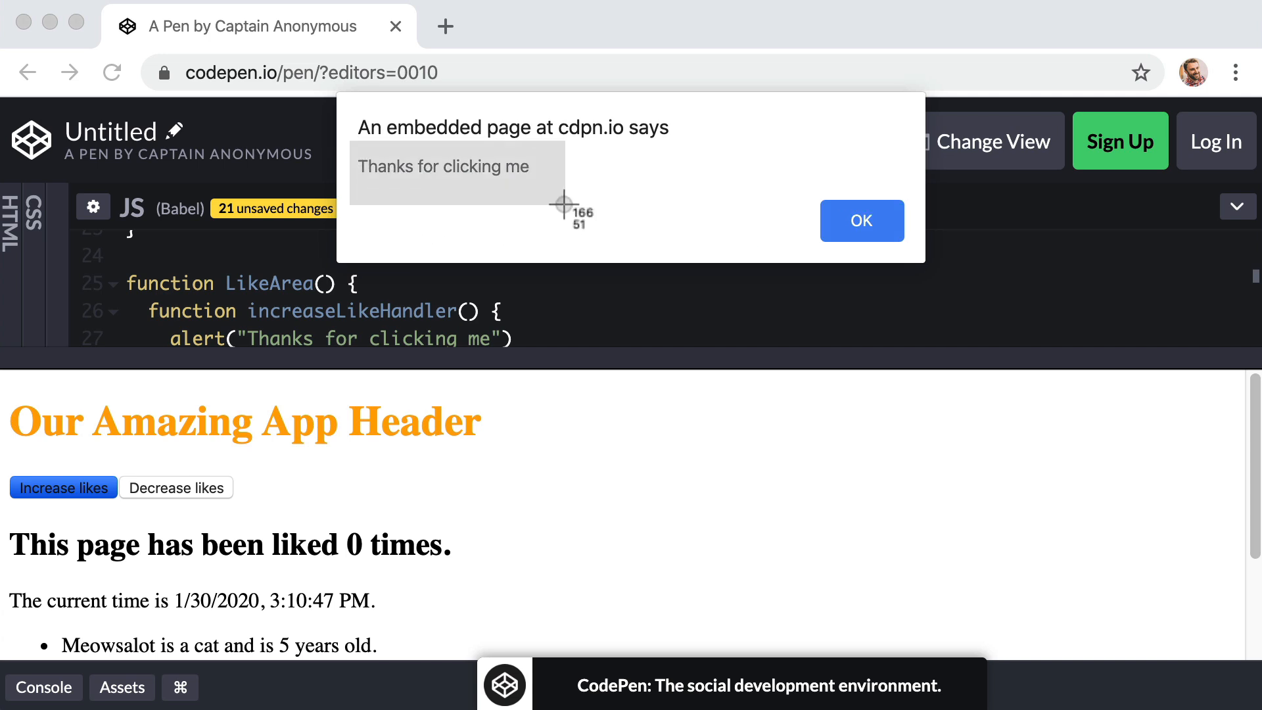
click(861, 220)
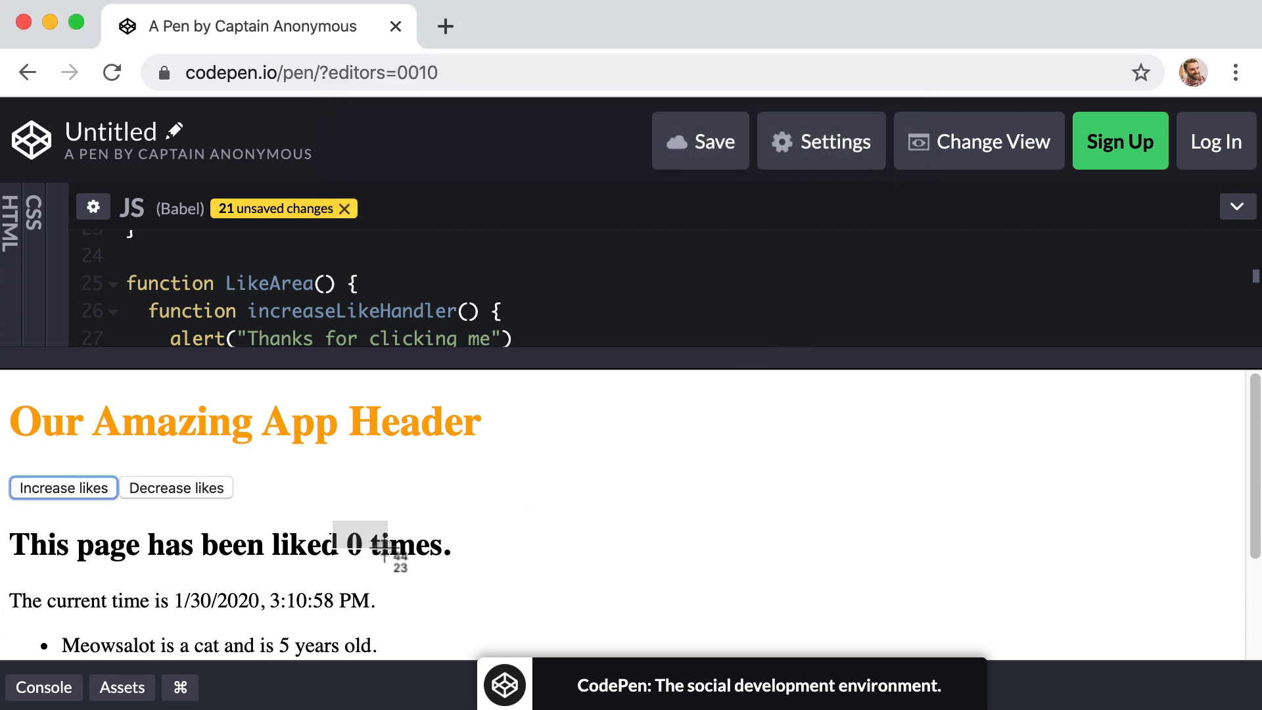
mouse_move(387, 576)
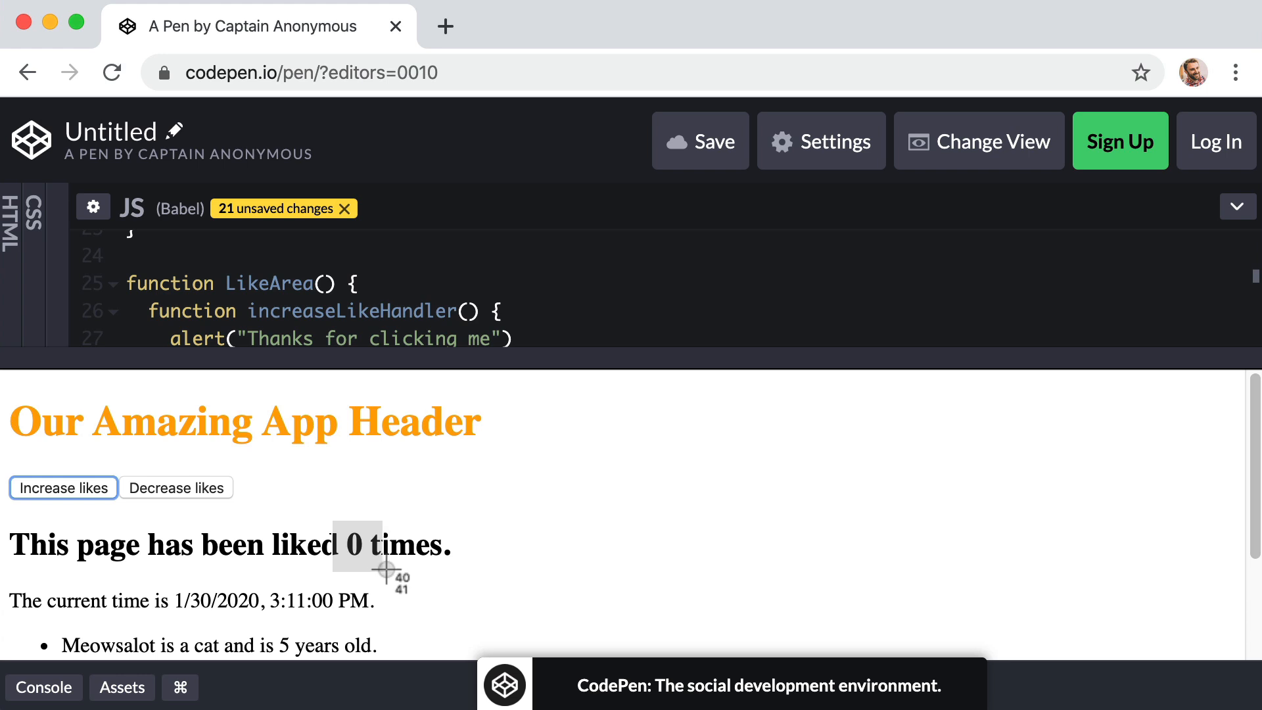
mouse_move(16, 446)
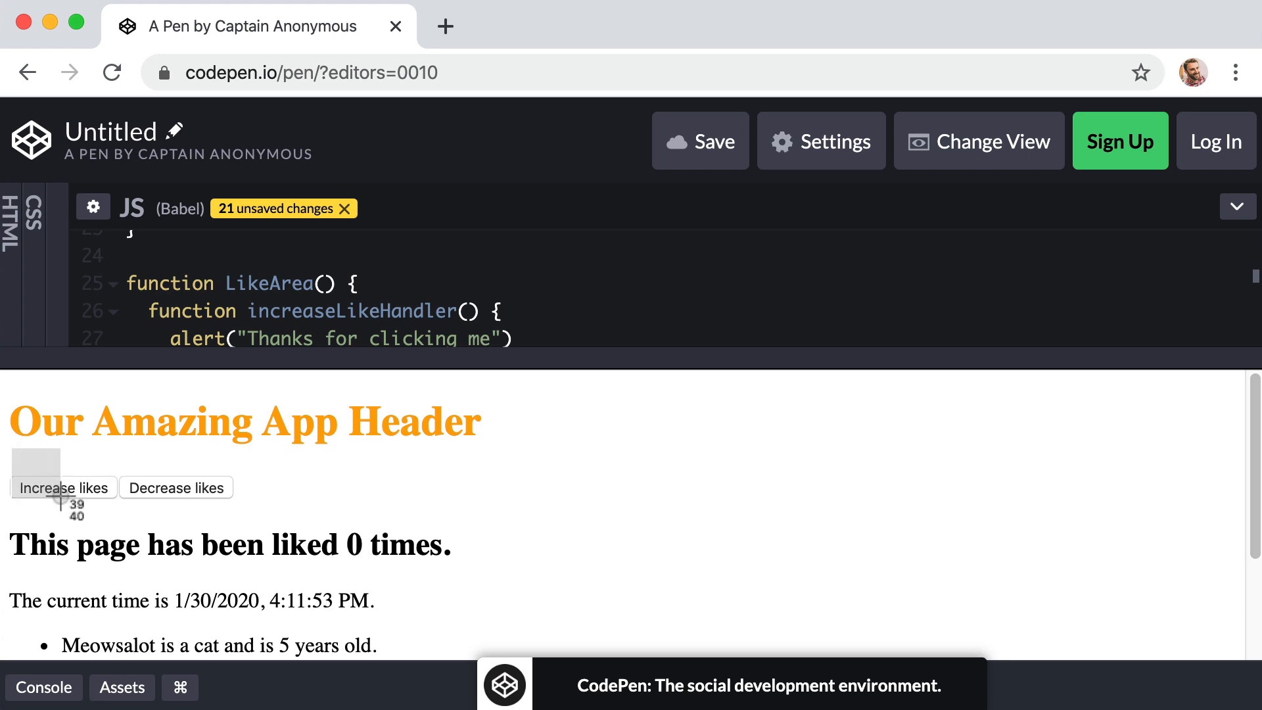
mouse_move(367, 555)
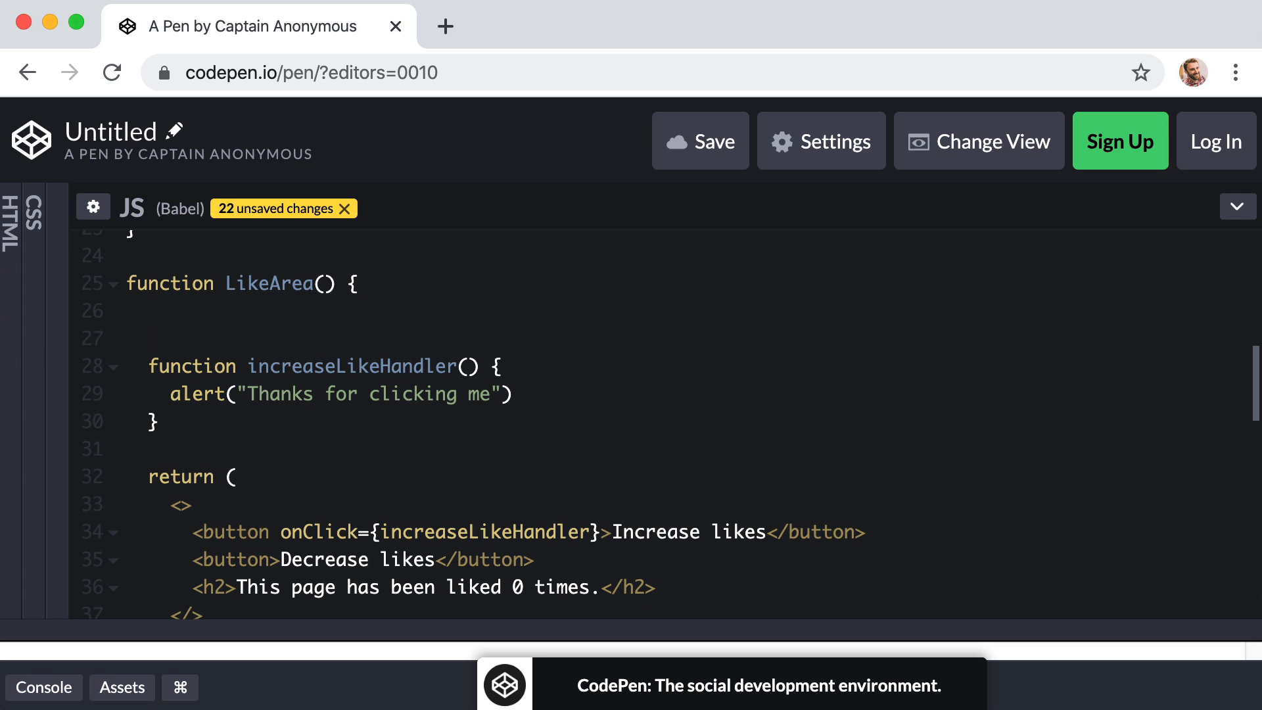
Call useState(0) at the top of LikeArea for the like count.
text(u)
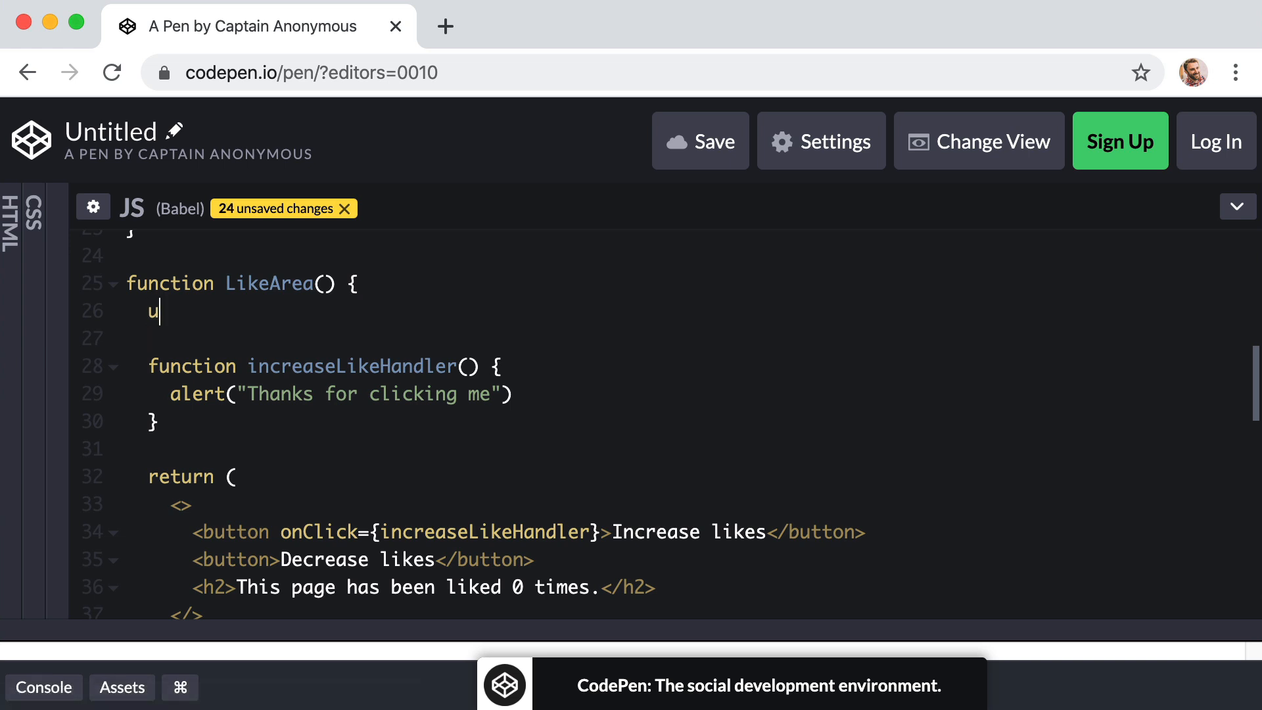
text(seState())
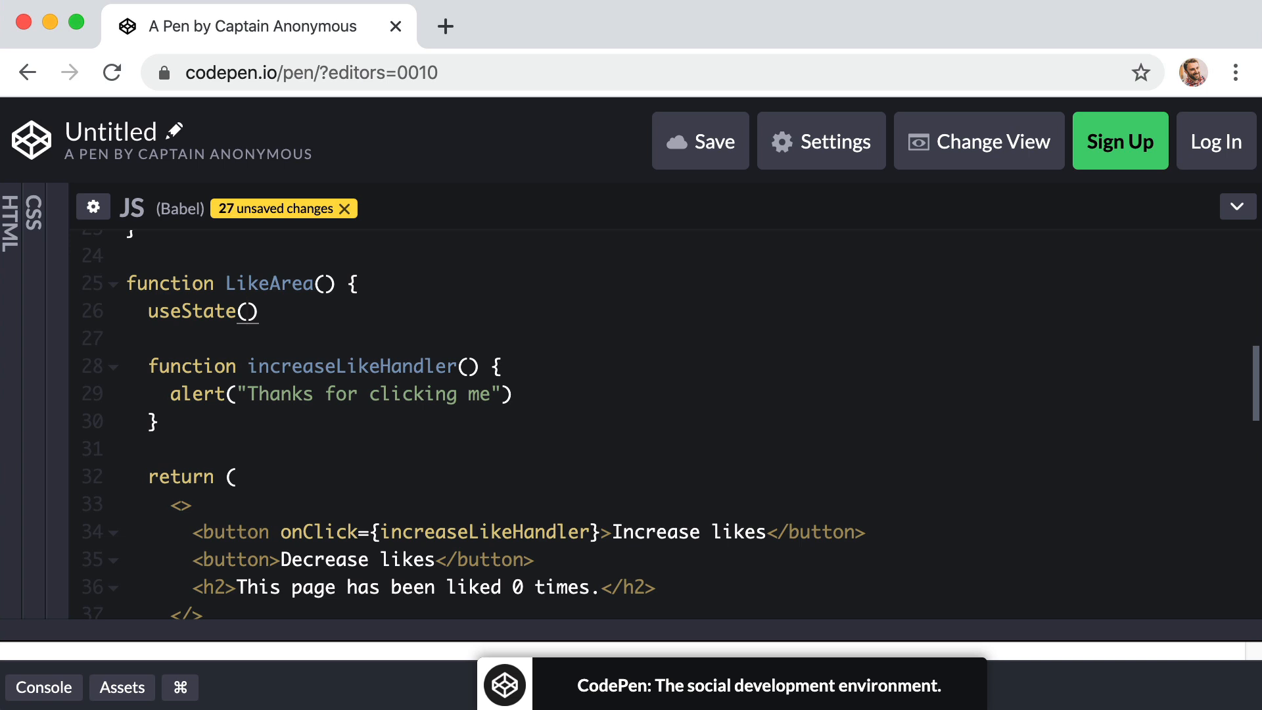
text(0)
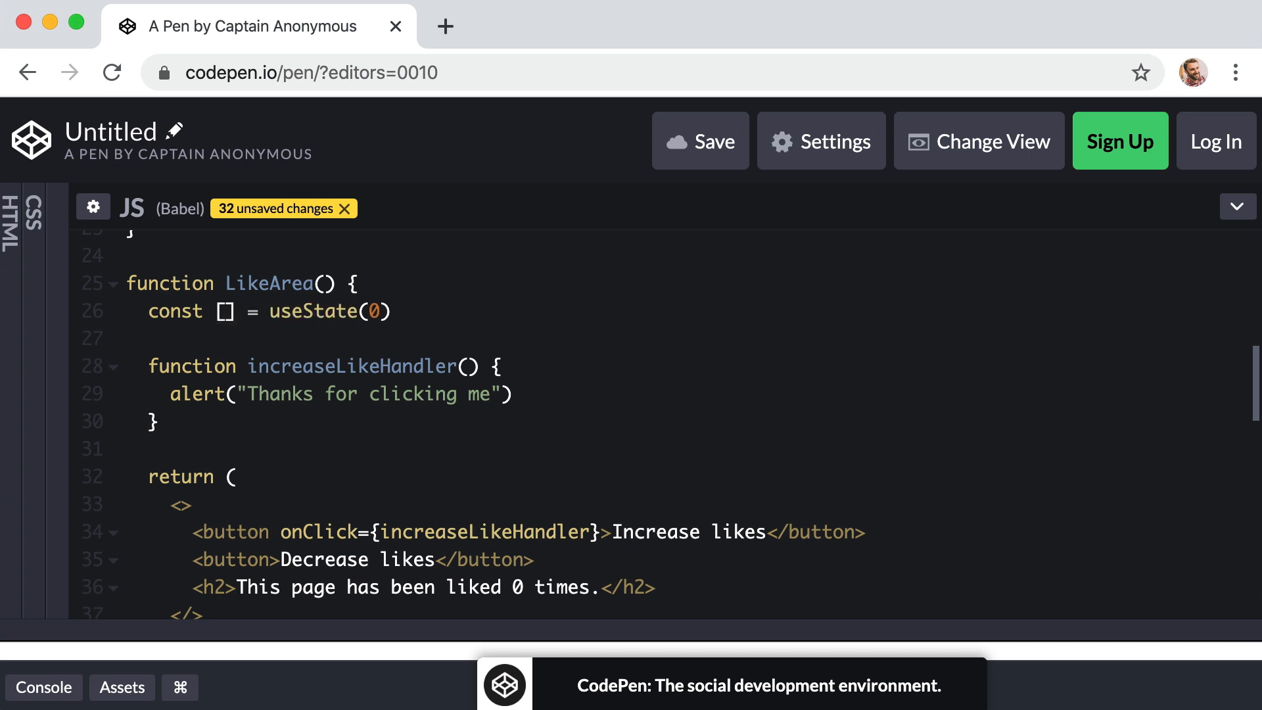
click(266, 311)
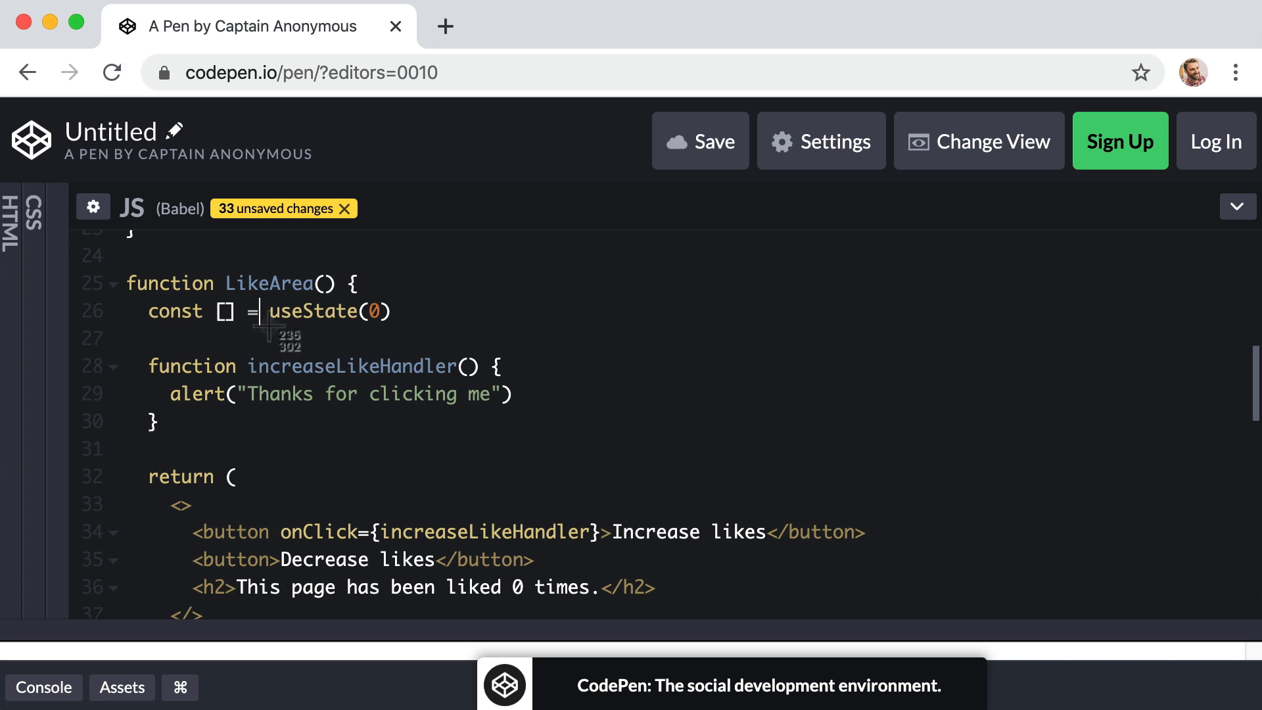
double_click(330, 310)
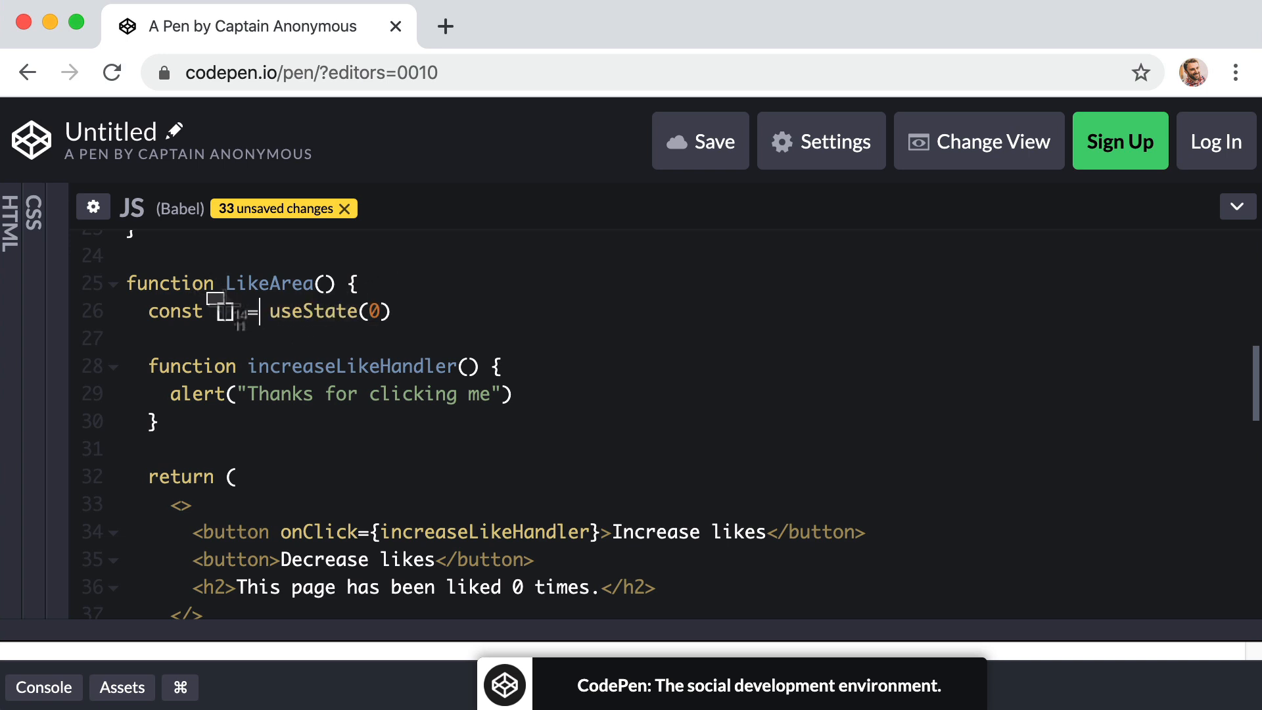
mouse_move(328, 331)
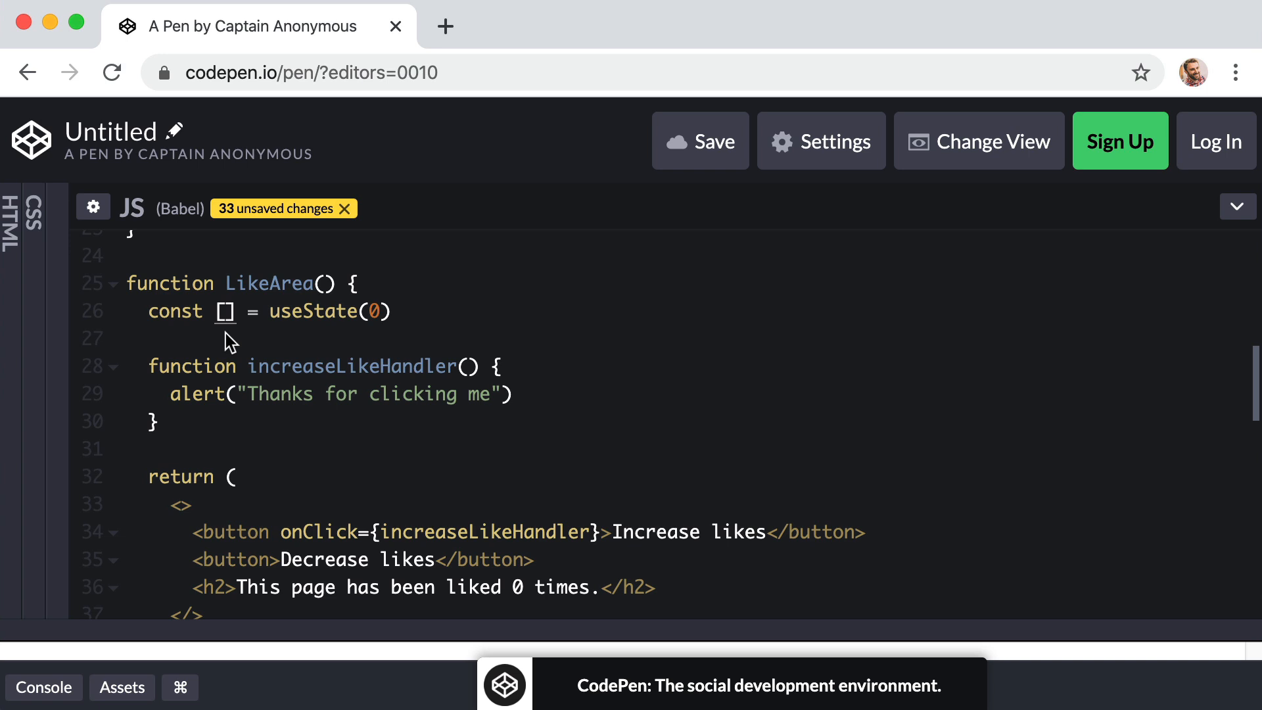
Destructure the state as const [likeCount, setLikeCount].
text([likeC)
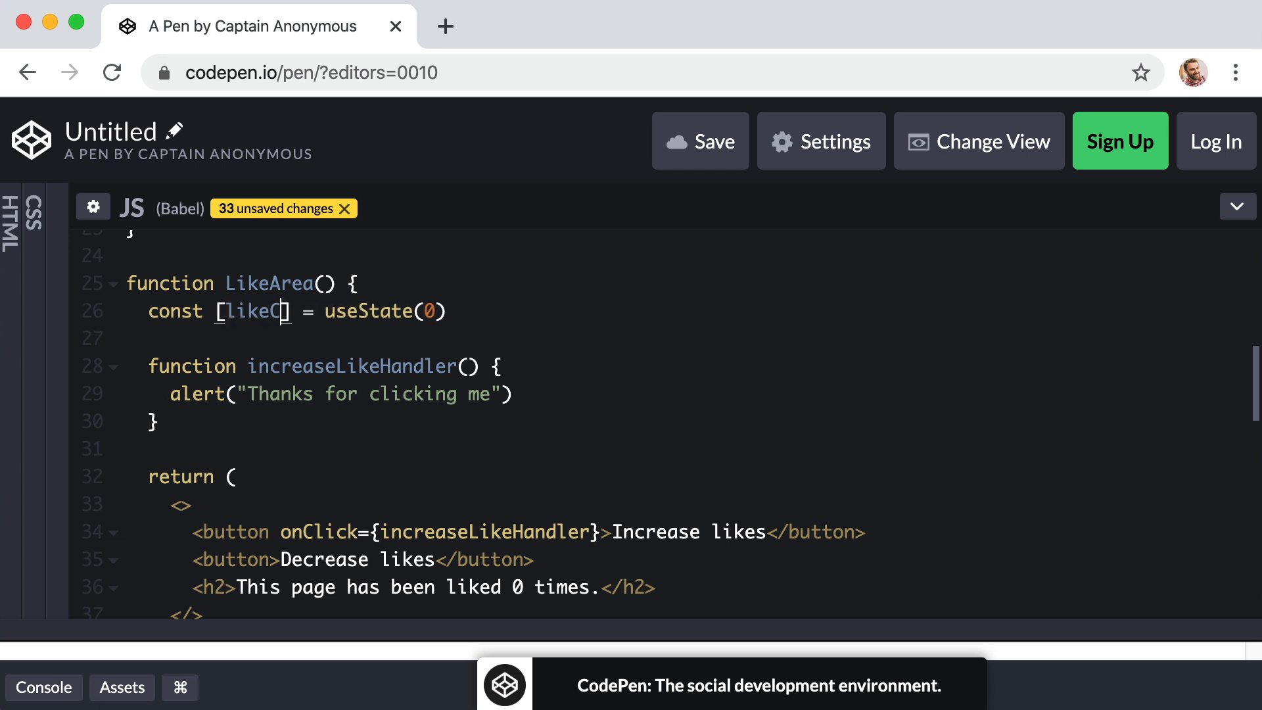
text(ount,)
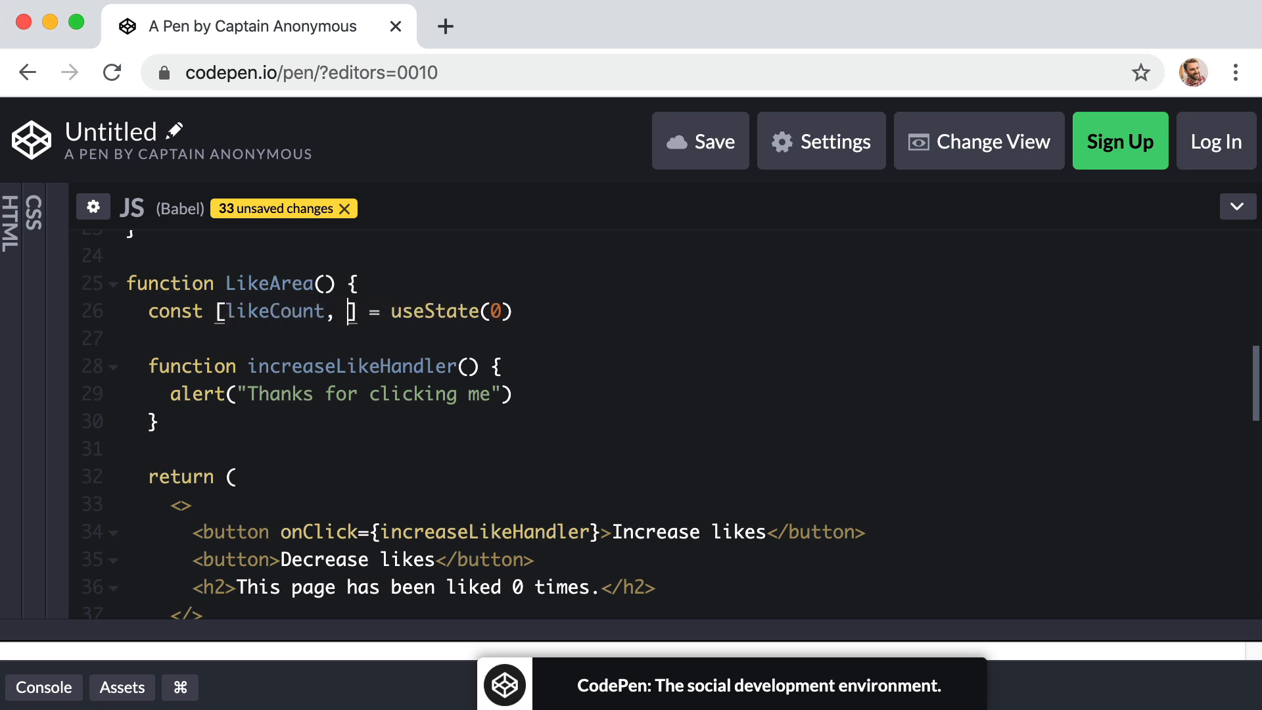
text(setLi)
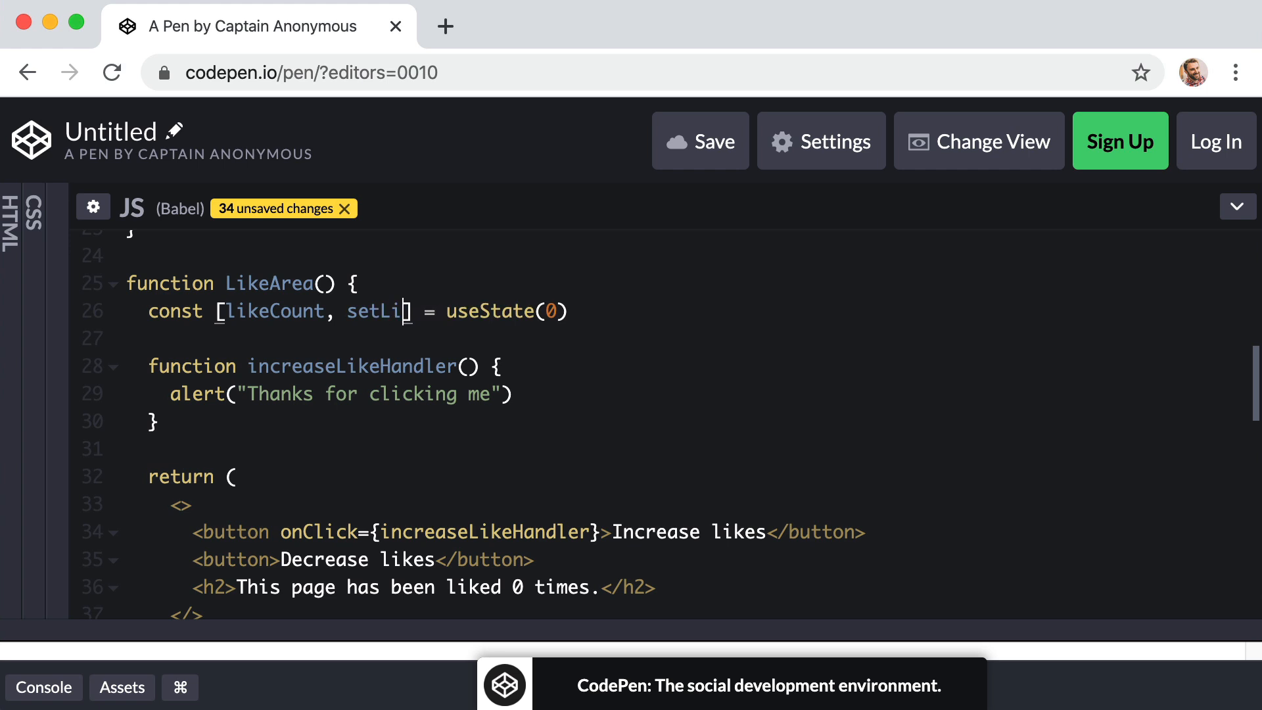
text(keCount)
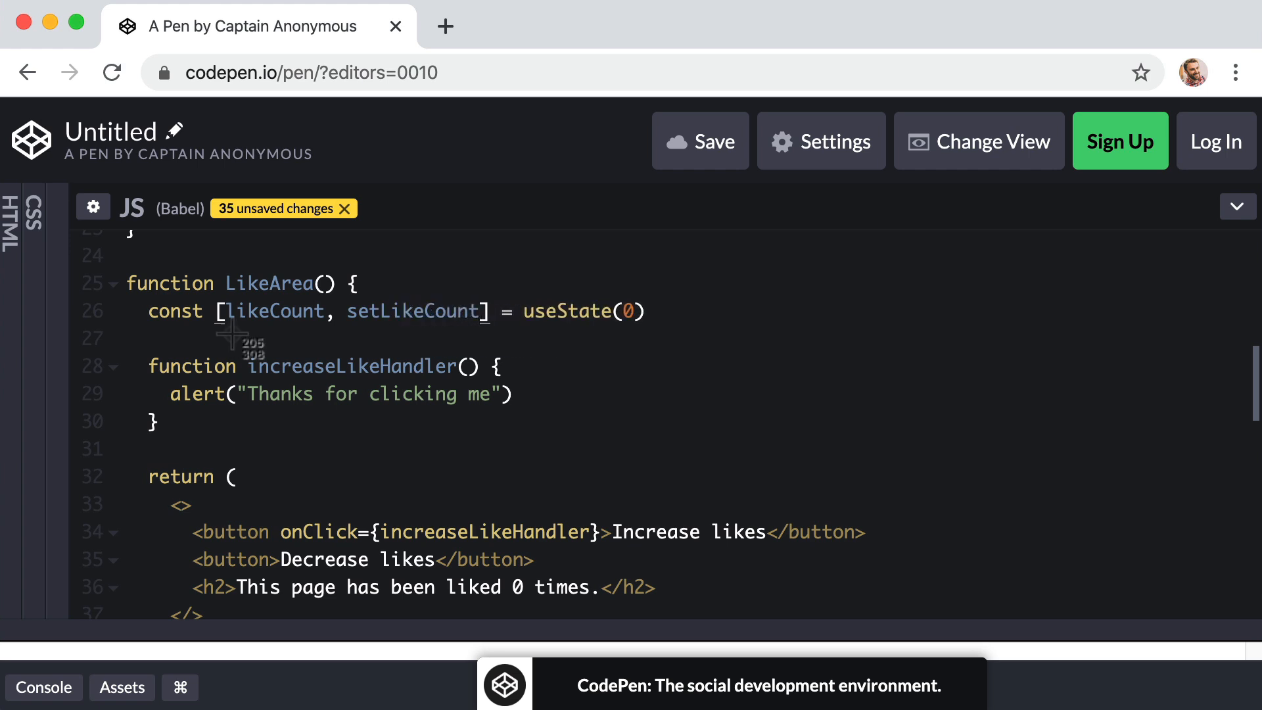
mouse_move(326, 334)
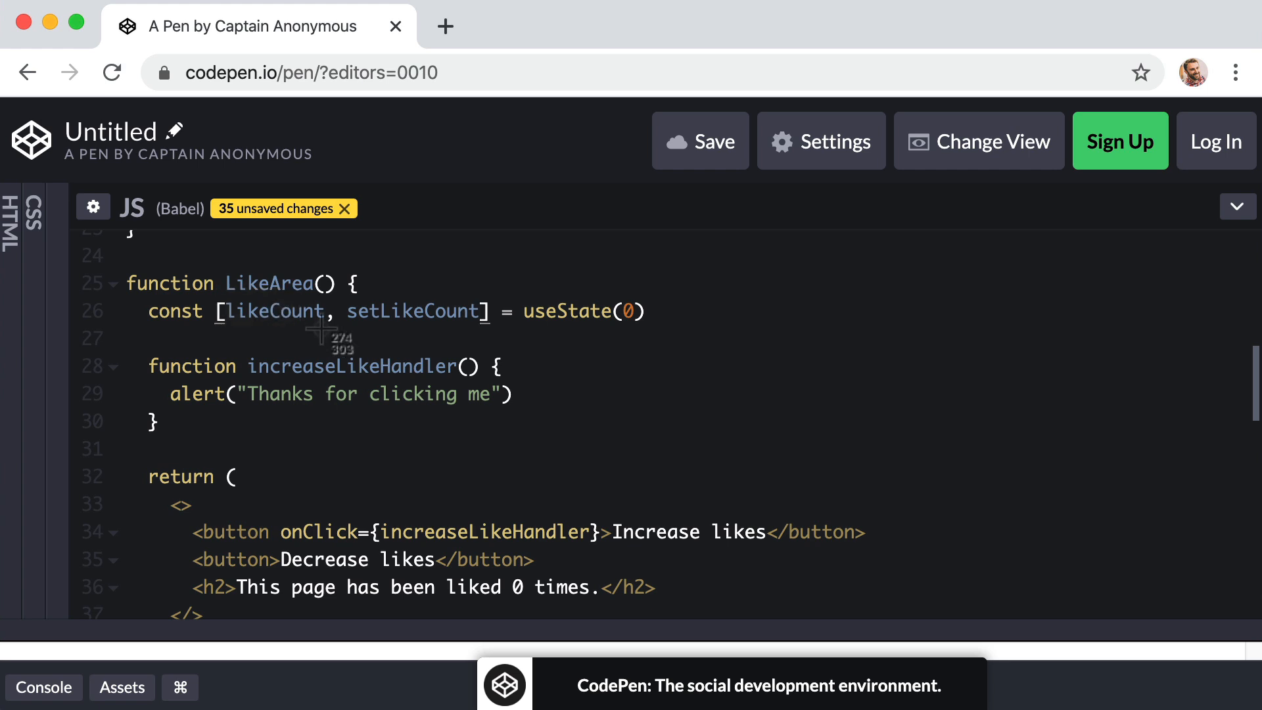
Replace the hard-coded 0 in the heading with {likeCount}, then select the alert line.
double_click(275, 311)
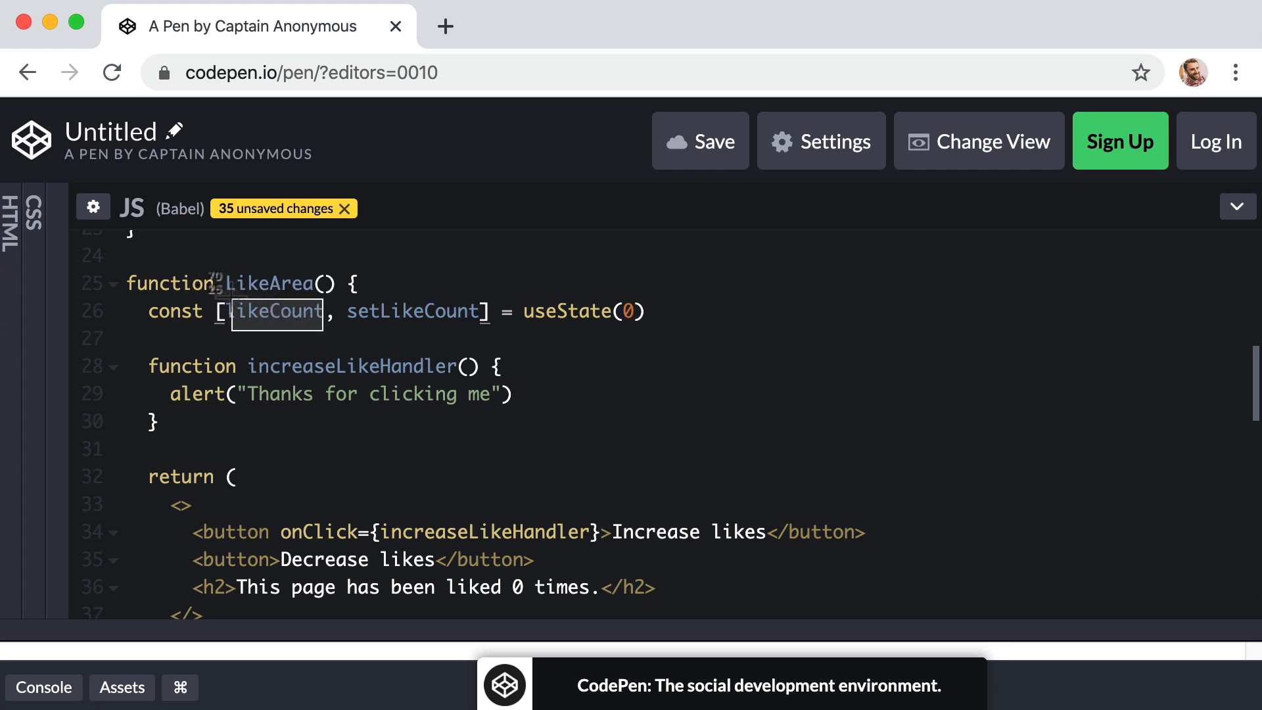
double_click(412, 311)
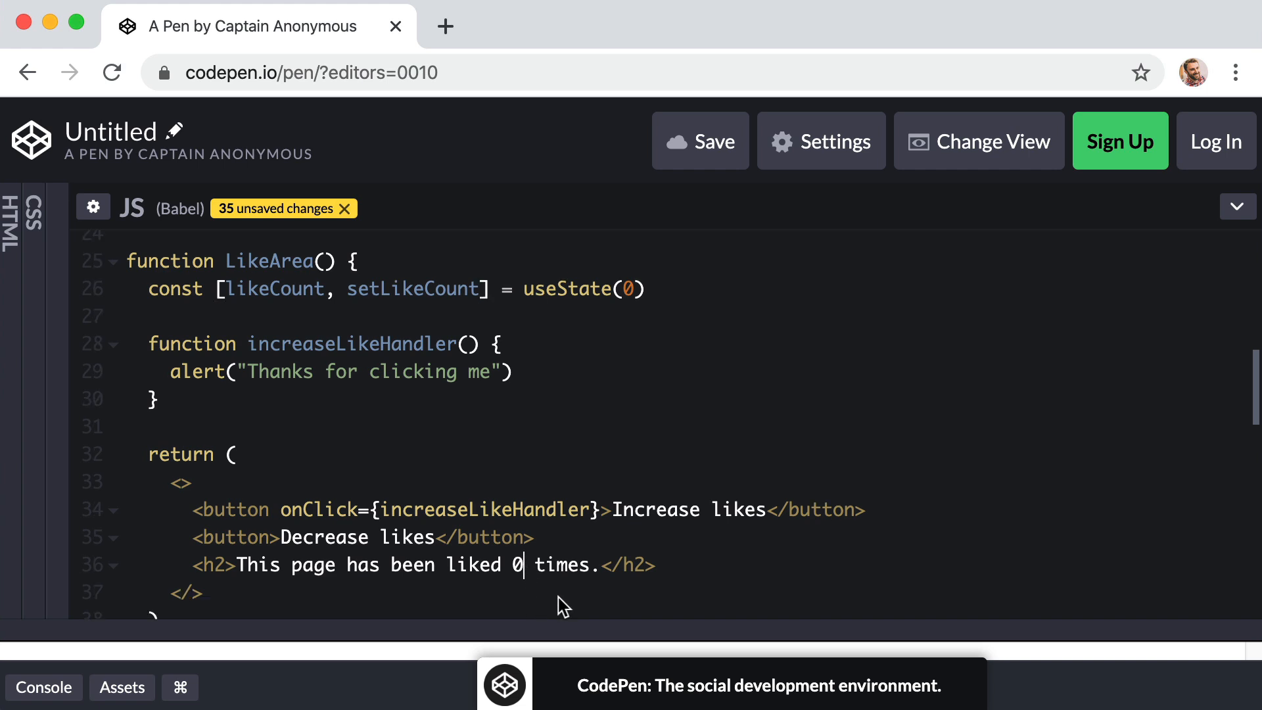
key(Backspace)
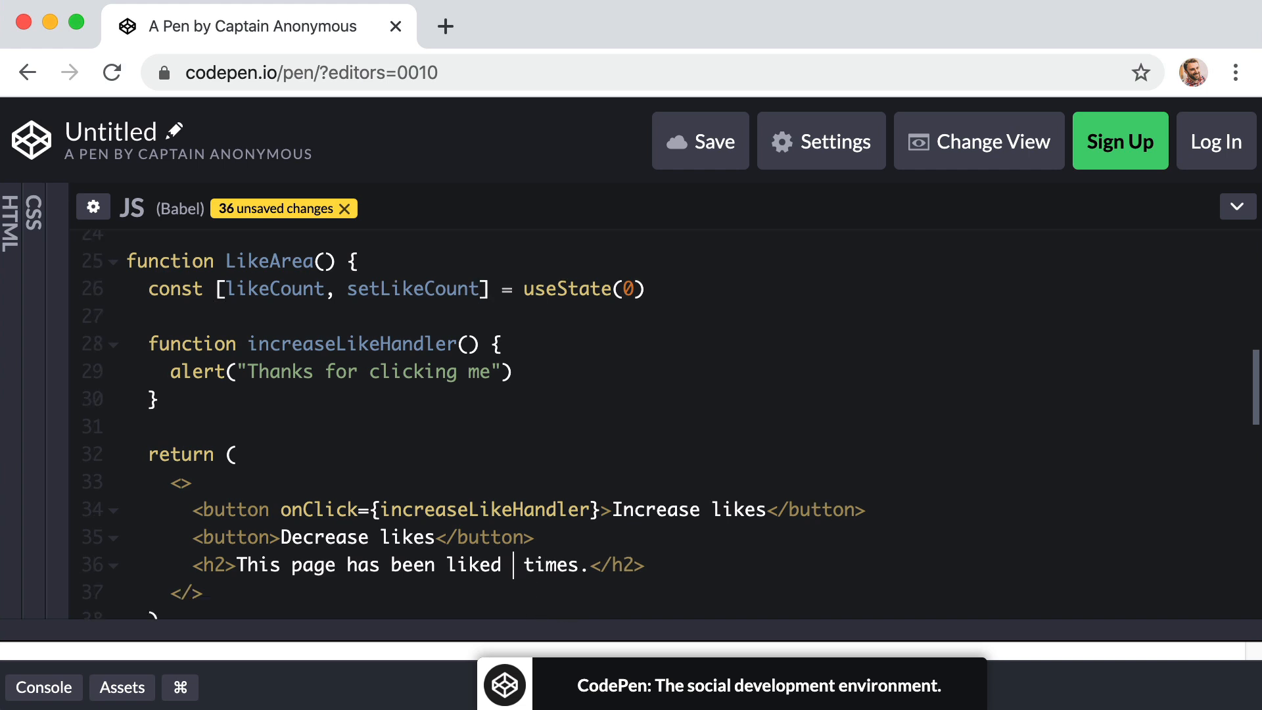
text({l})
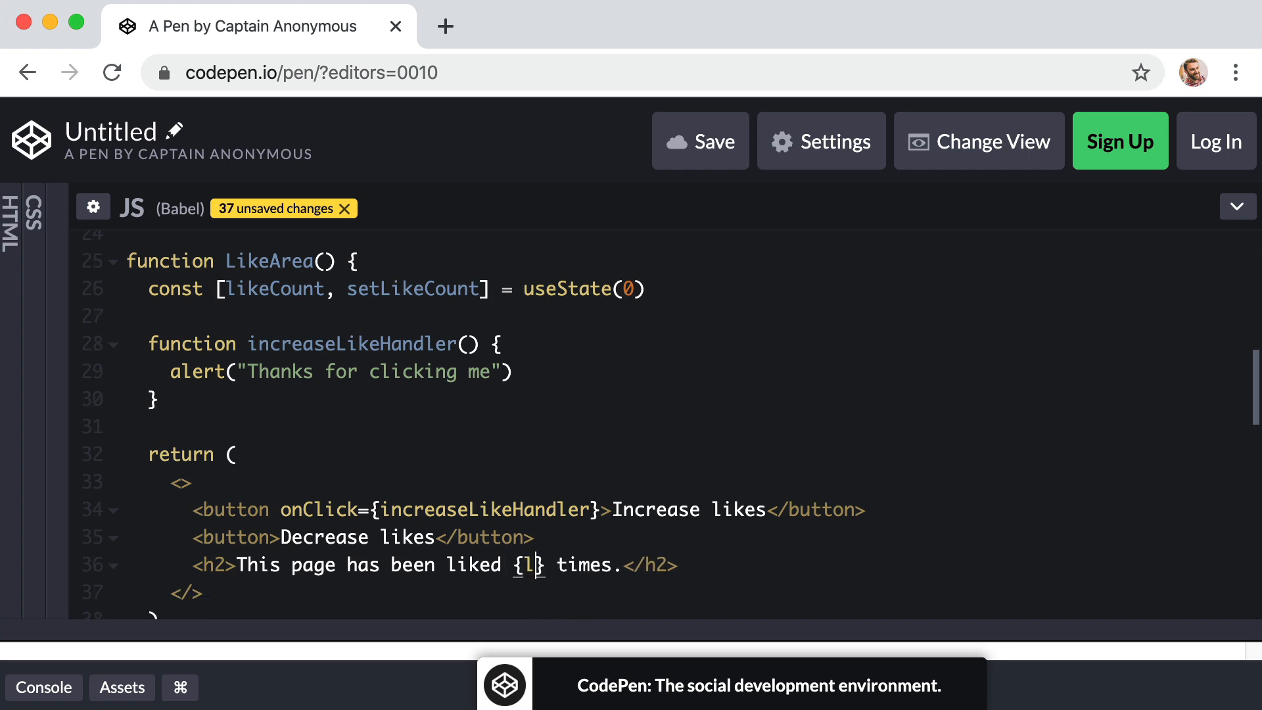
text(ikeCount)
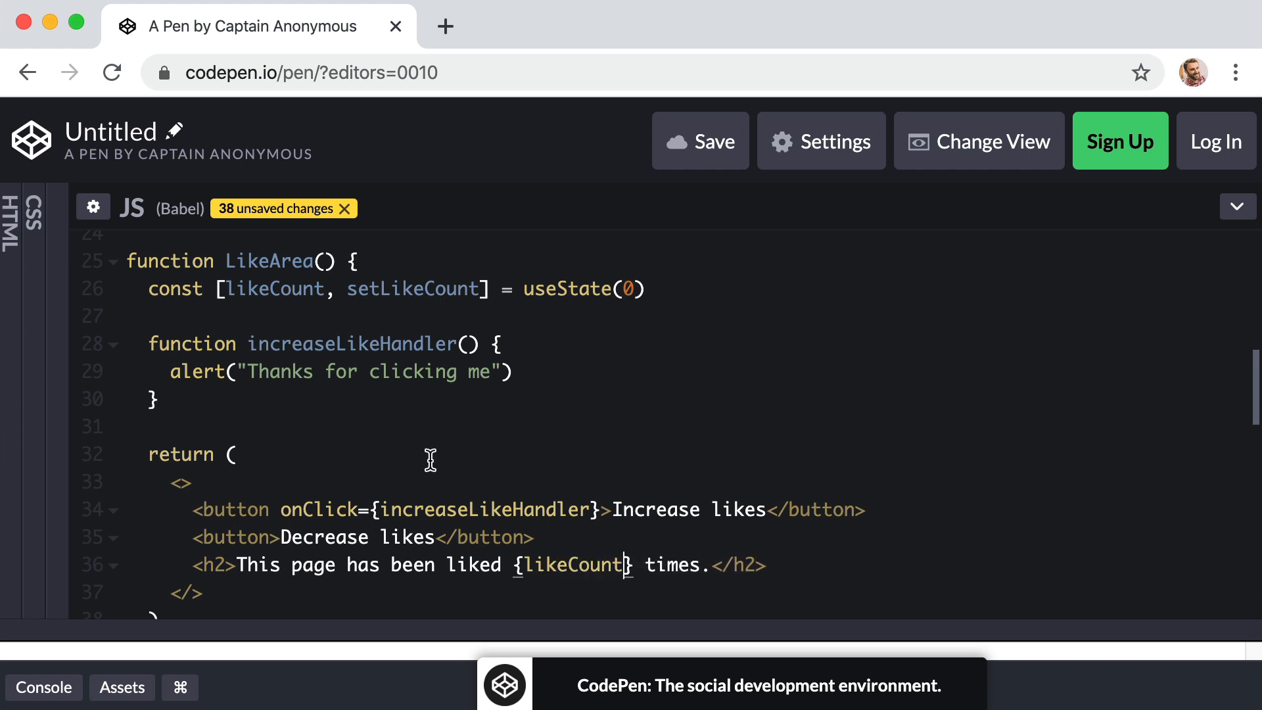
double_click(350, 343)
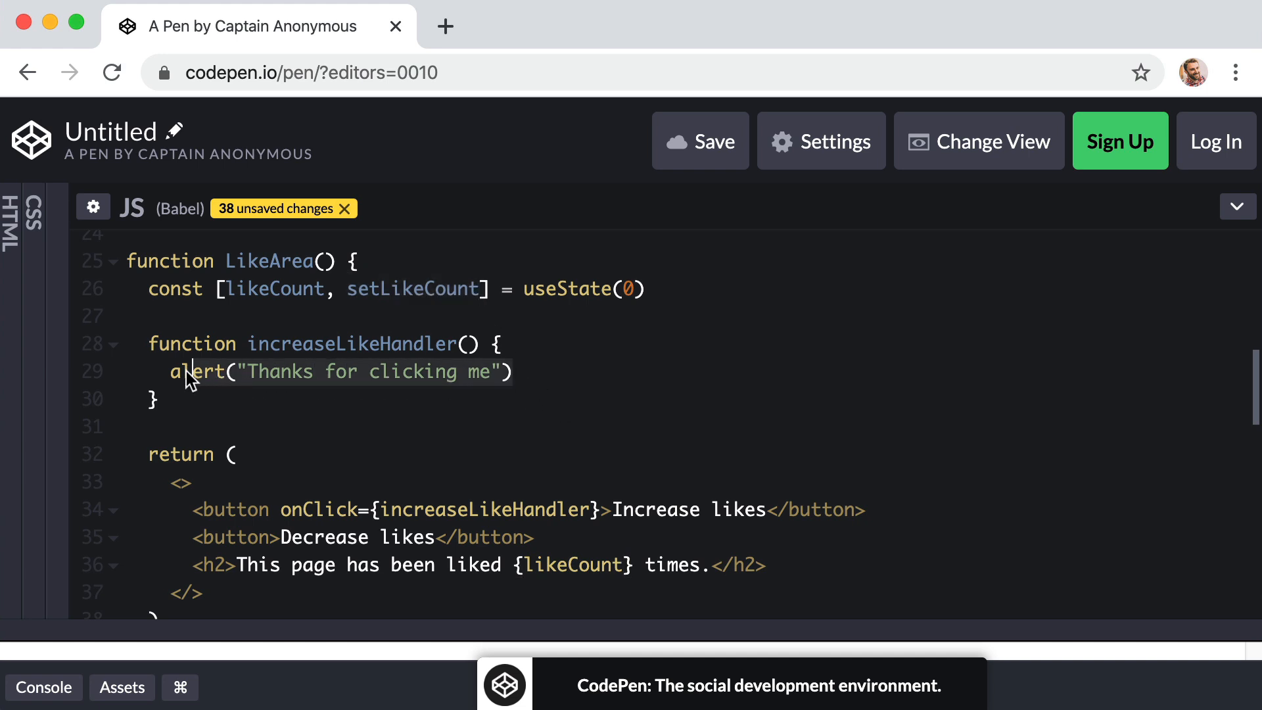
Replace the alert in increaseLikeHandler with a setLikeCount() call.
key(Backspace)
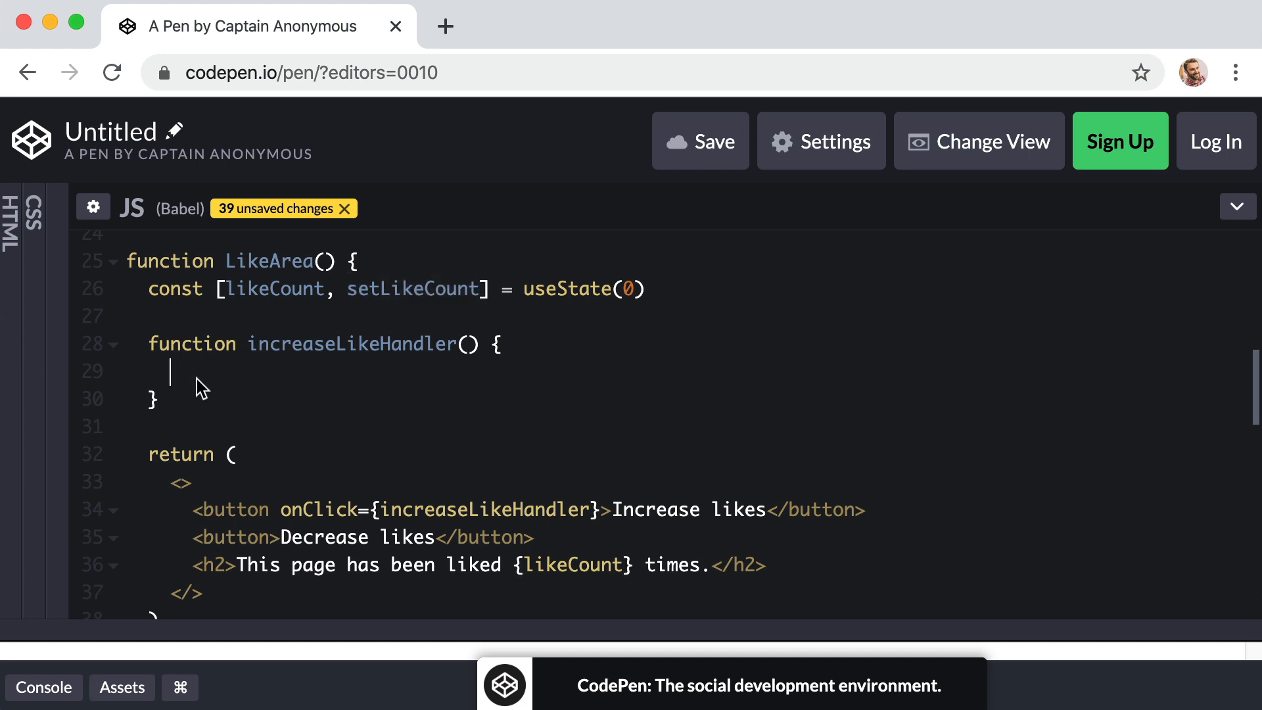
text(setLik)
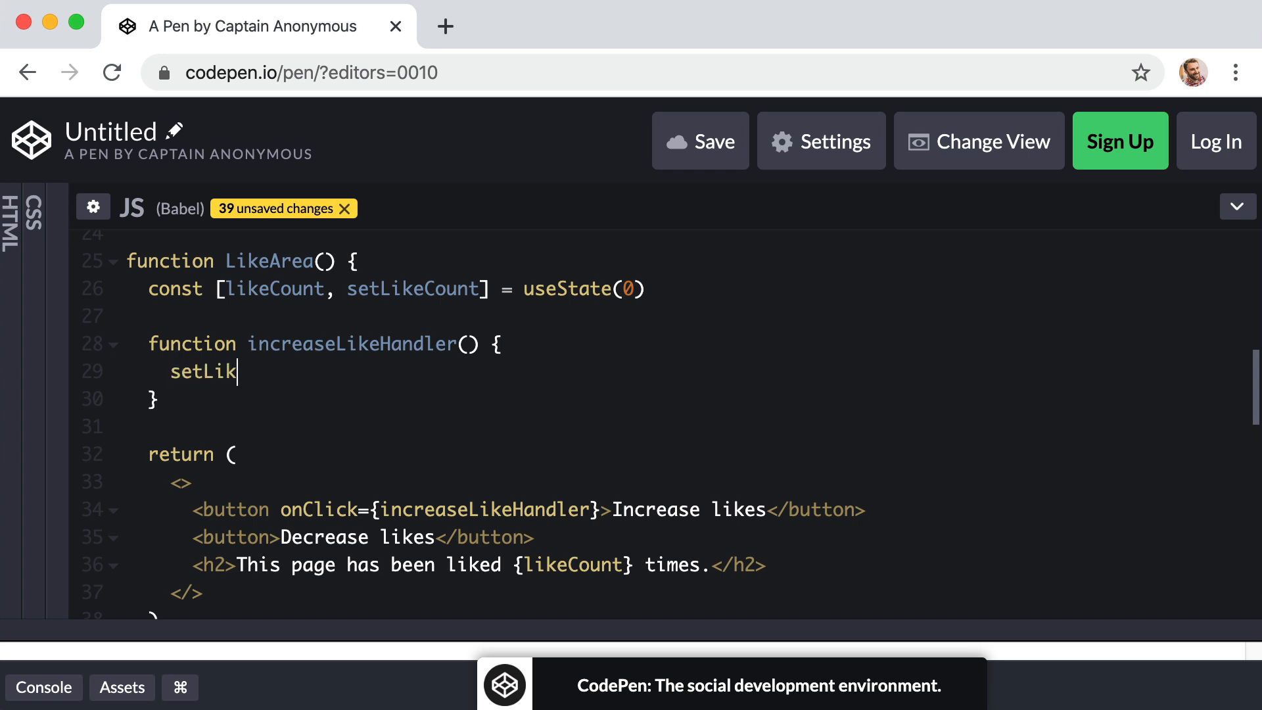
text(eCount())
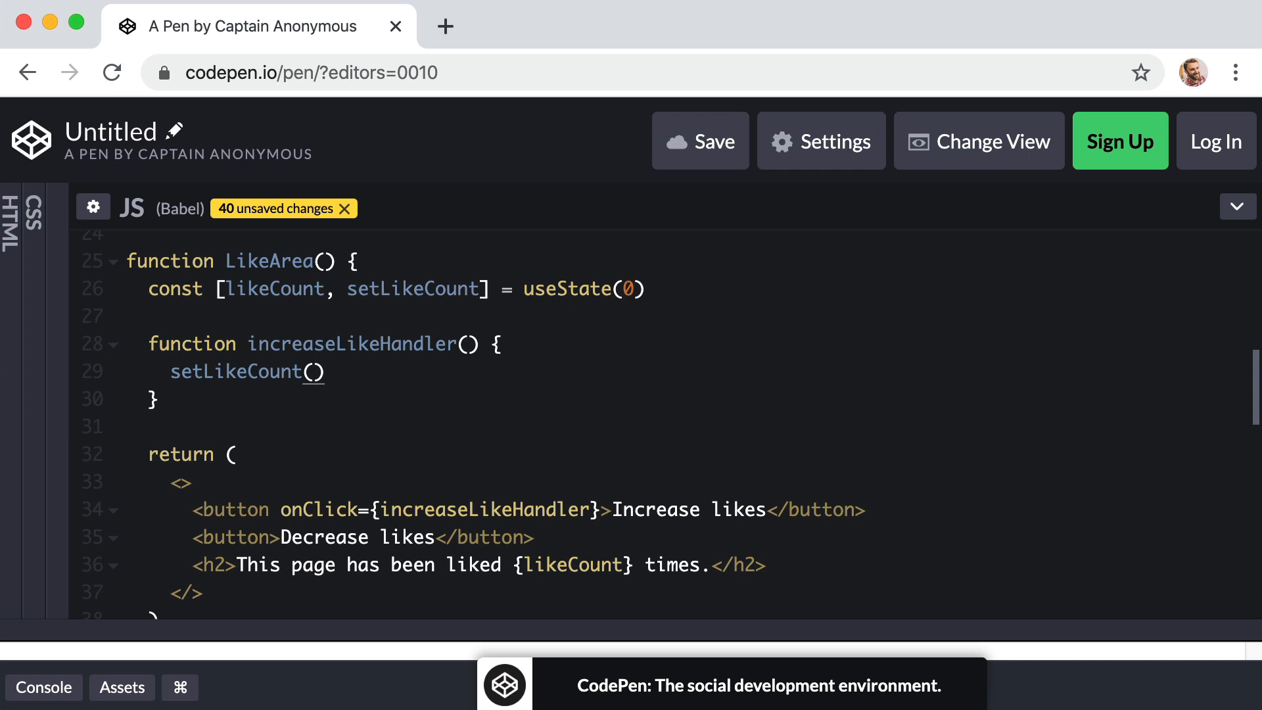
mouse_move(421, 380)
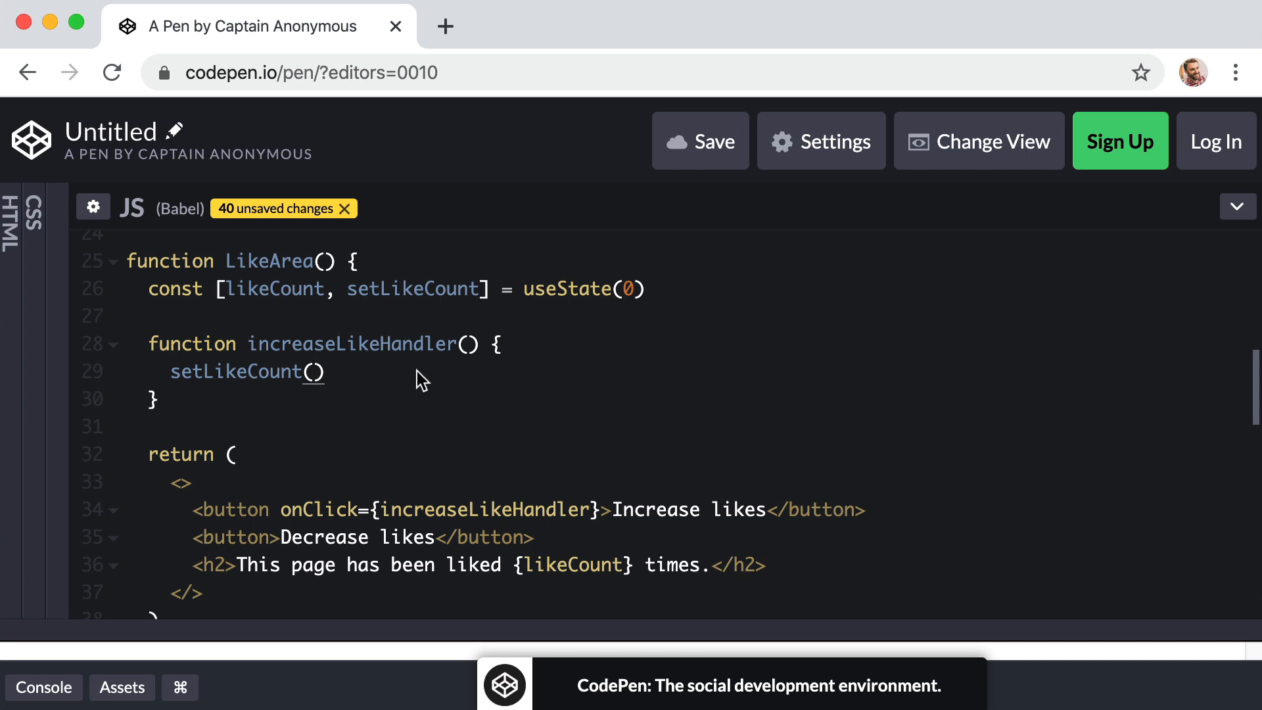
mouse_move(622, 258)
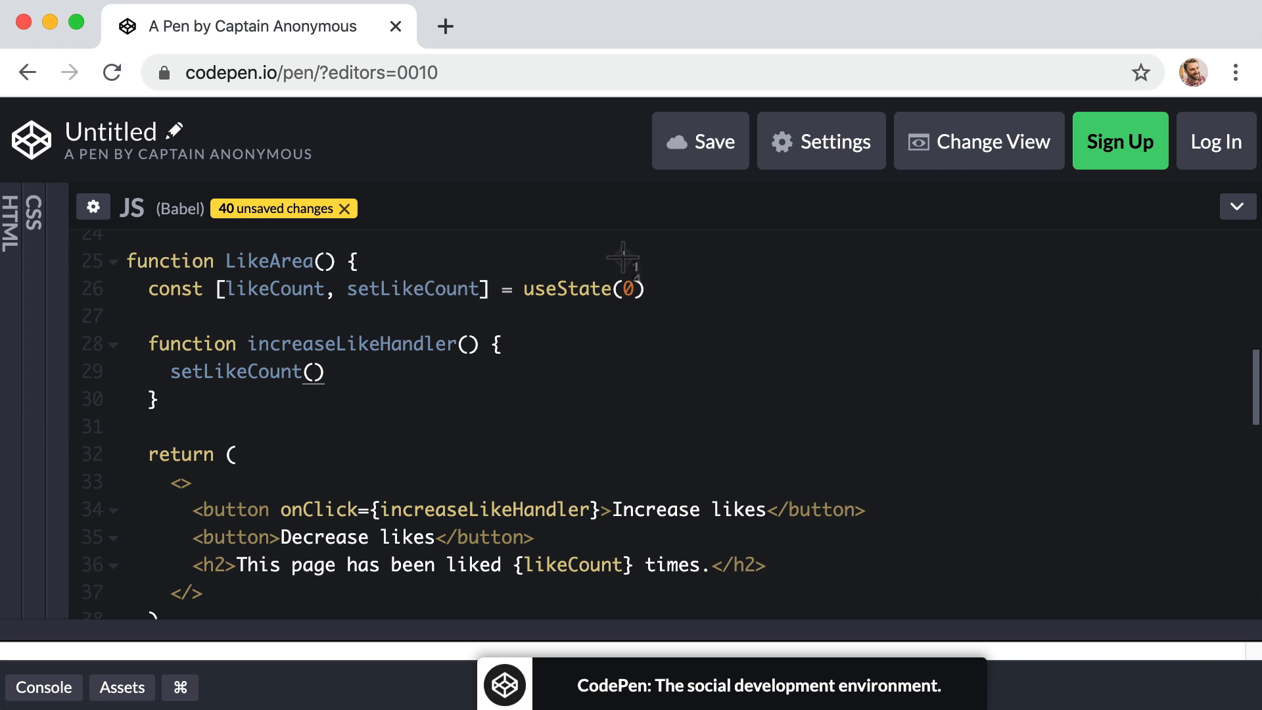
mouse_move(636, 329)
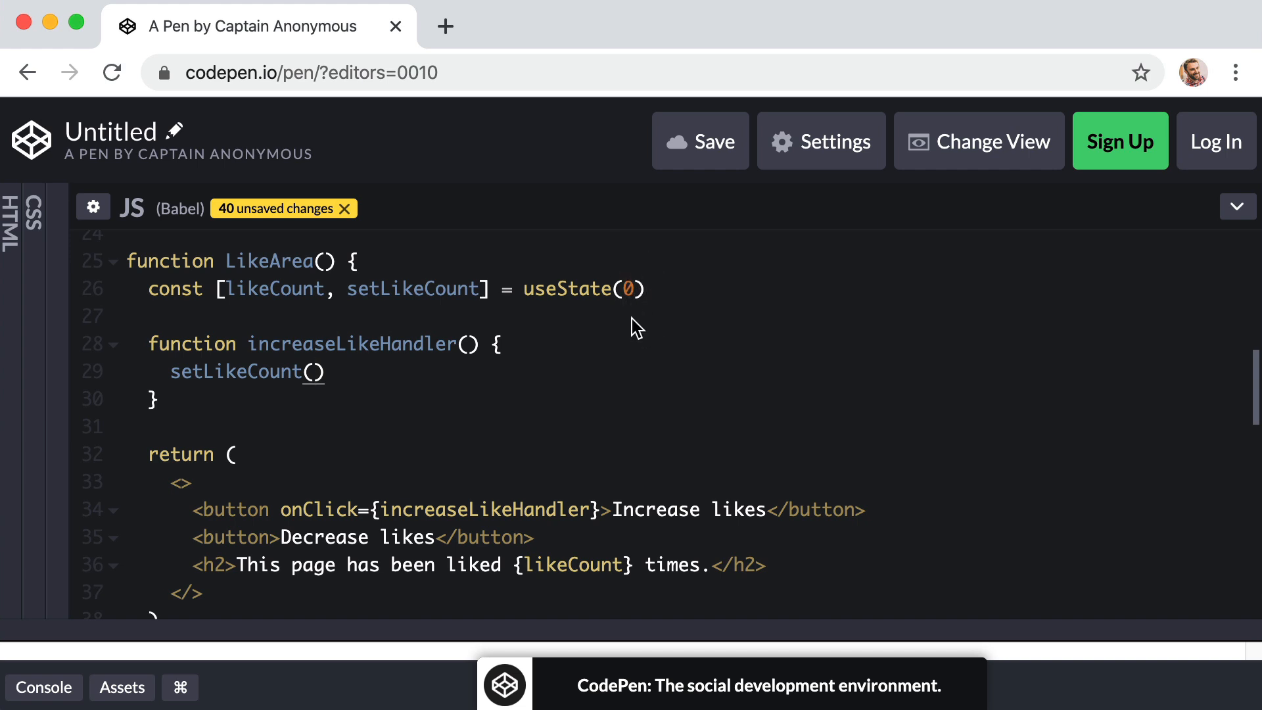
click(314, 372)
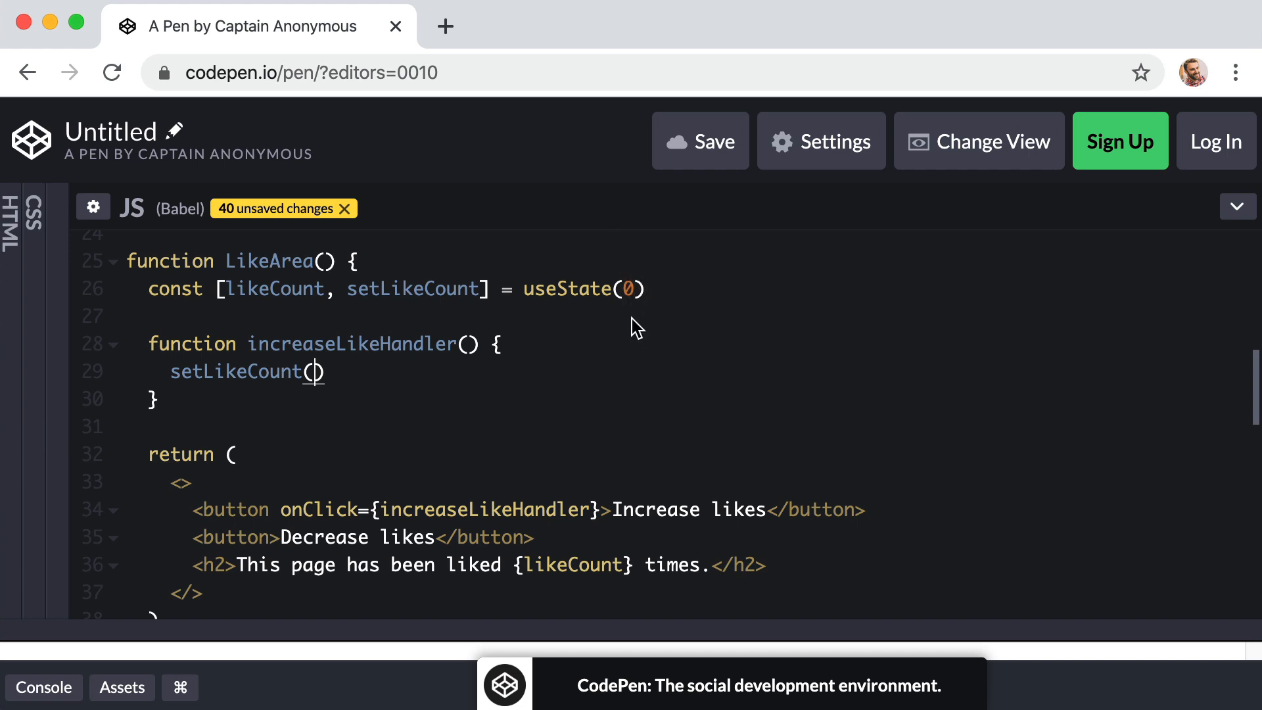
mouse_move(313, 380)
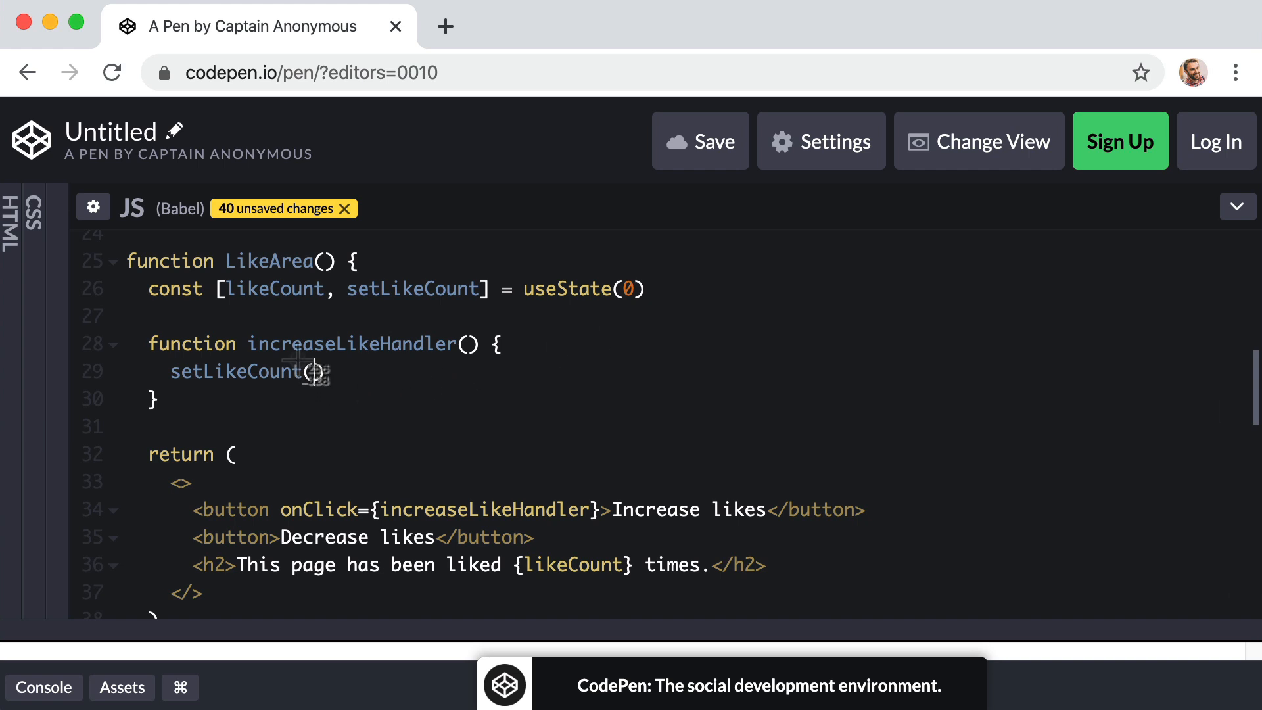
mouse_move(505, 414)
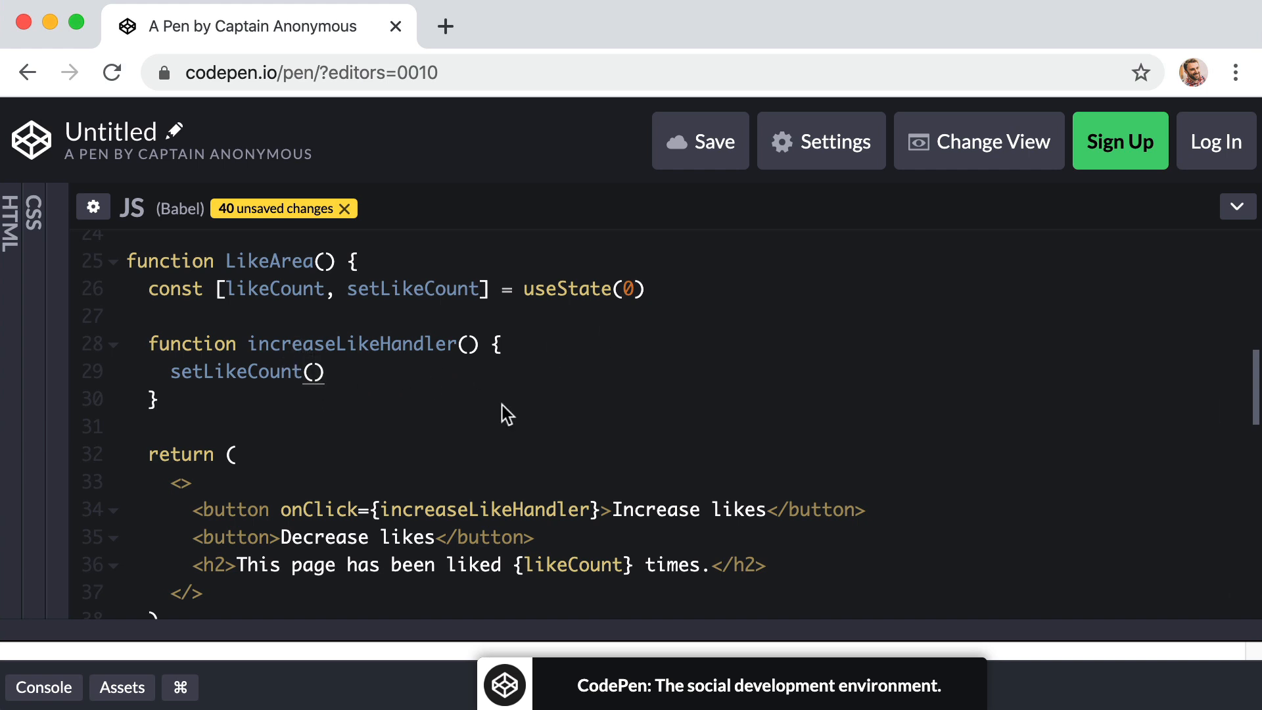
Pass setLikeCount an updater function(prev) { return prev + 1 }.
text(function()
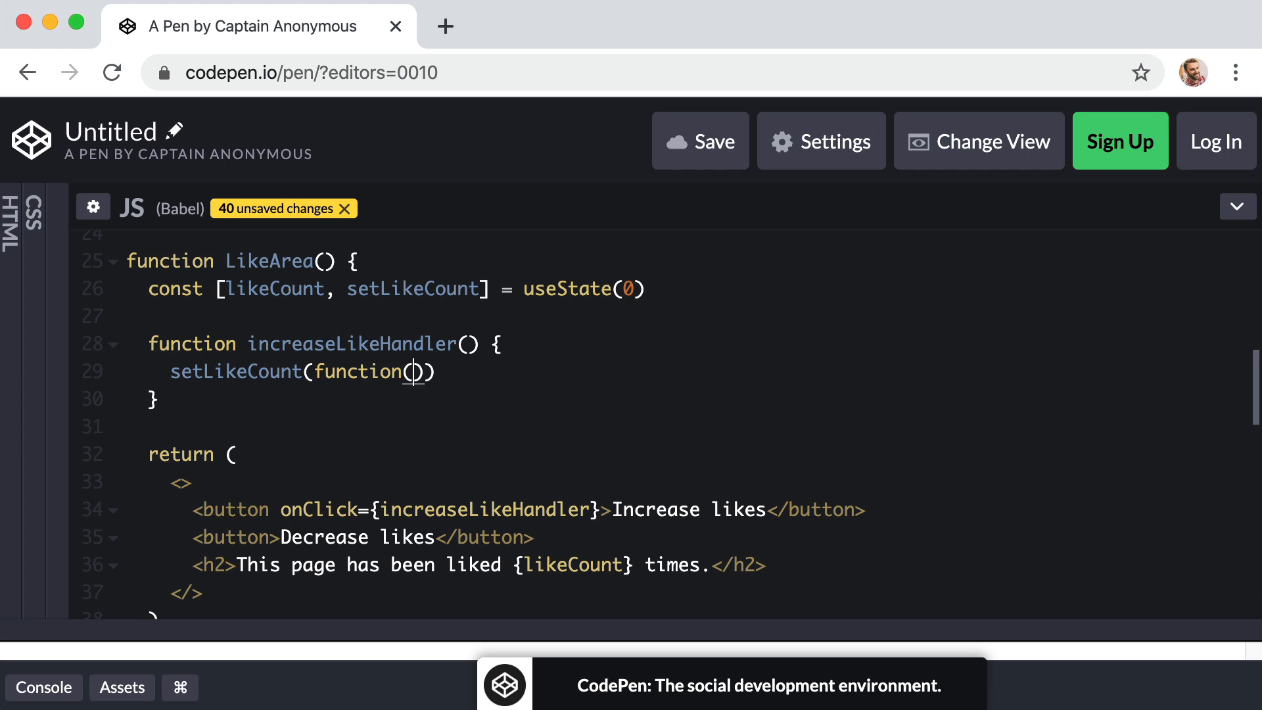
text({})
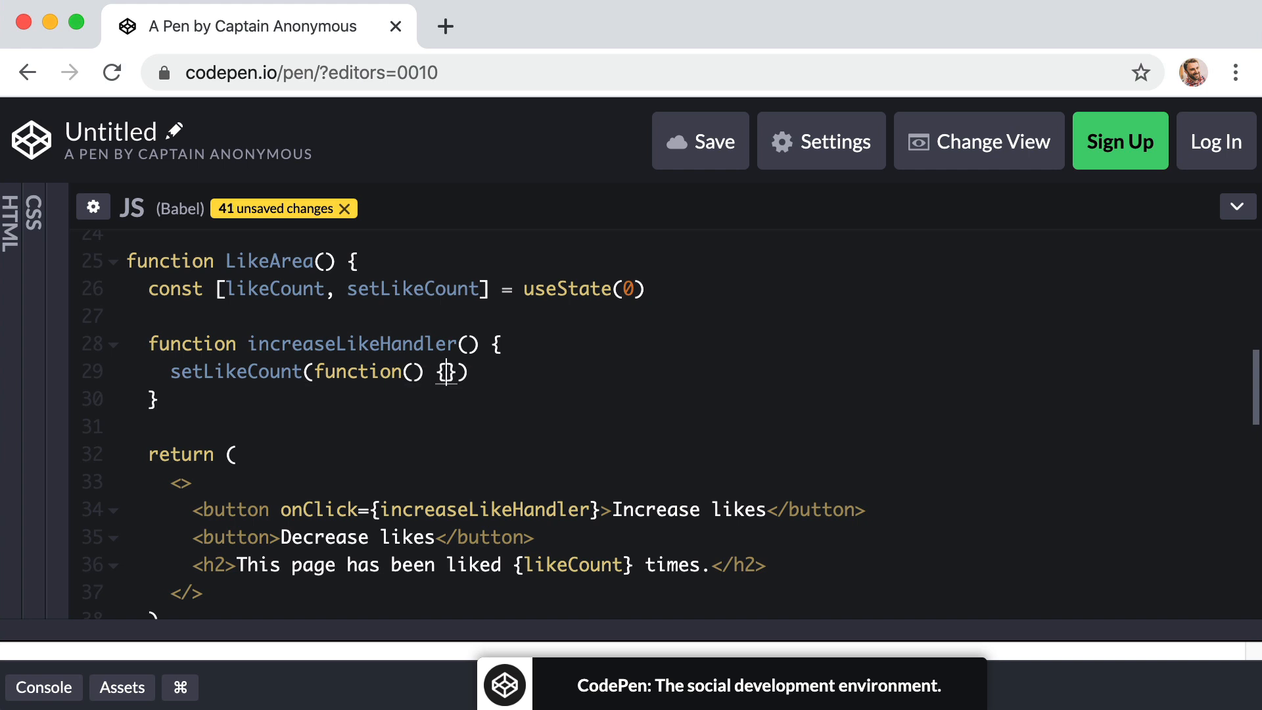
key(Enter)
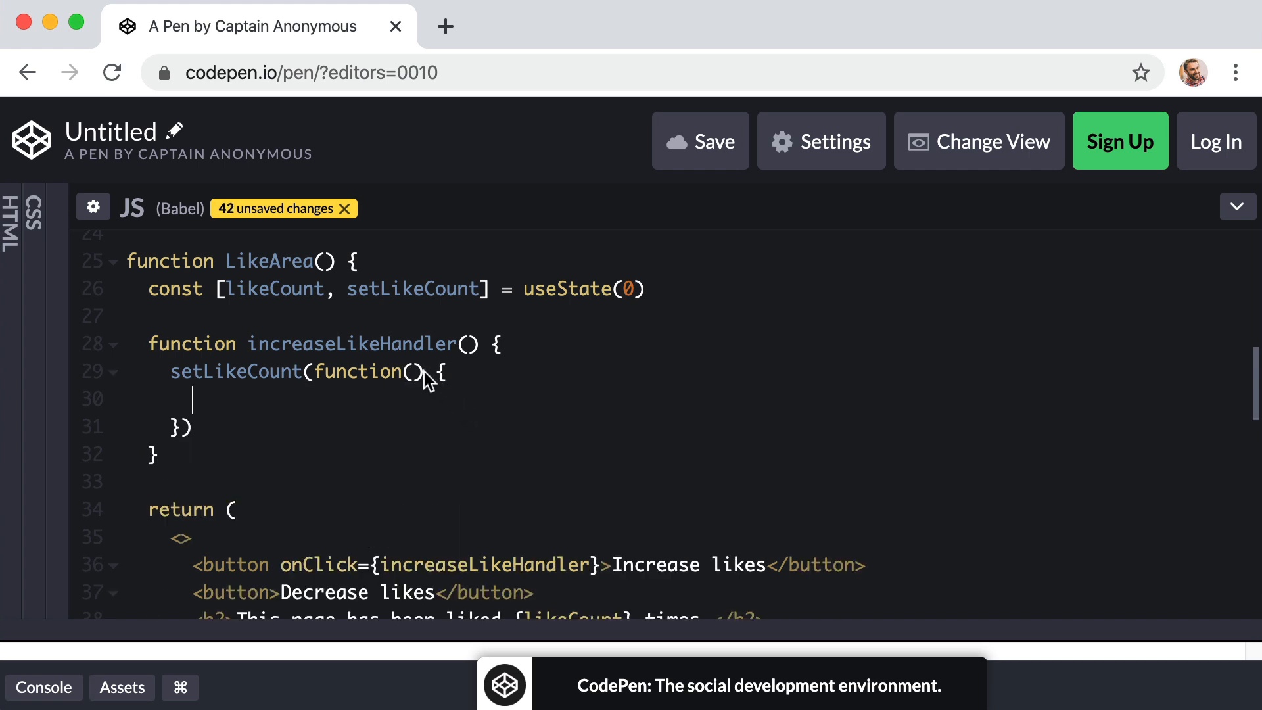
mouse_move(435, 399)
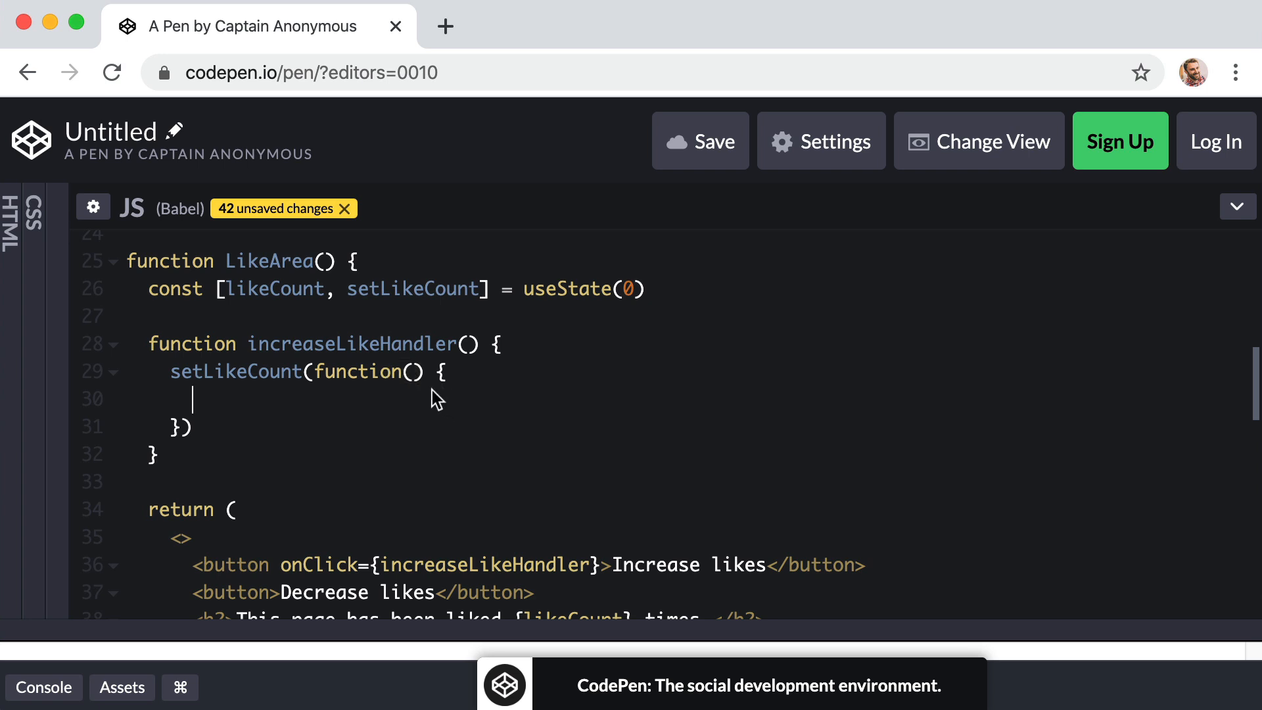
text(p)
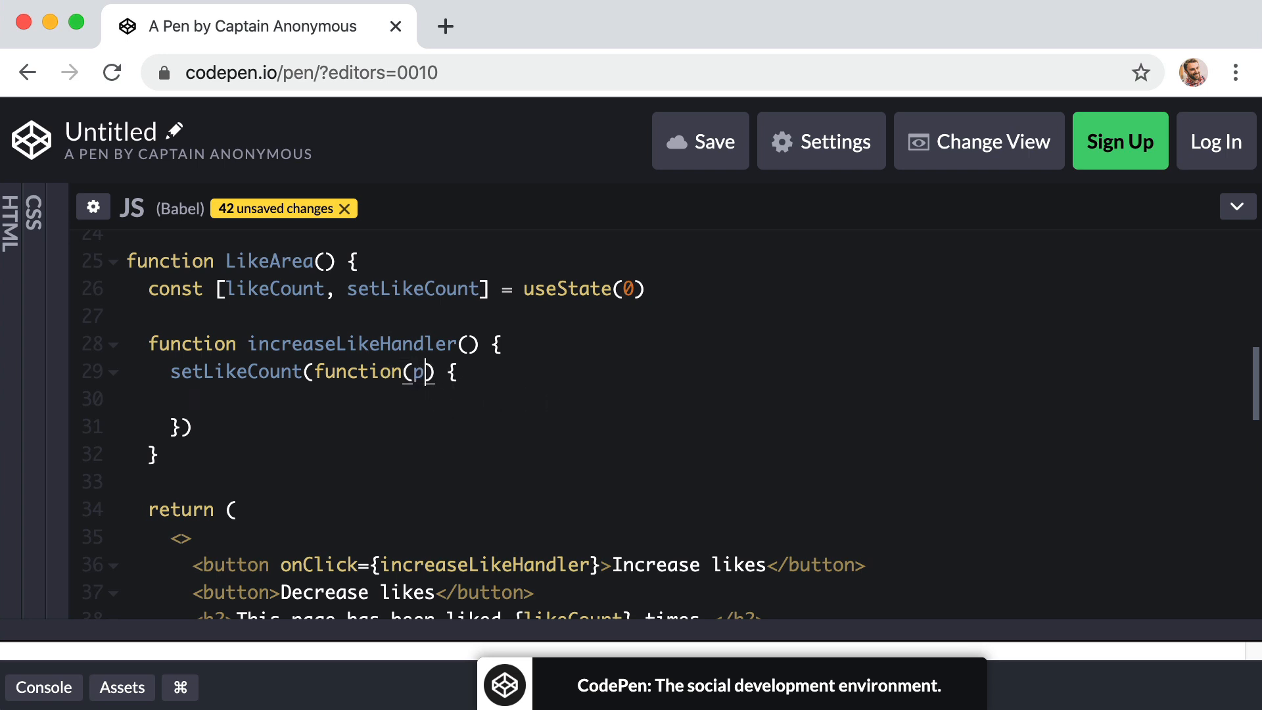
text(rev)
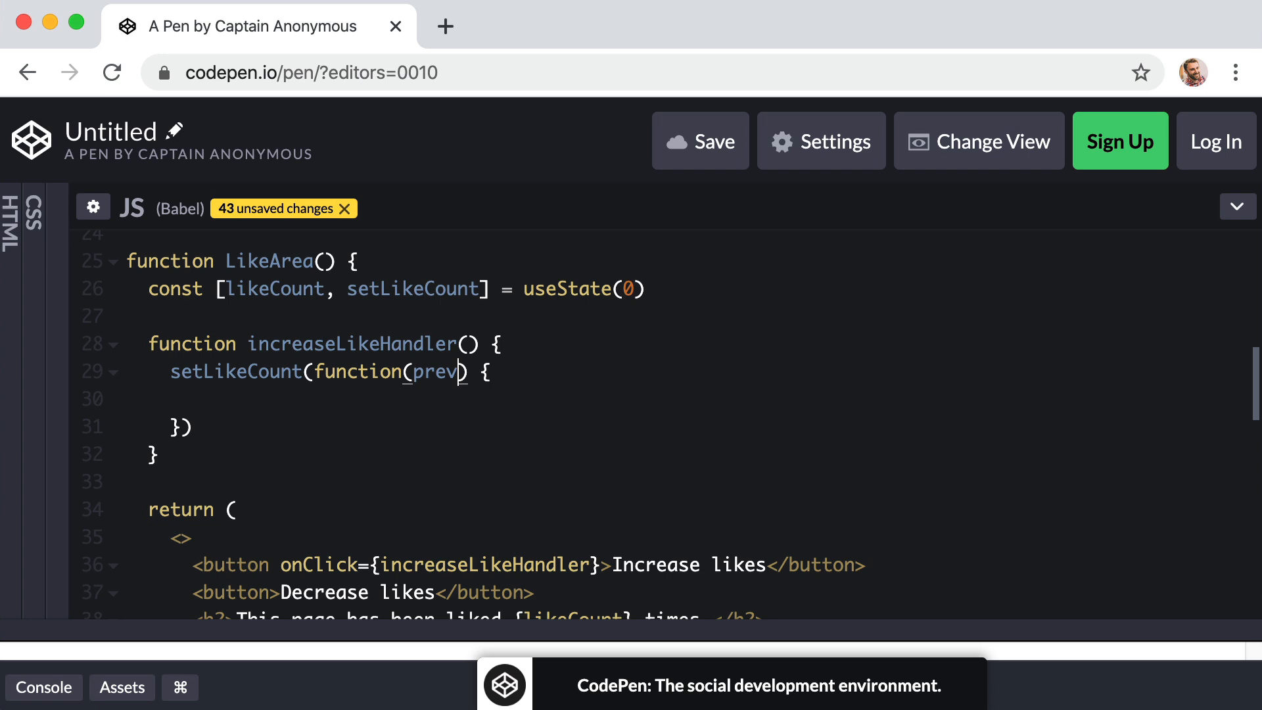
mouse_move(465, 399)
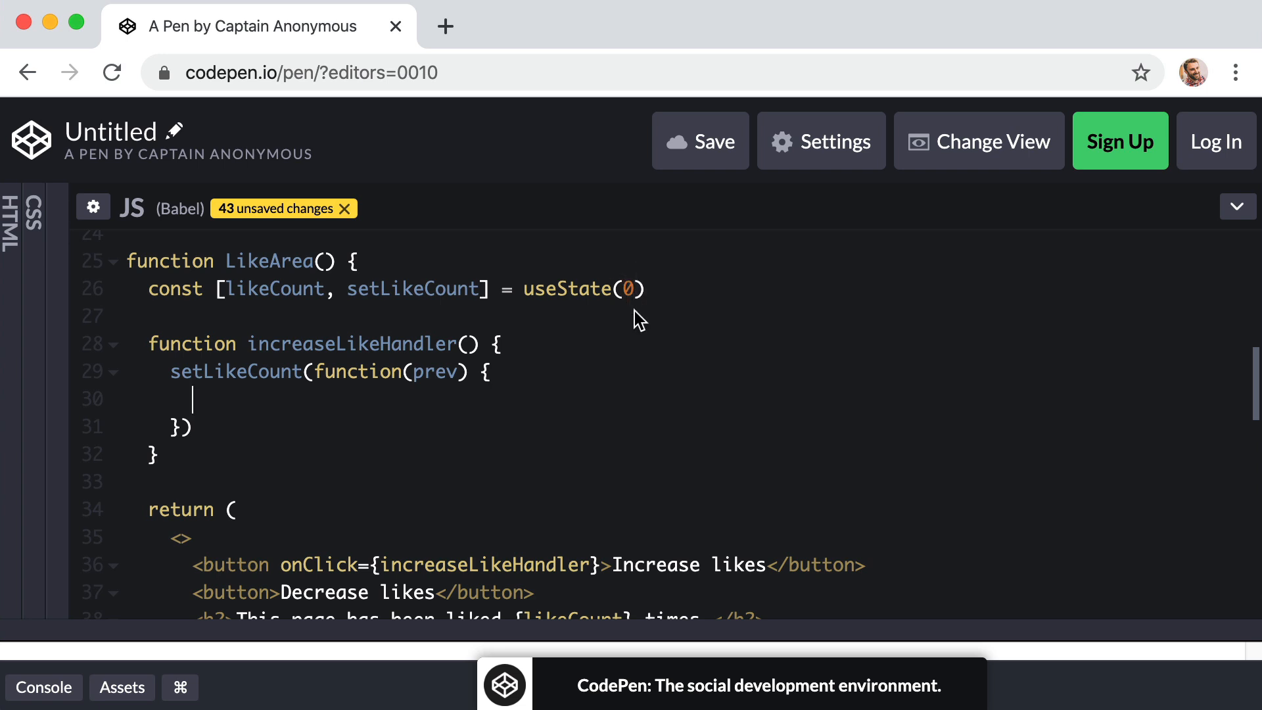
mouse_move(489, 382)
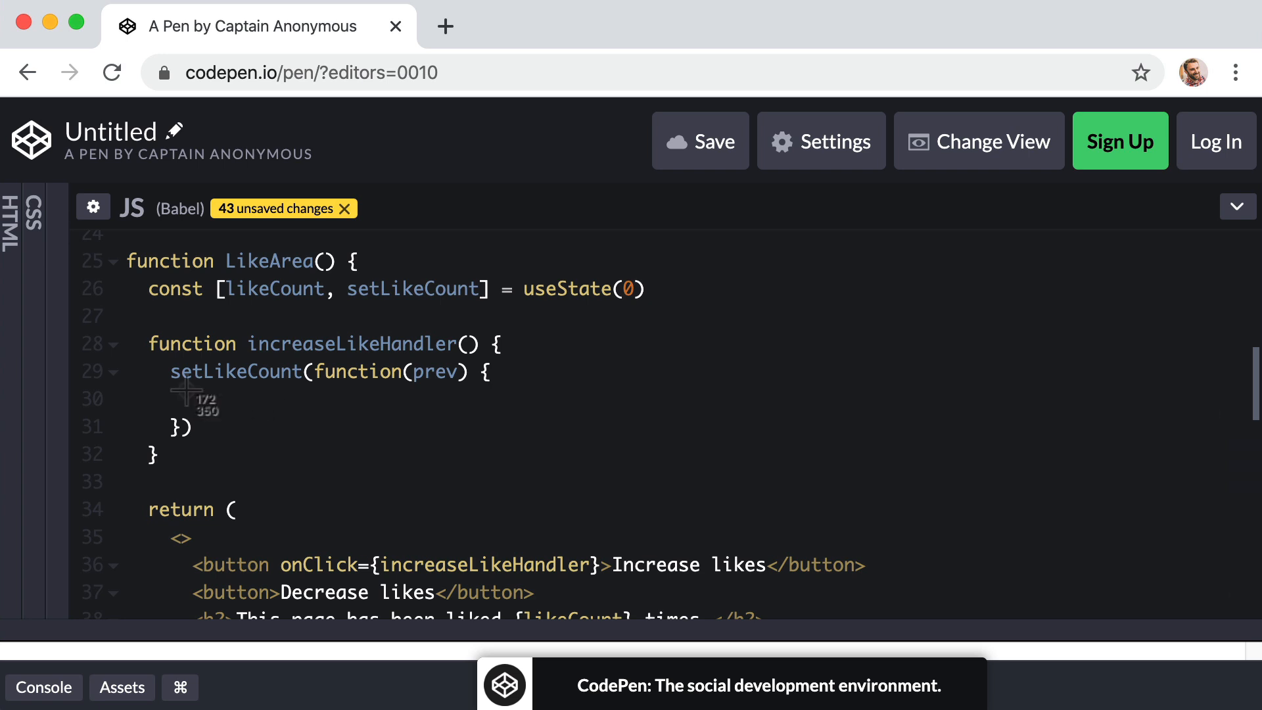
text(return prev)
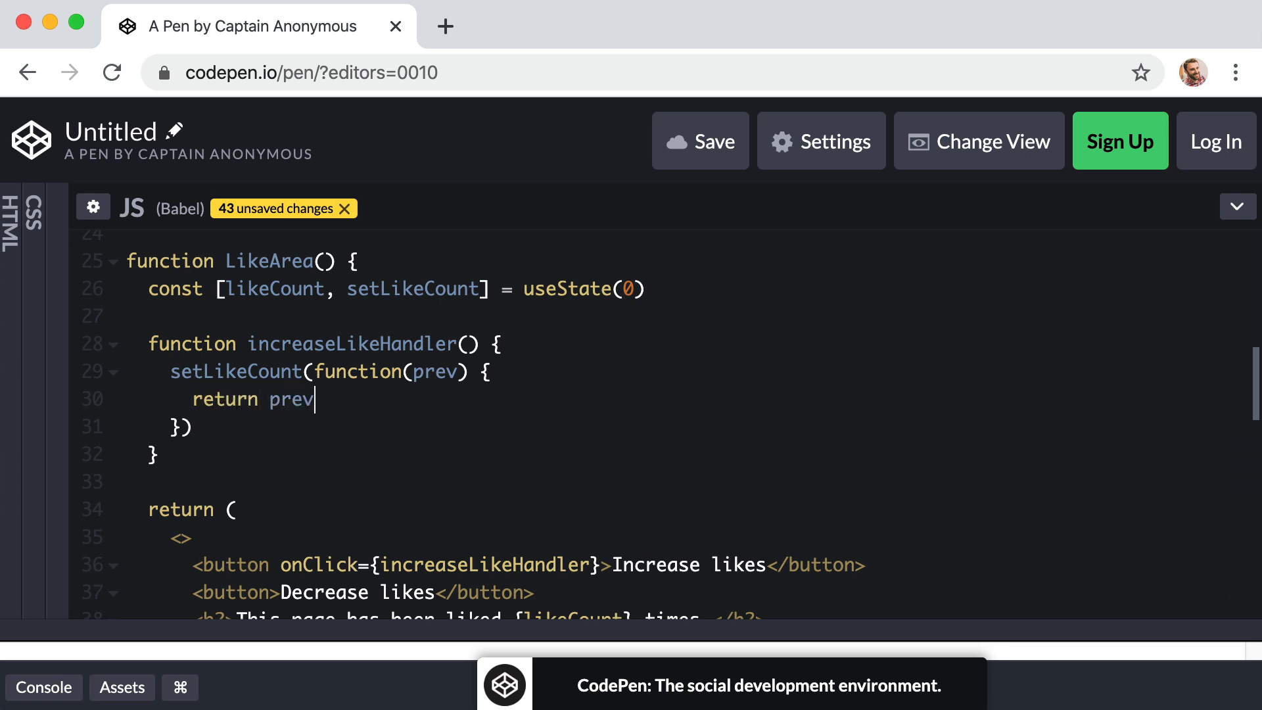
text(+ 1)
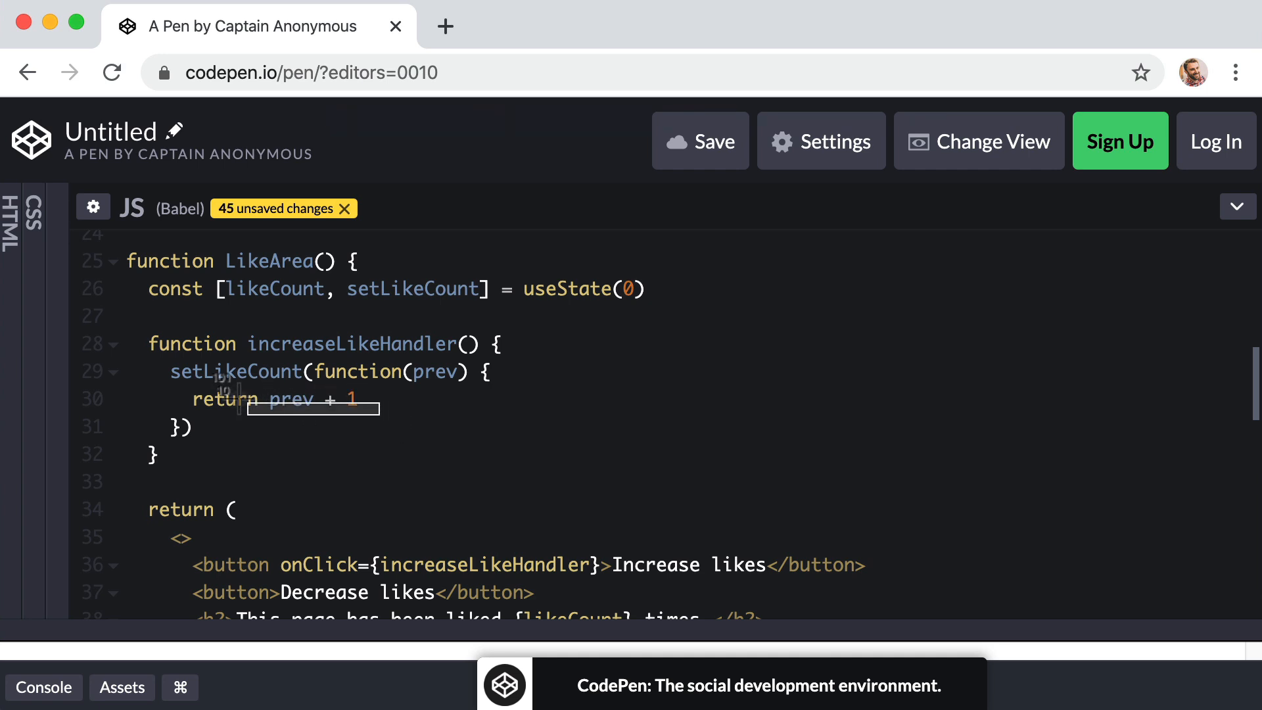
double_click(234, 372)
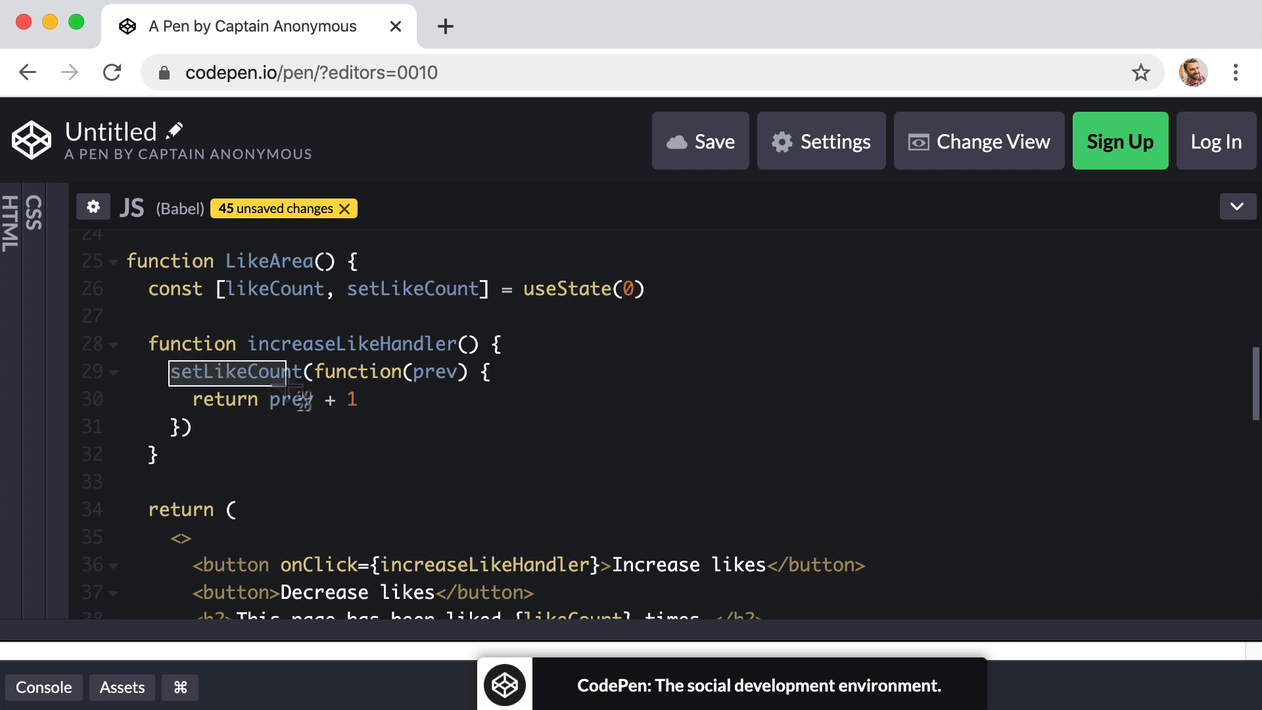
click(358, 400)
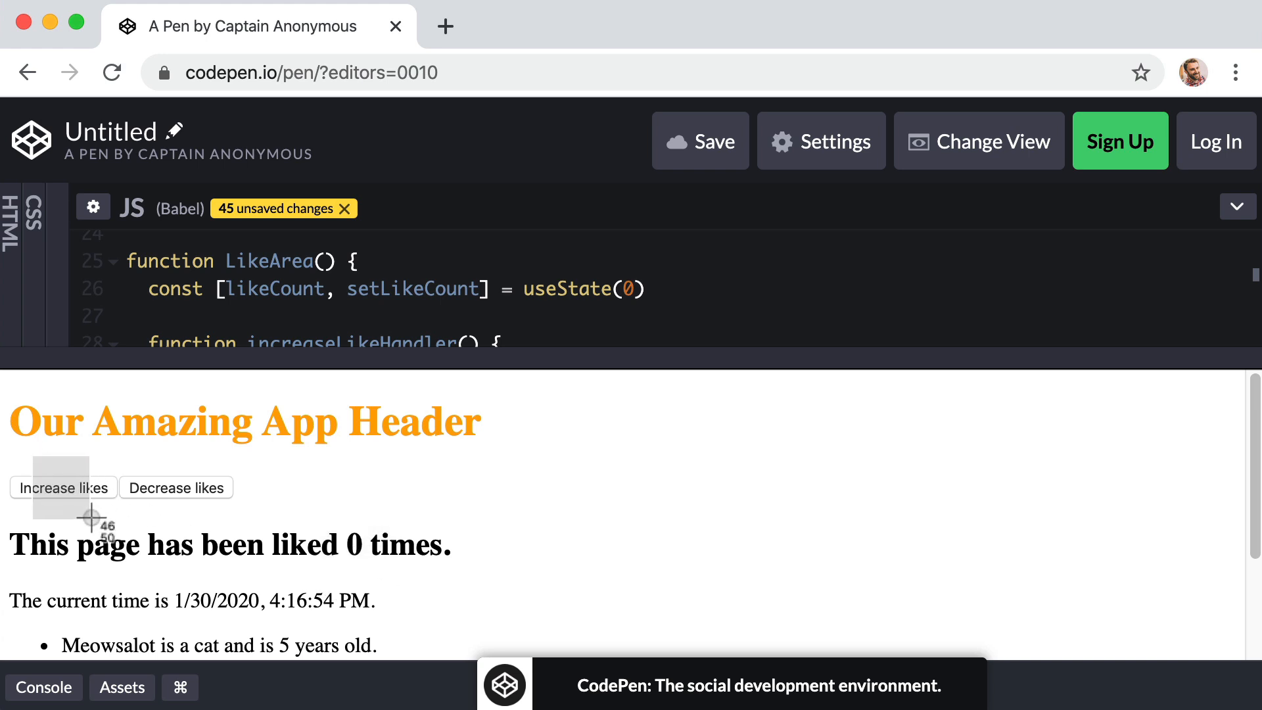
Click Increase likes repeatedly in the preview until it reports 18 likes.
click(63, 486)
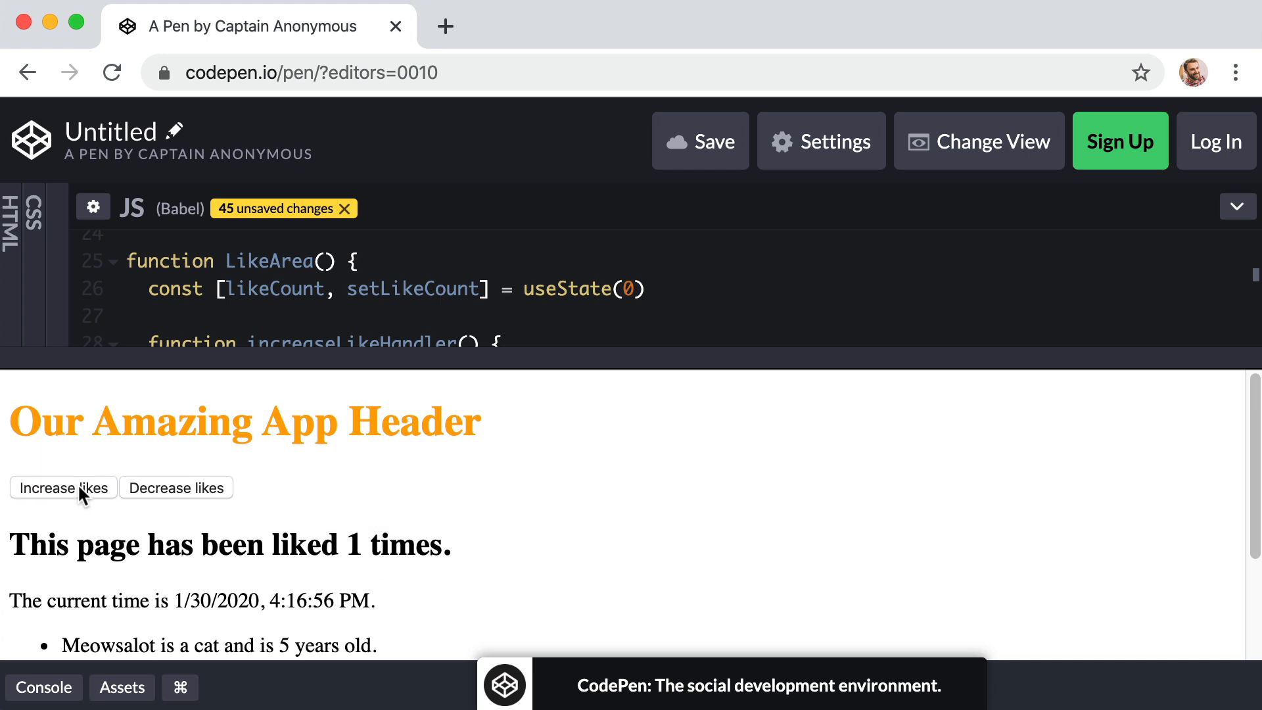
click(63, 486)
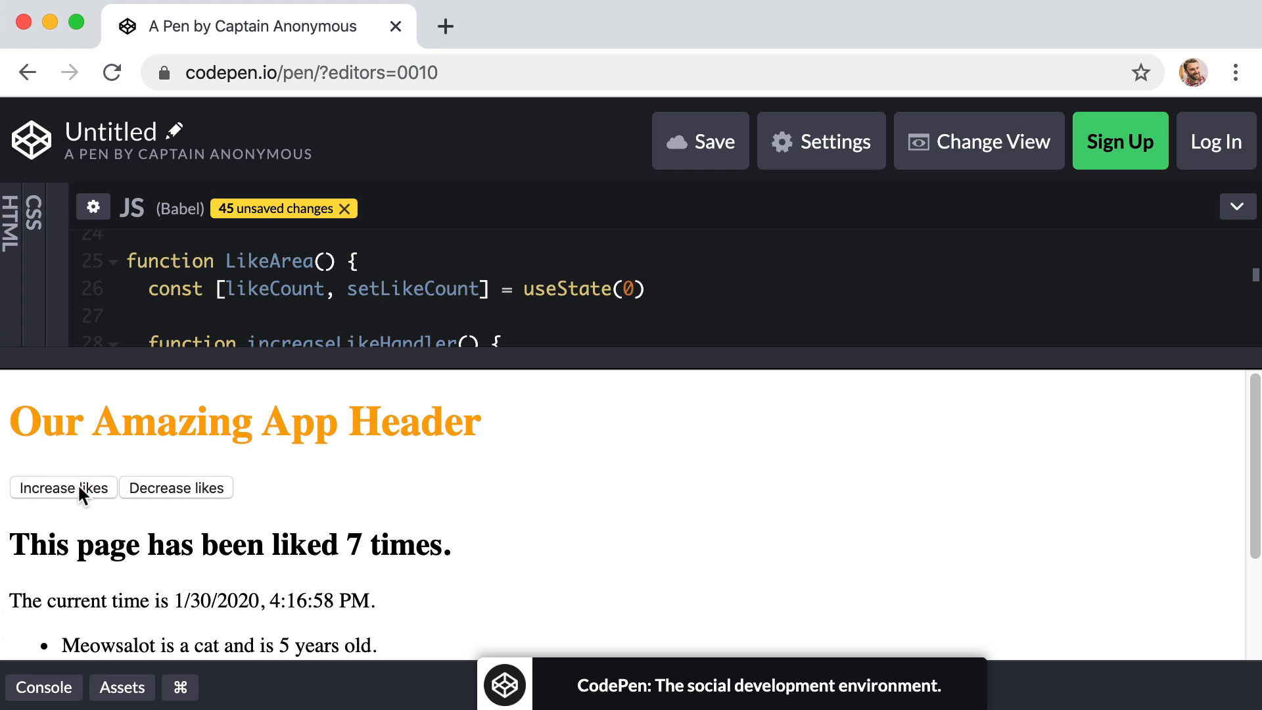
click(63, 487)
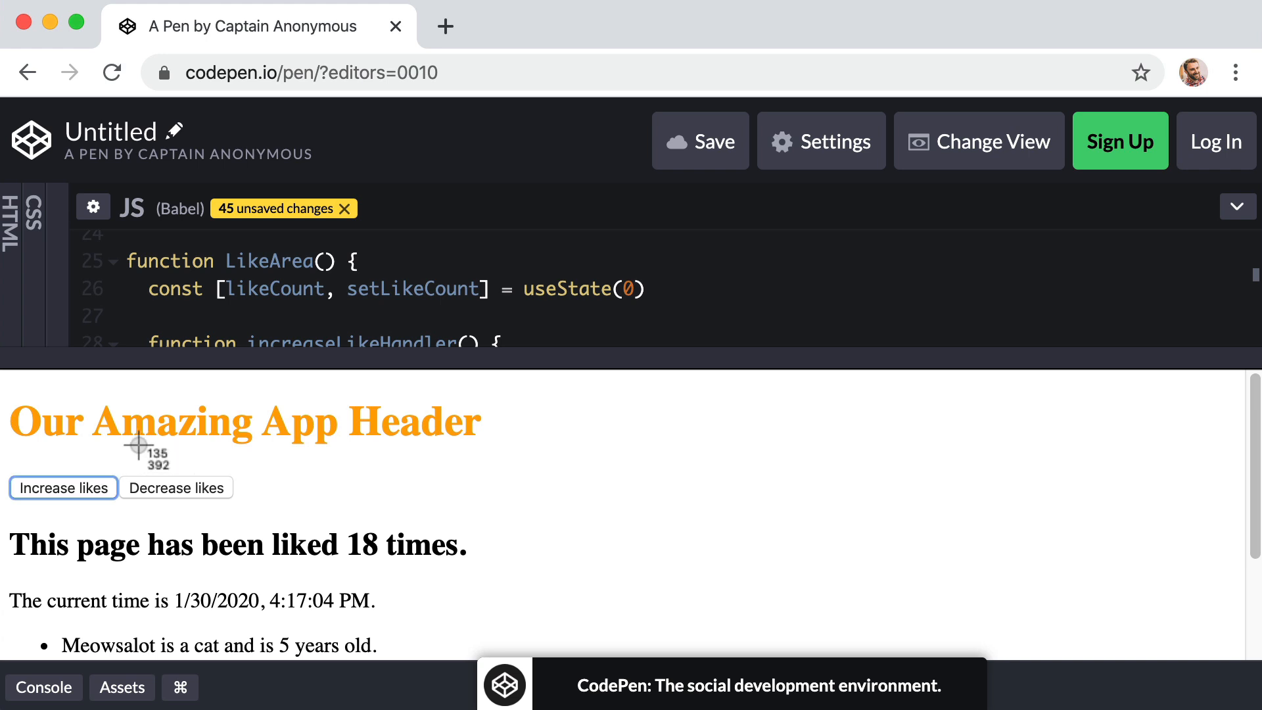
click(174, 486)
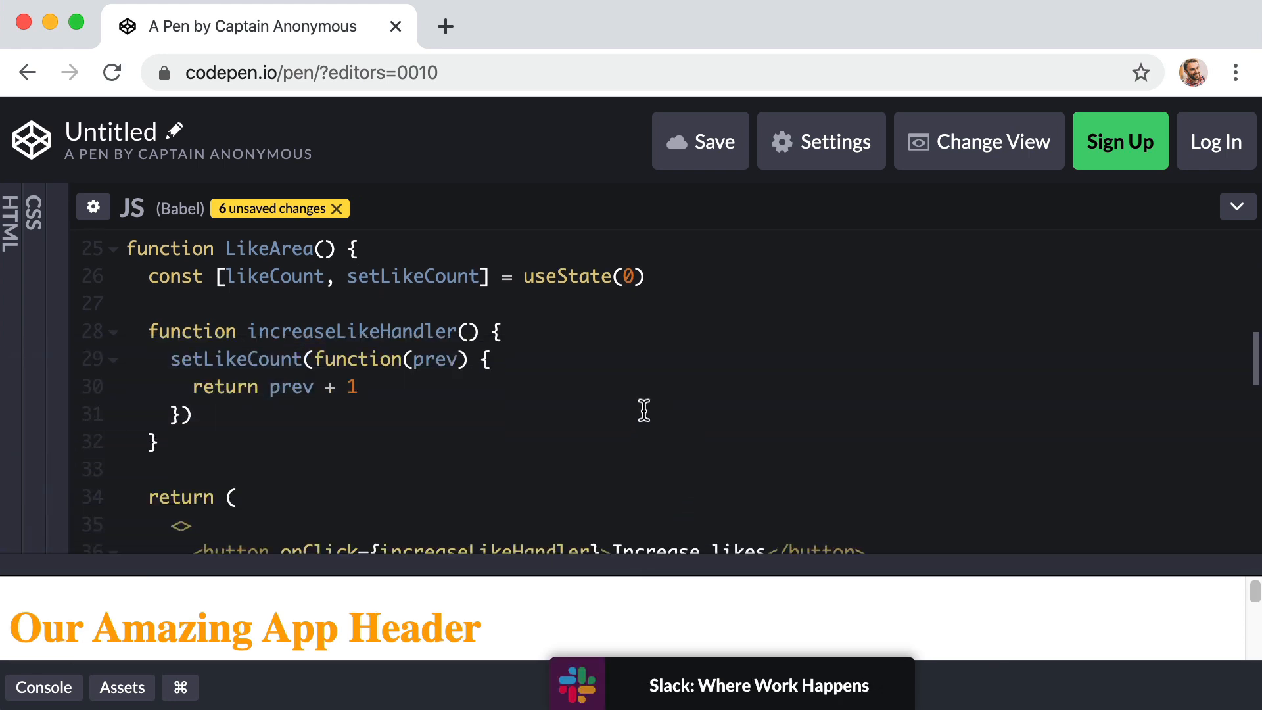
Give the Decrease likes button onClick={decreaseLikeHandler}.
scroll(down, 3)
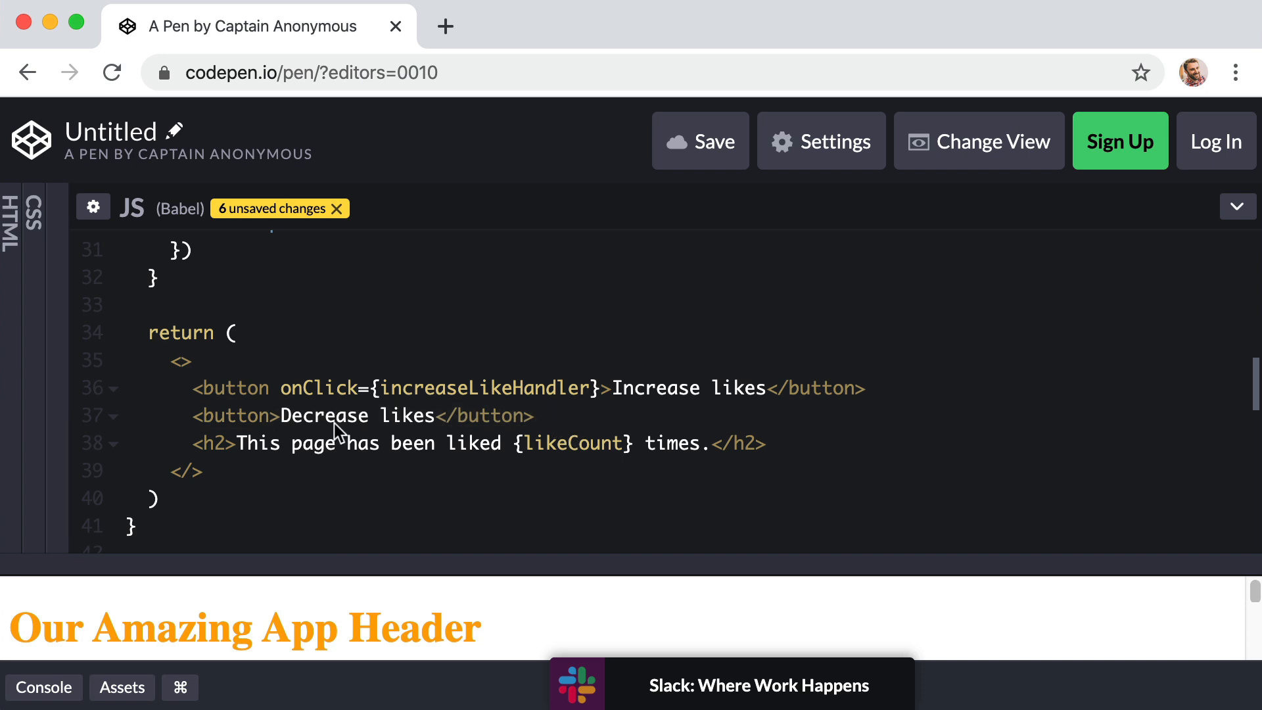
click(275, 415)
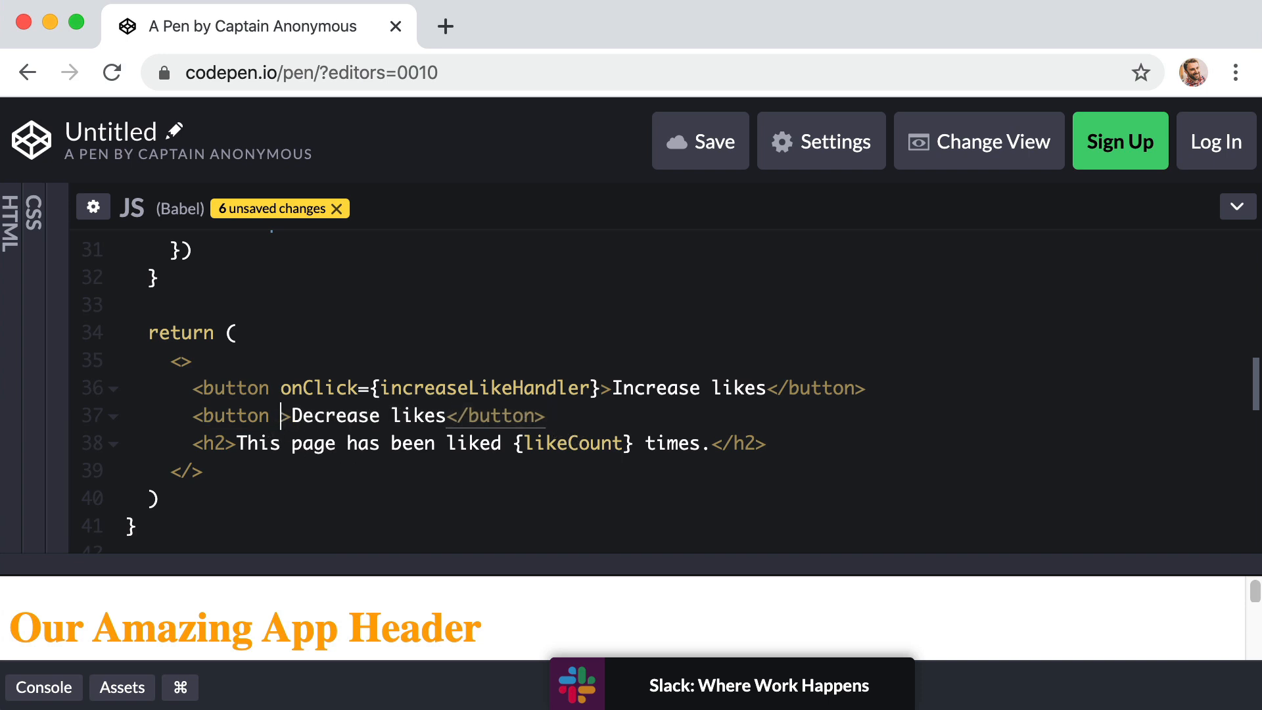
text(onClick)
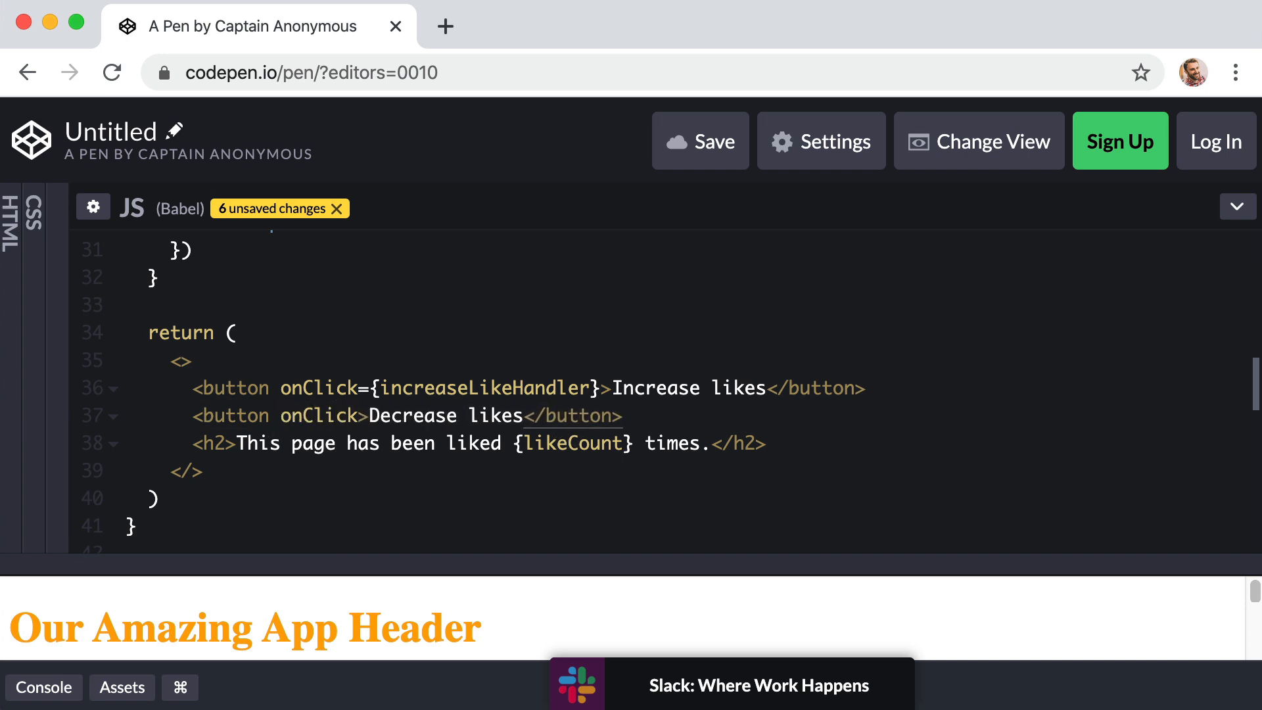
text(=)
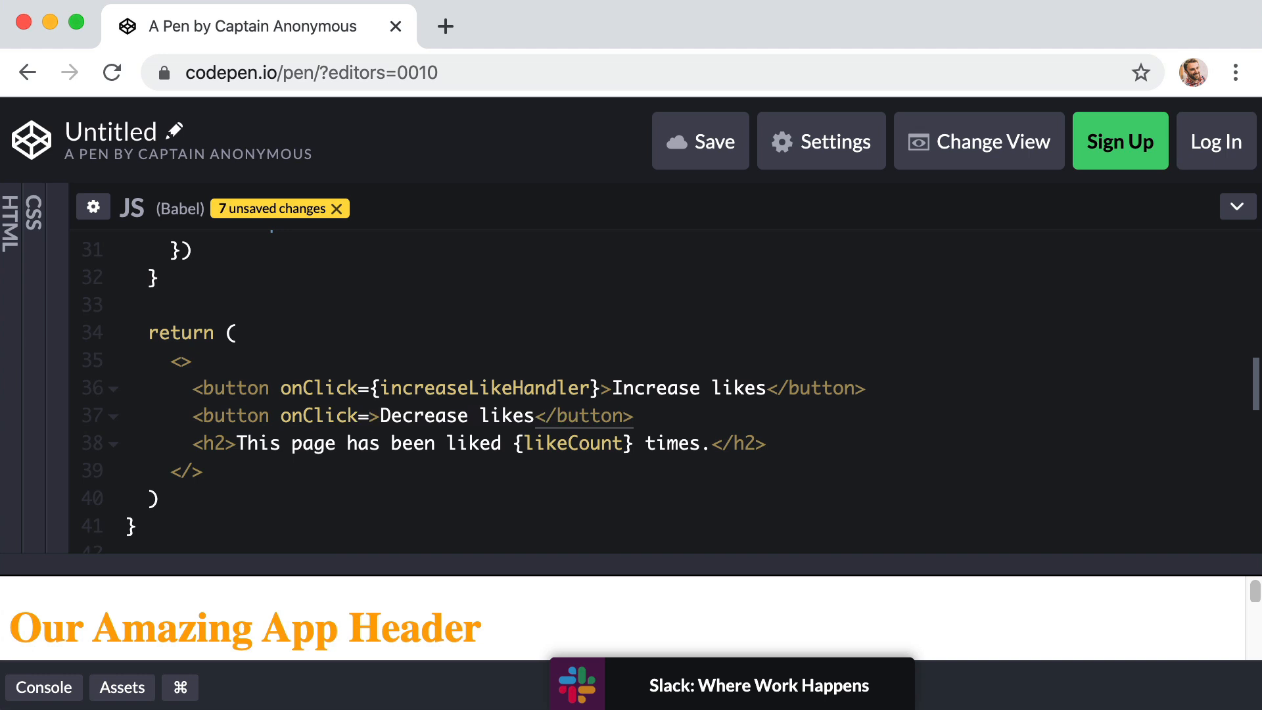
text({})
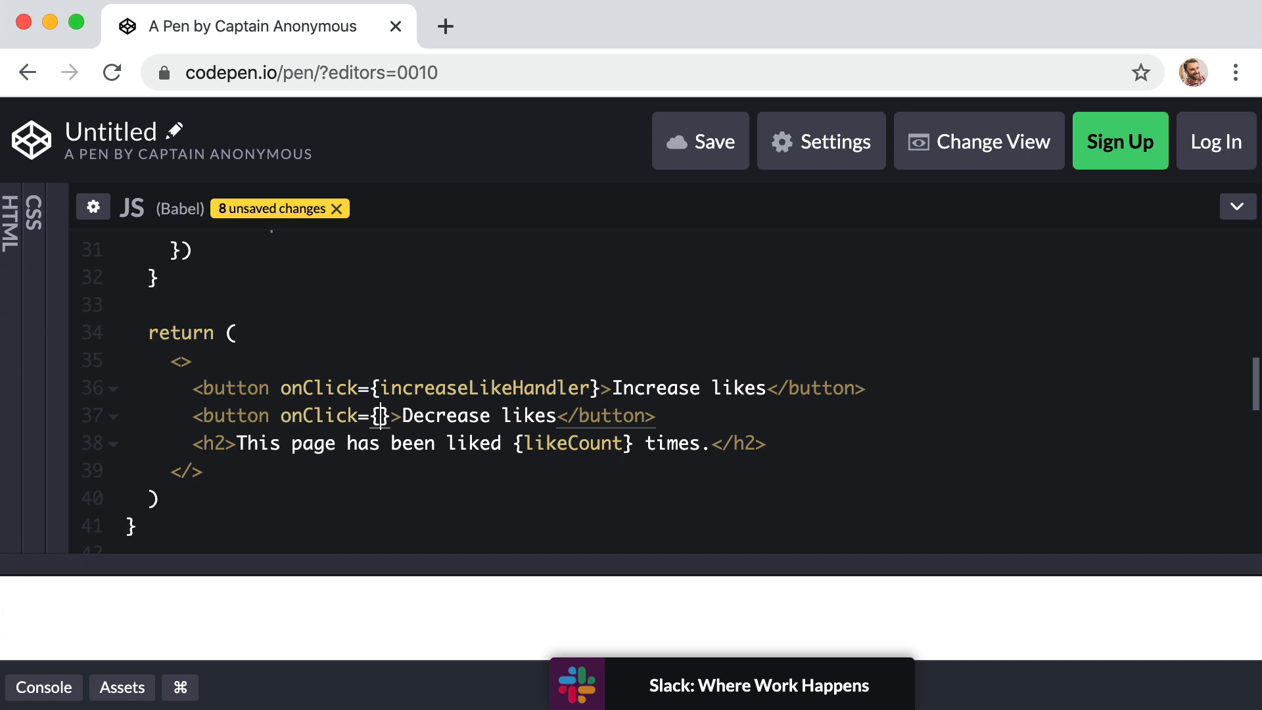
text(d)
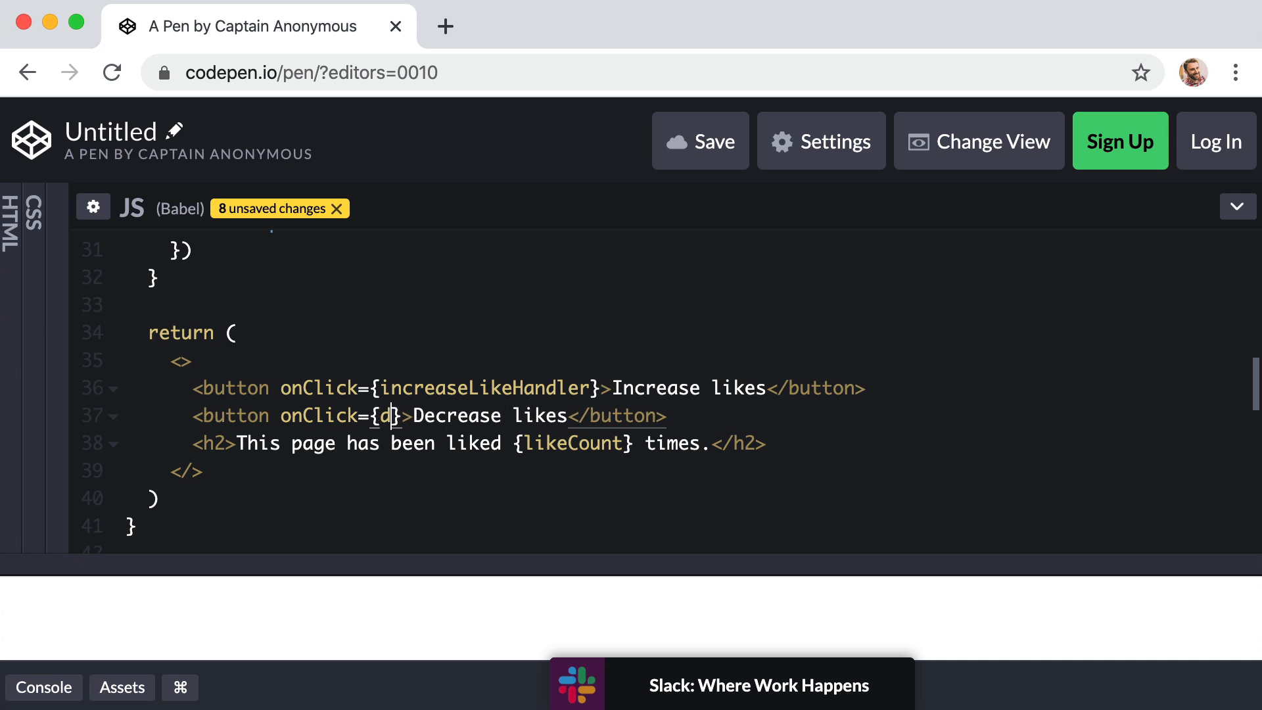
text(ecrease)
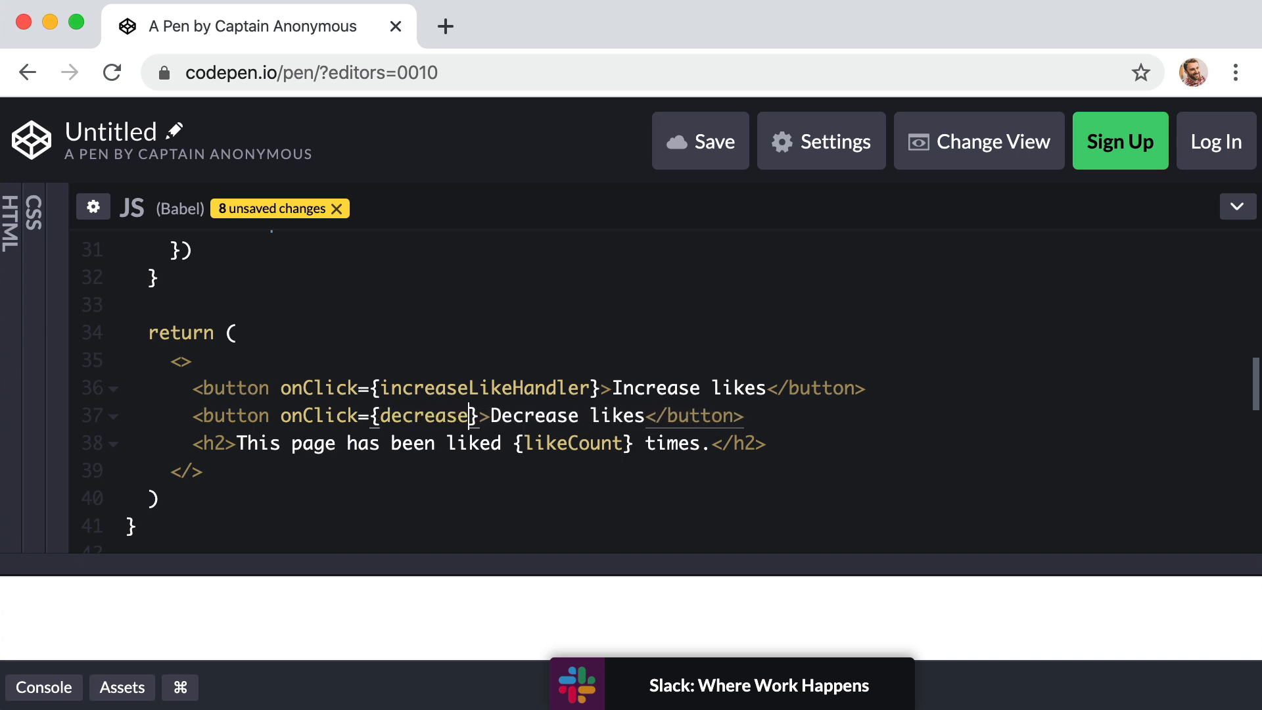
text(LikeHandler)
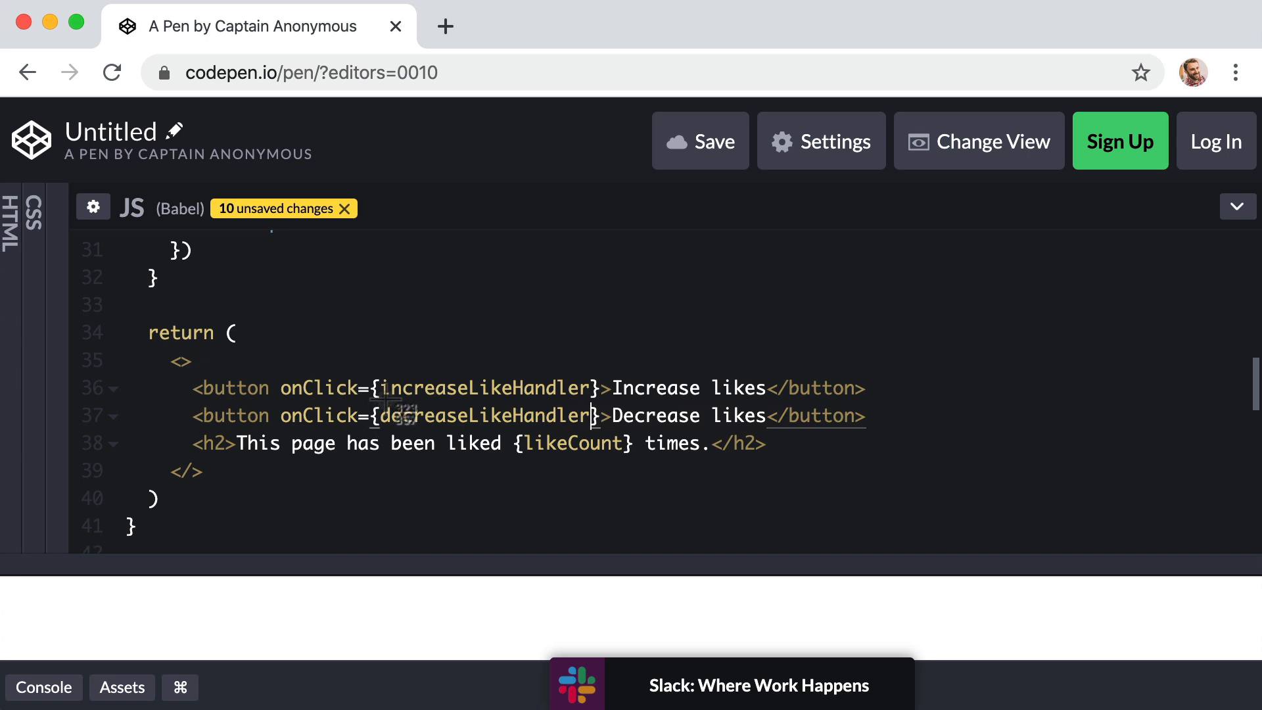
mouse_move(1167, 408)
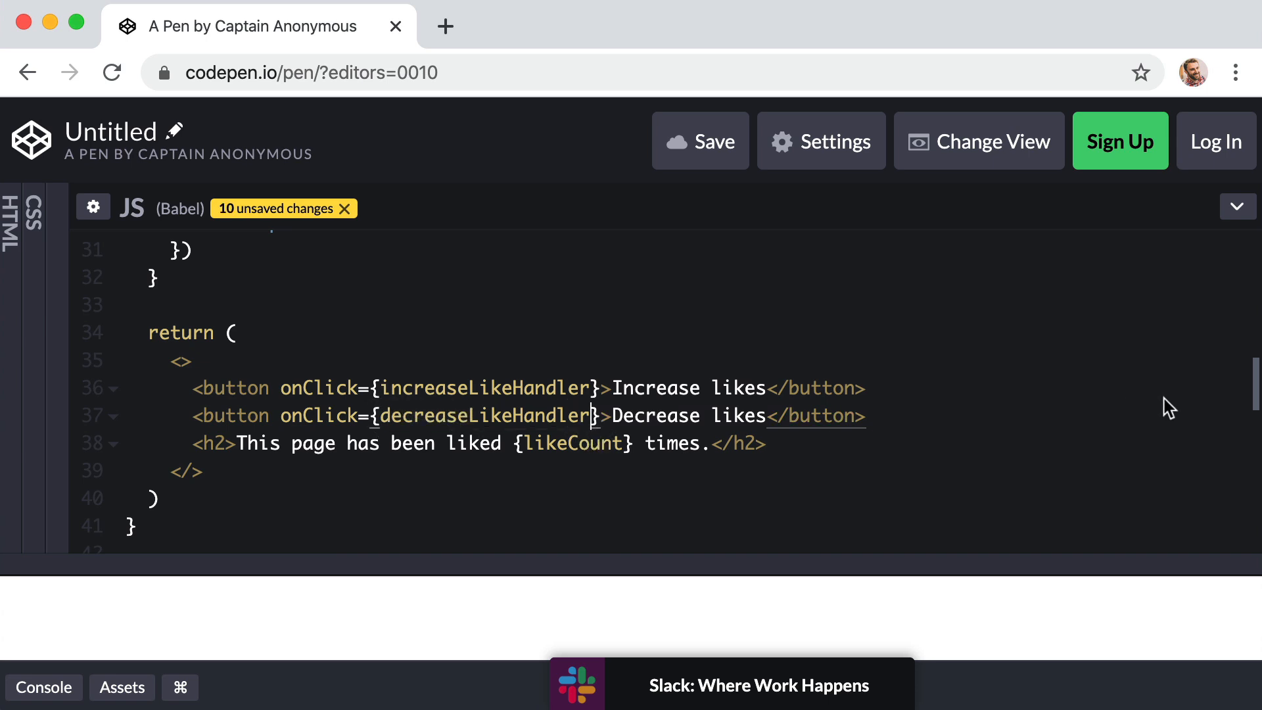
scroll(up, 3)
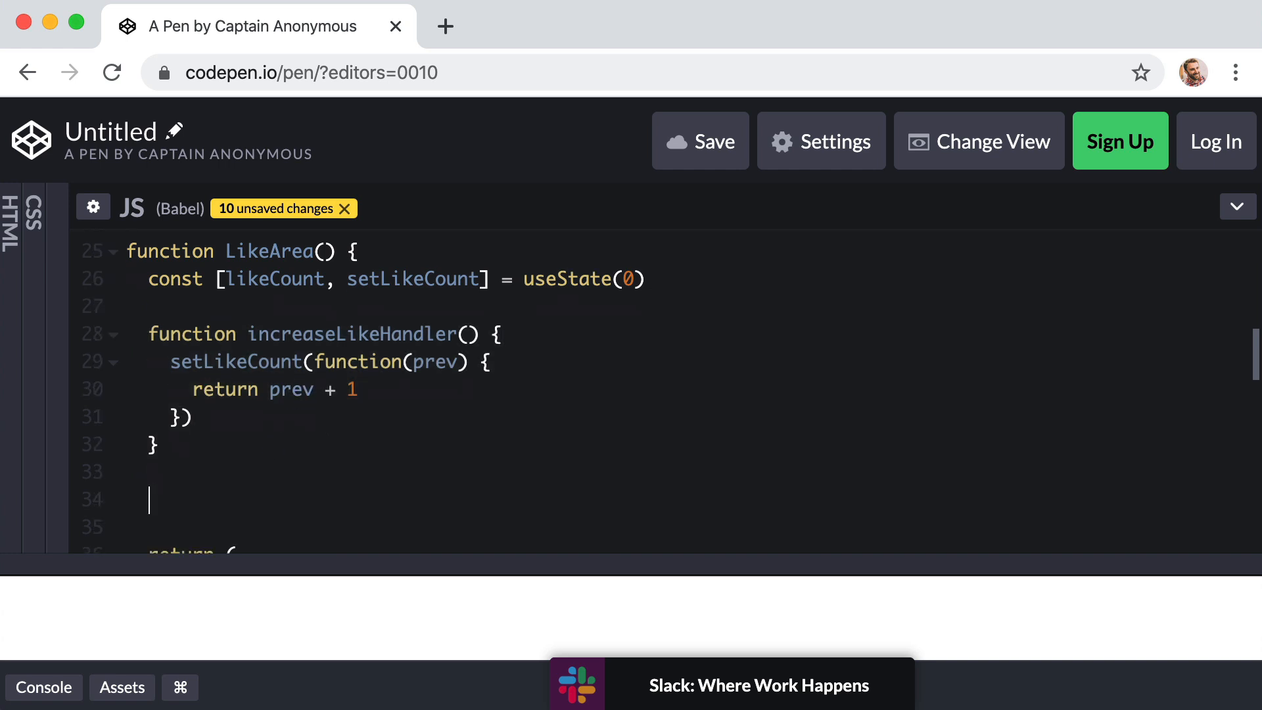
Declare a new function decreaseLikeHandler below increaseLikeHandler.
text(function)
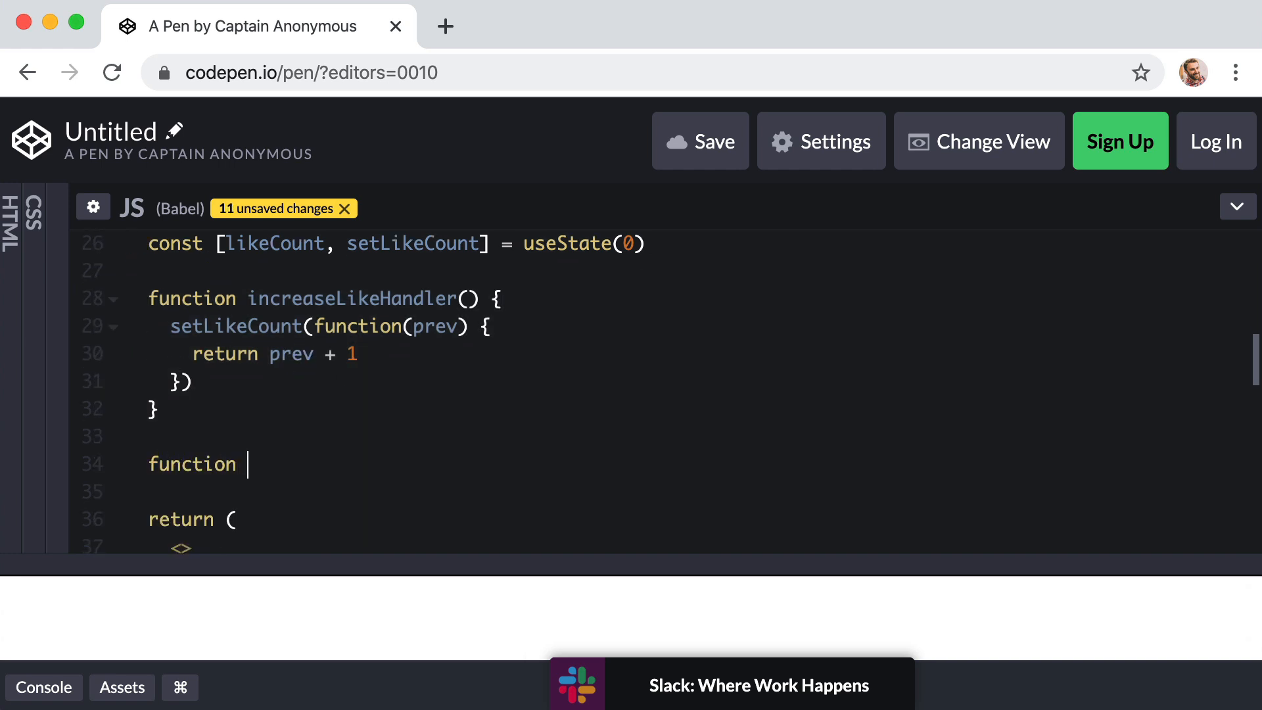
text(decreas)
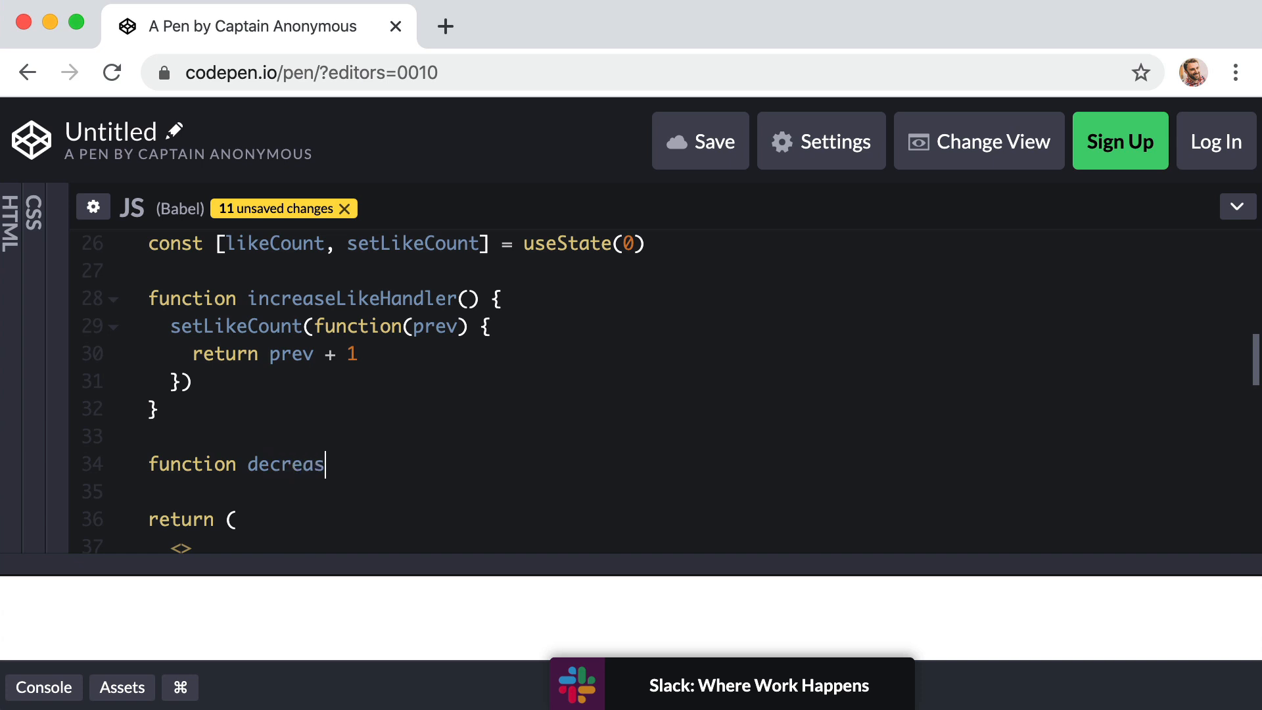
text(eLikeHandler() {)
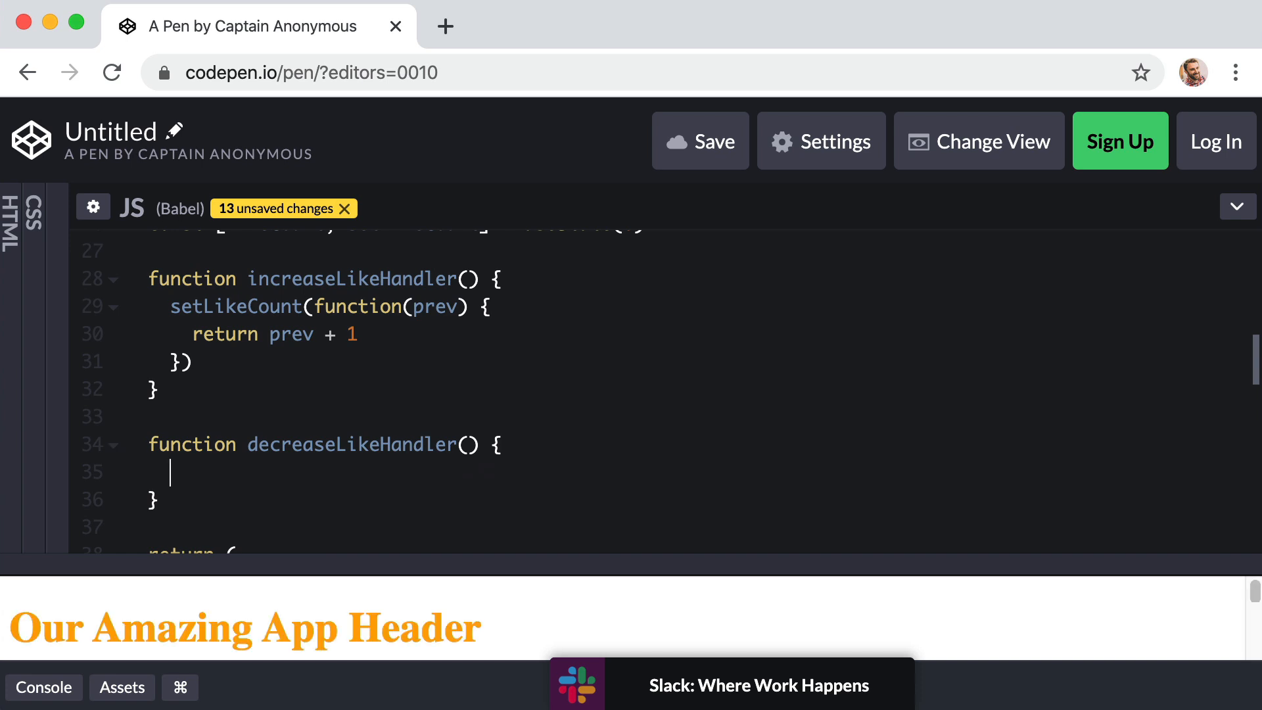
Have decreaseLikeHandler call setLikeCount(prev => ...) returning prev - 1.
text(setLike)
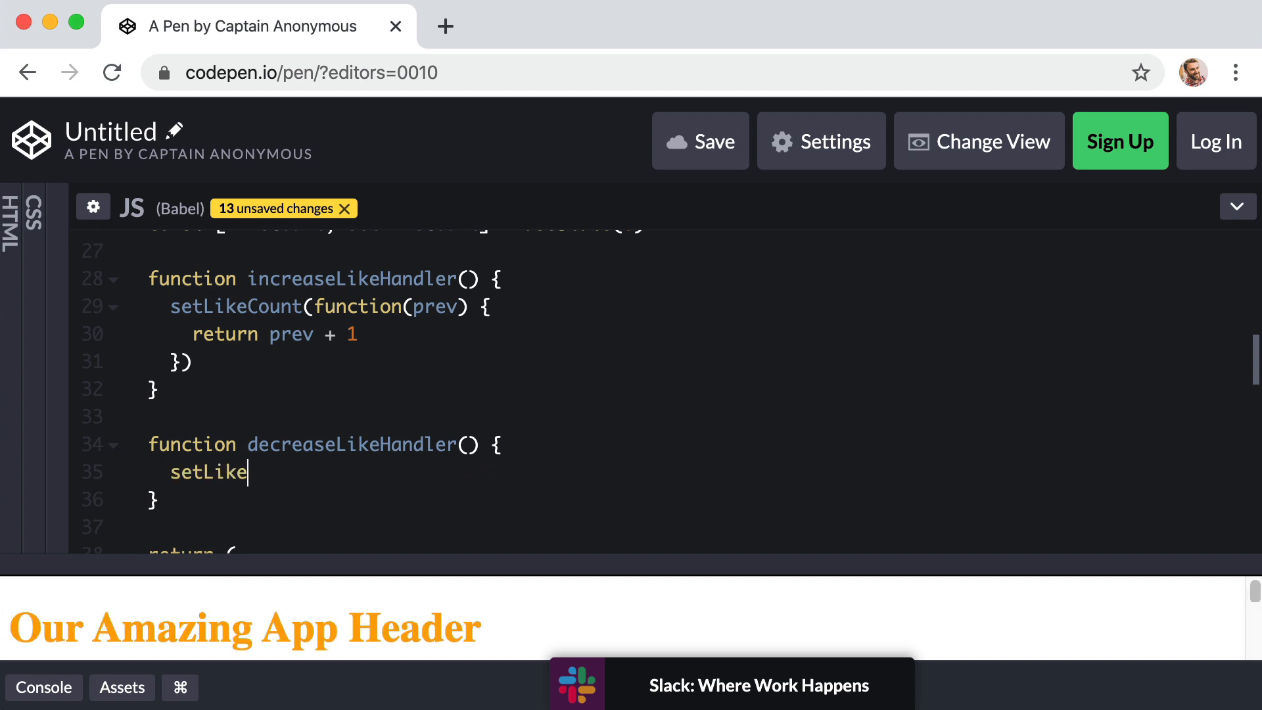
text(Count)
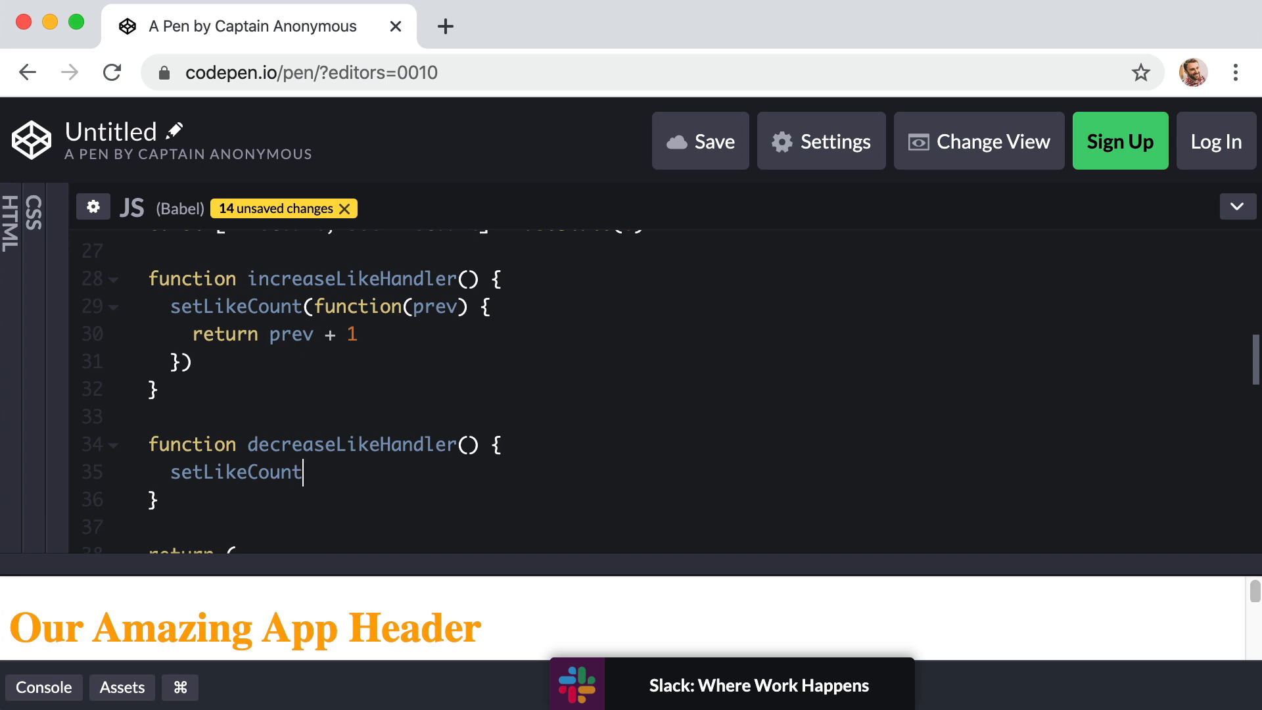
text(())
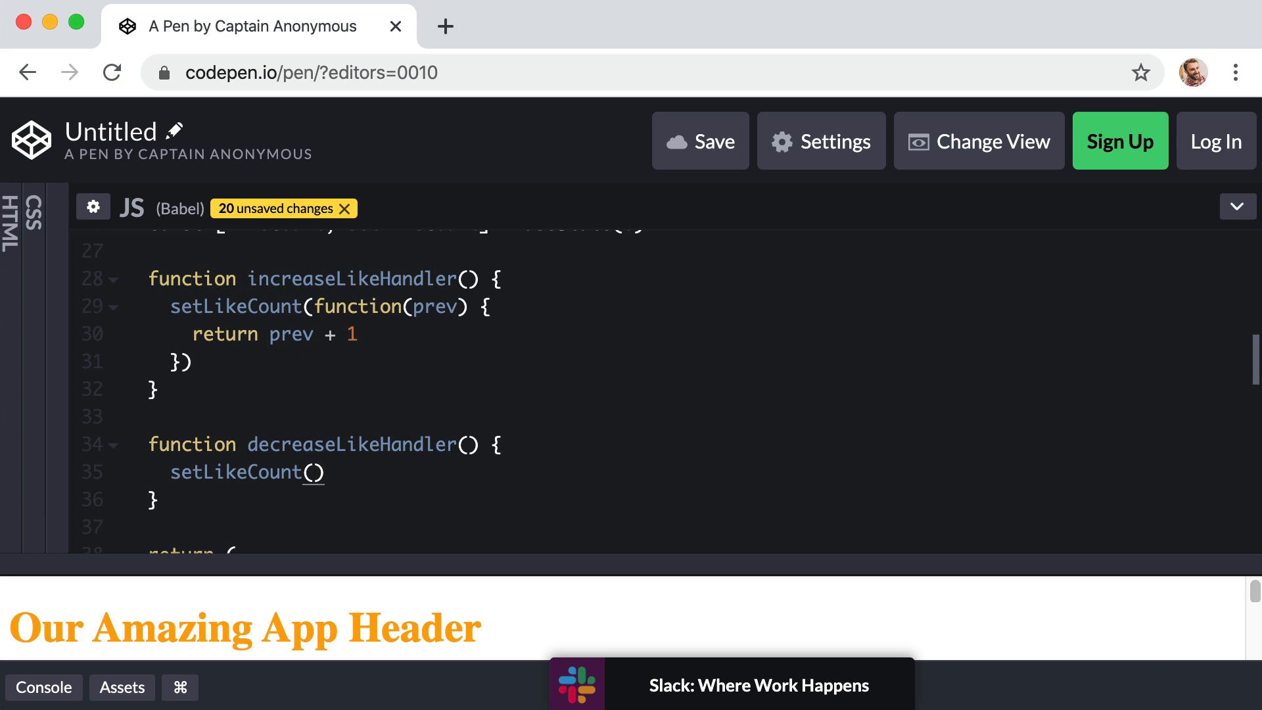
text(prev => {)
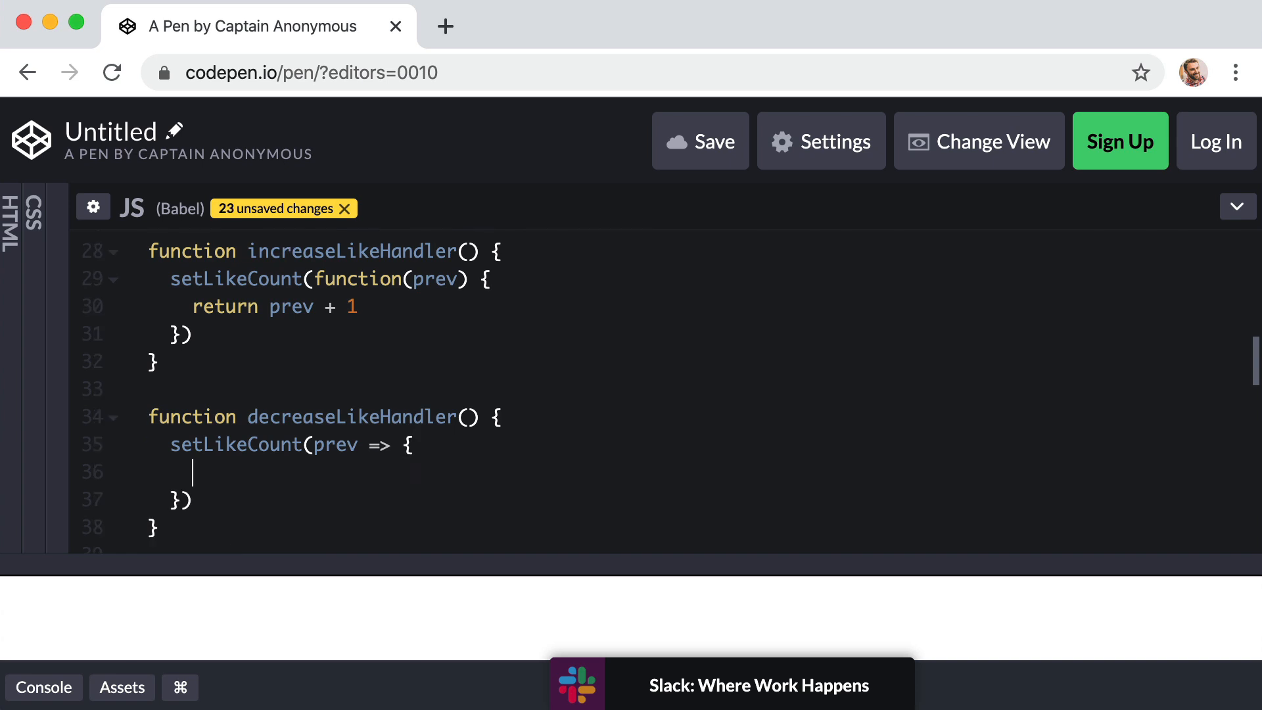
text(return prev)
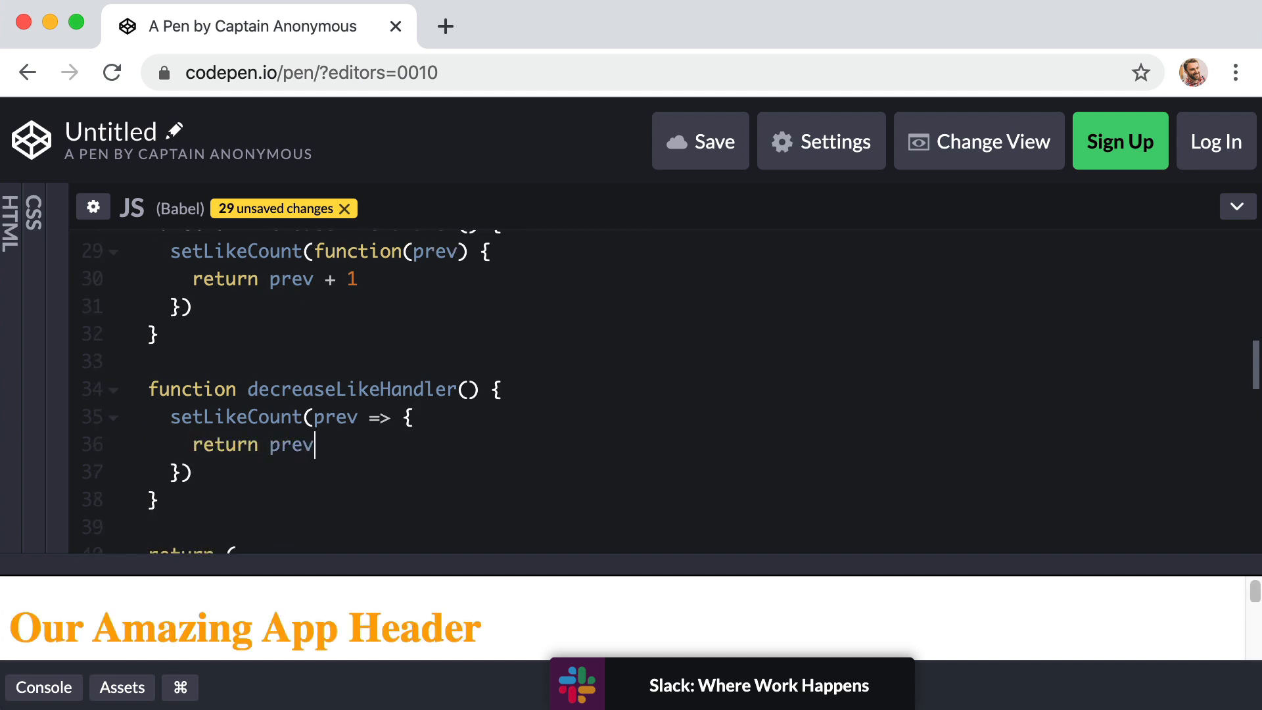
text(- 1)
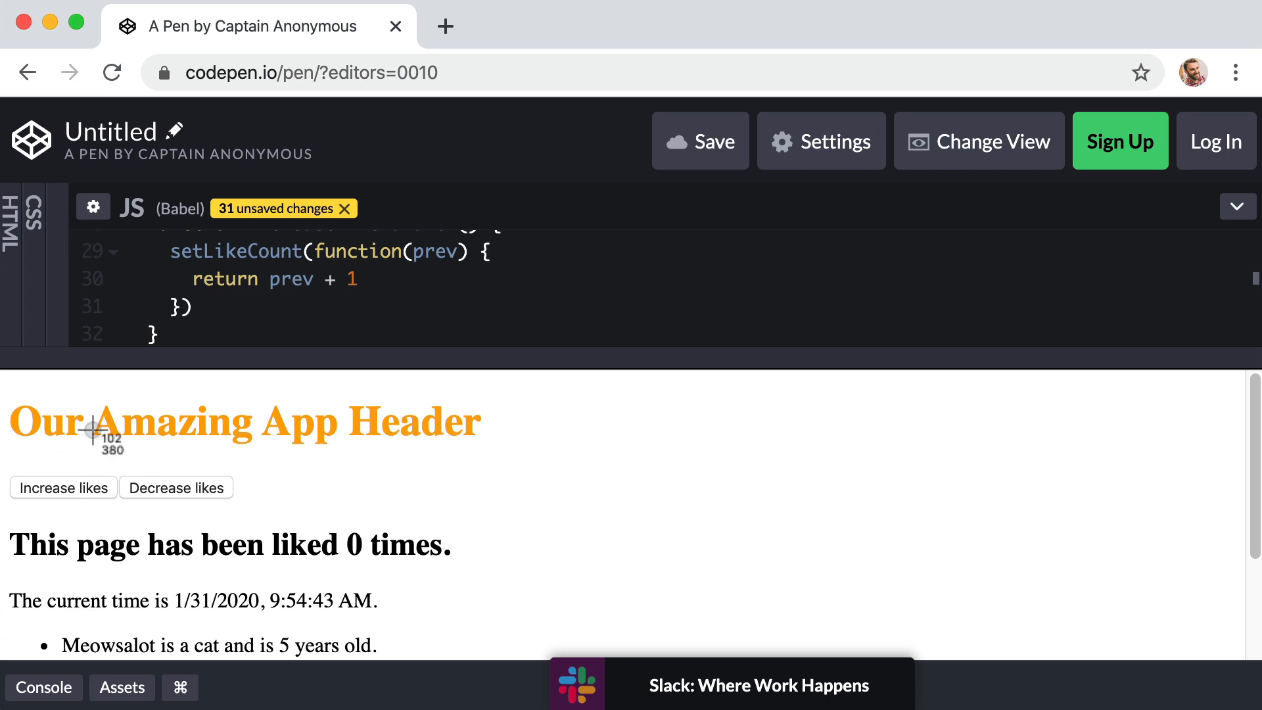
Raise likes in the preview, then decrease repeatedly until the count drops to -6.
click(63, 486)
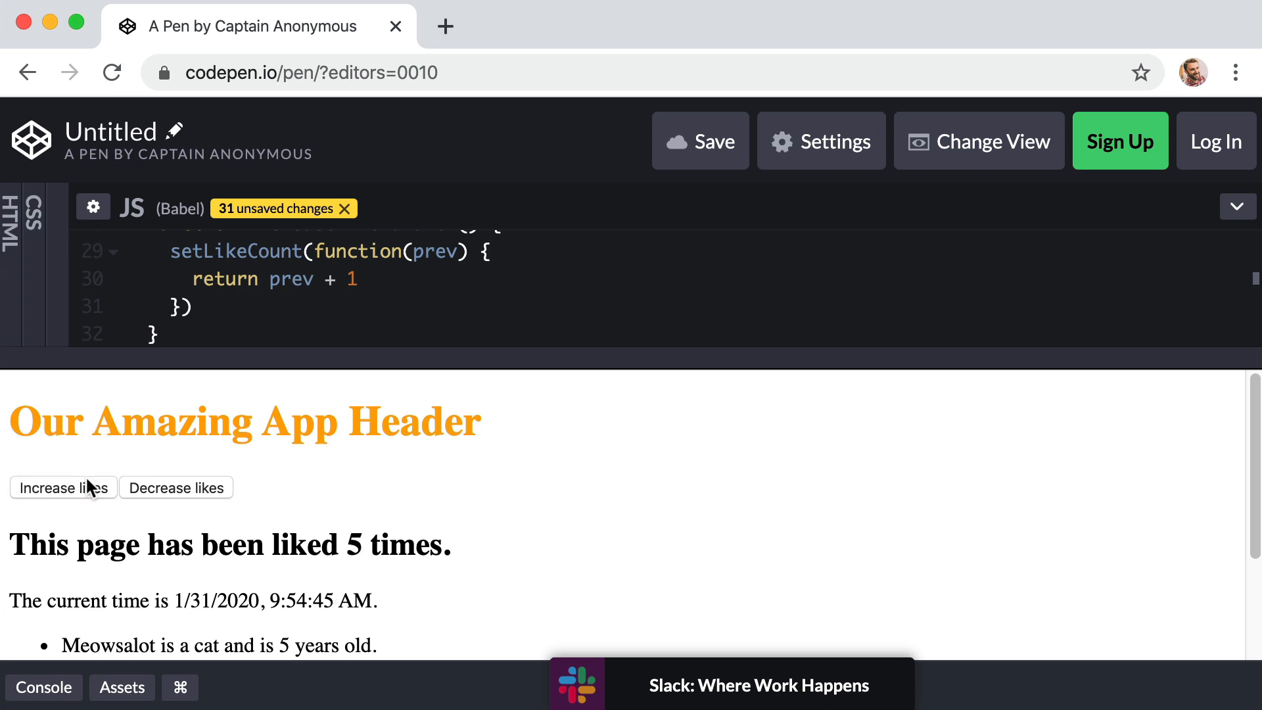
click(63, 486)
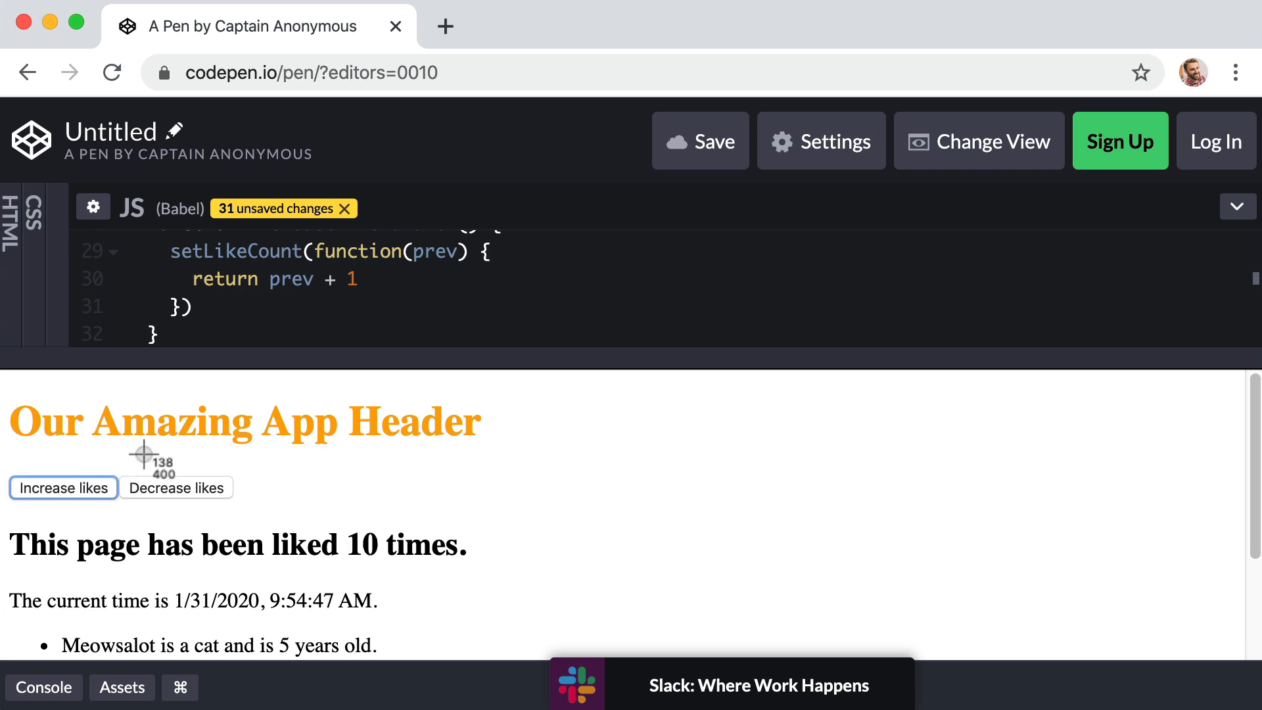
click(175, 488)
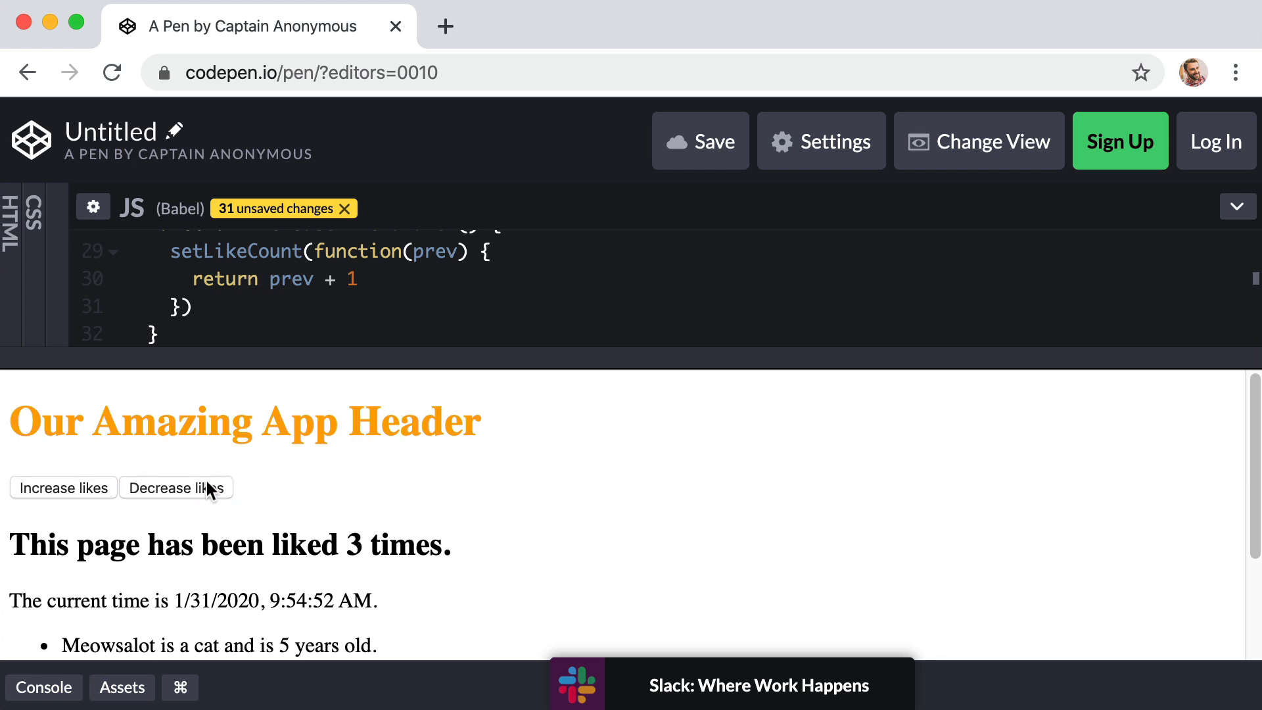
click(175, 486)
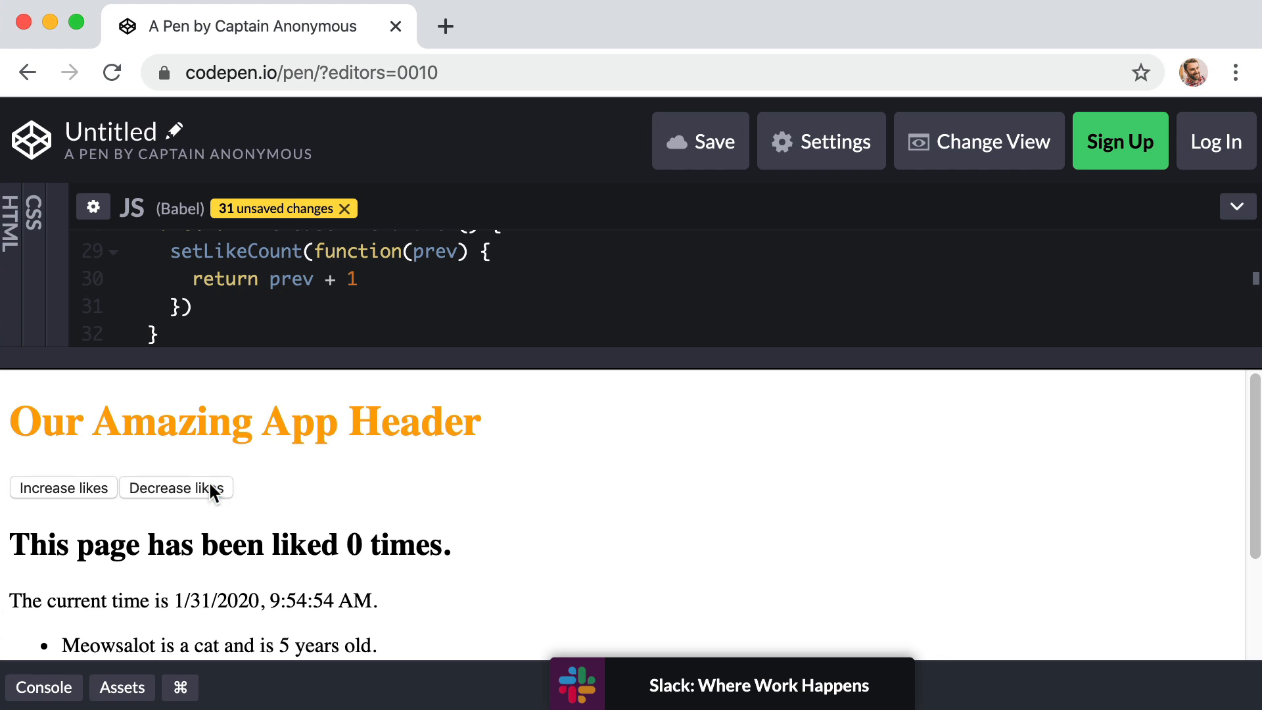
click(175, 487)
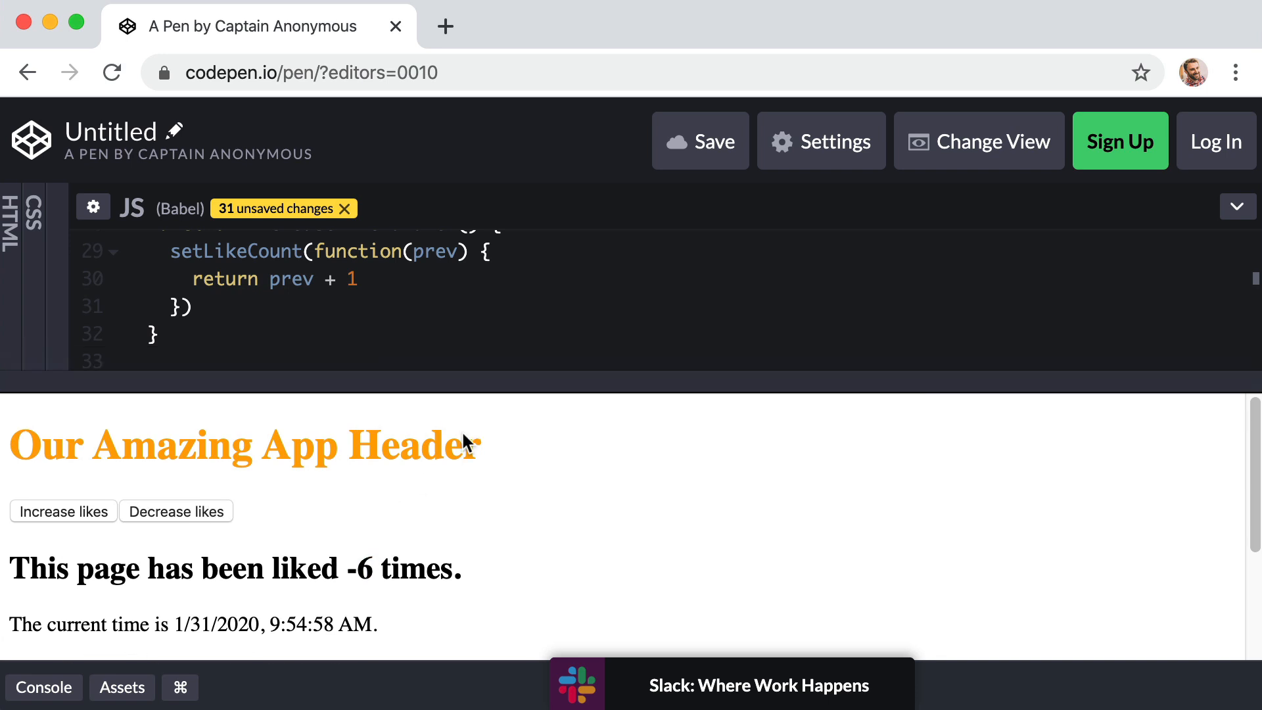
scroll(down, 3)
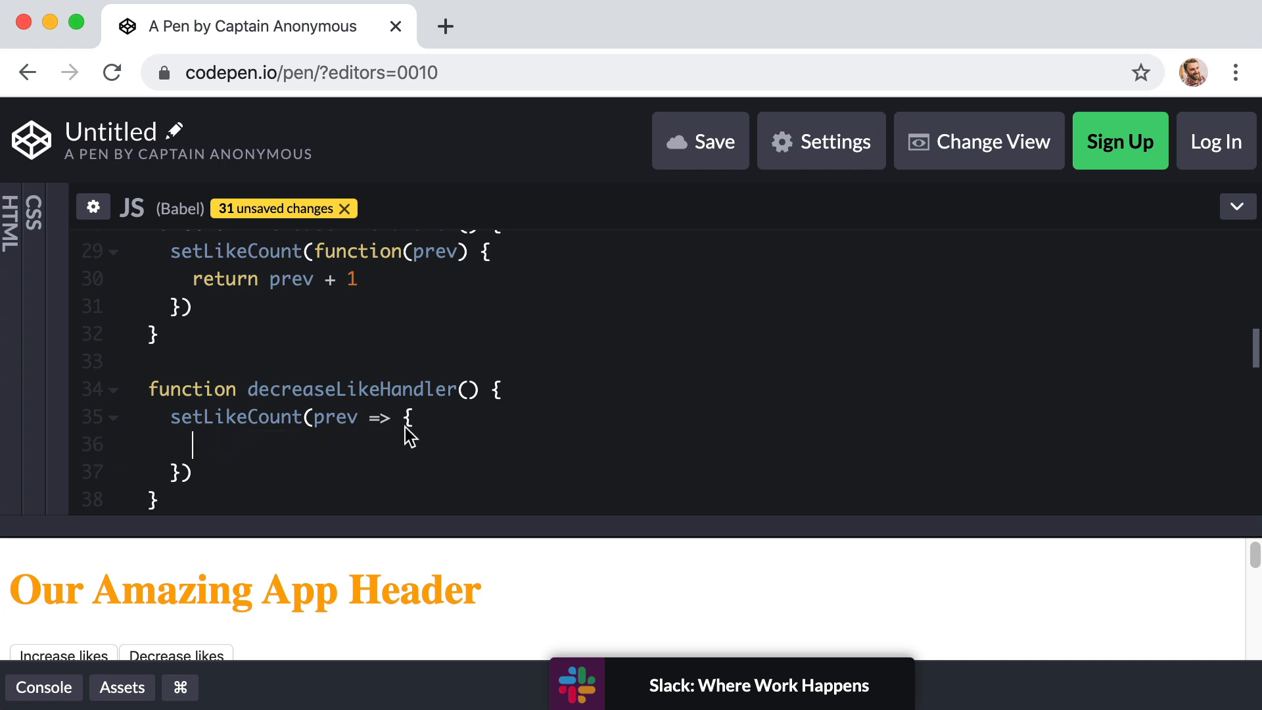
Wrap the decrement in if (prev > 0) { return prev - 1 } inside the arrow function.
text(if ()
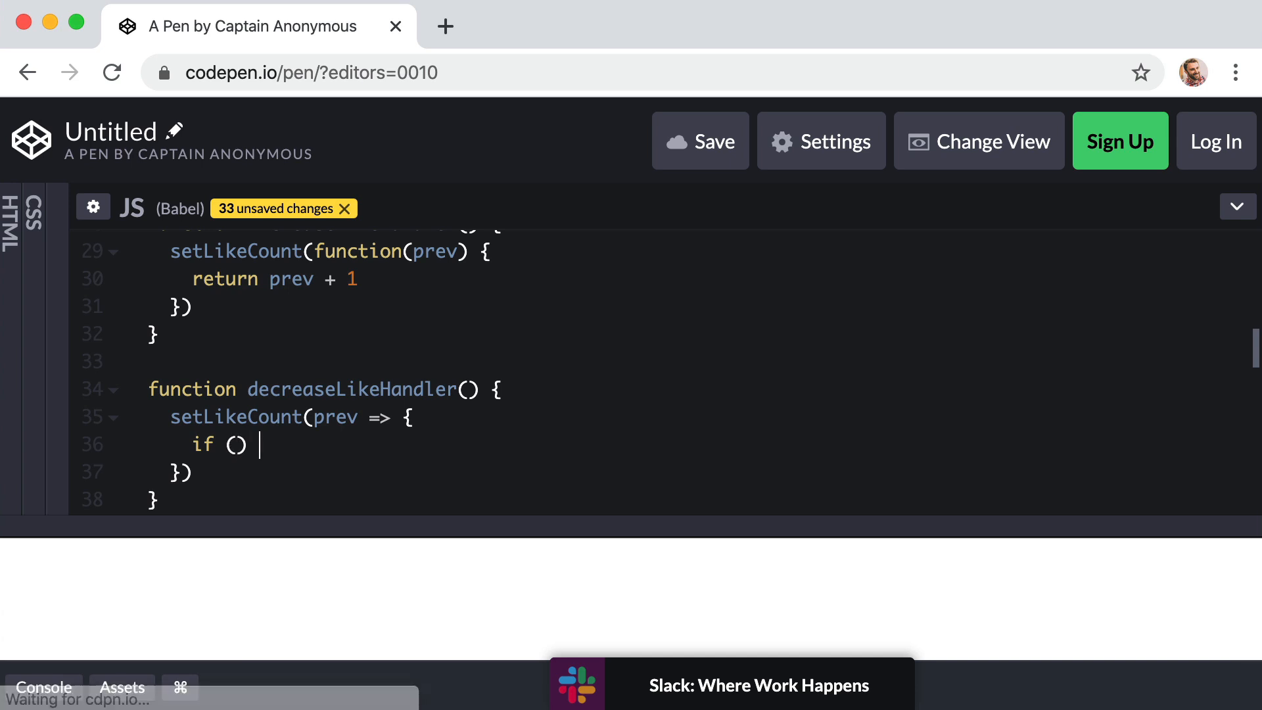
text({})
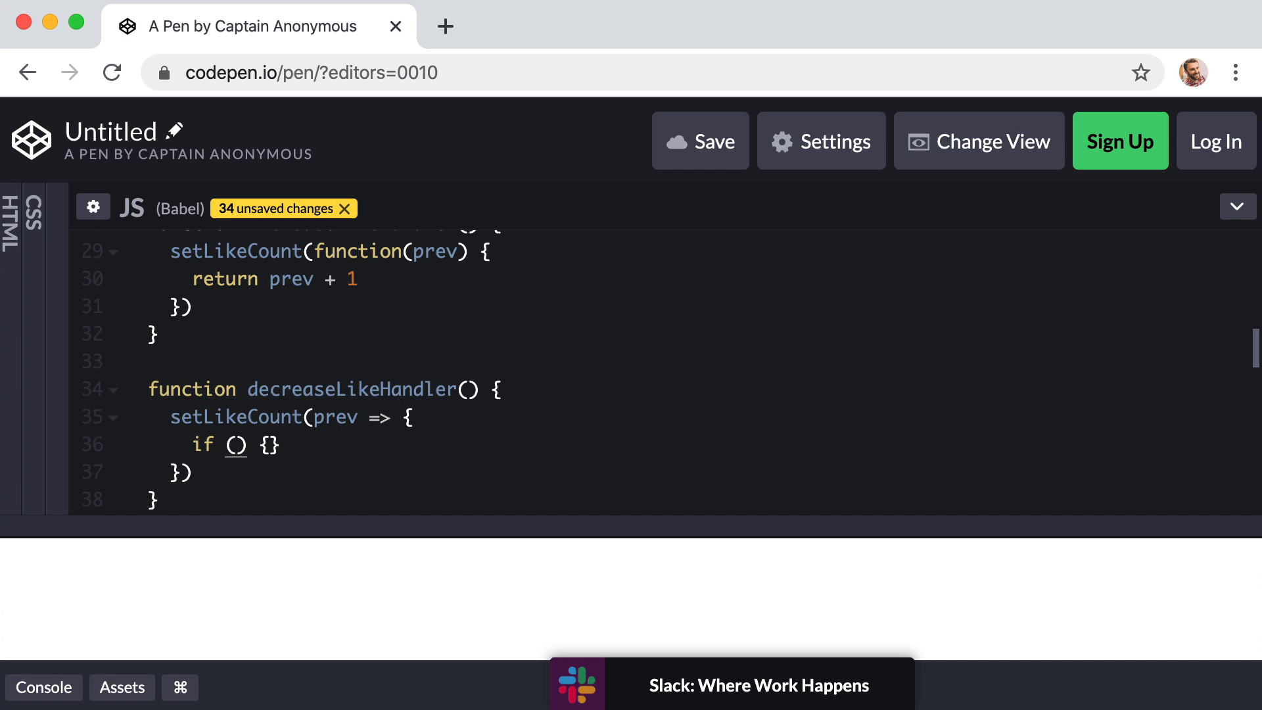
text(prev)
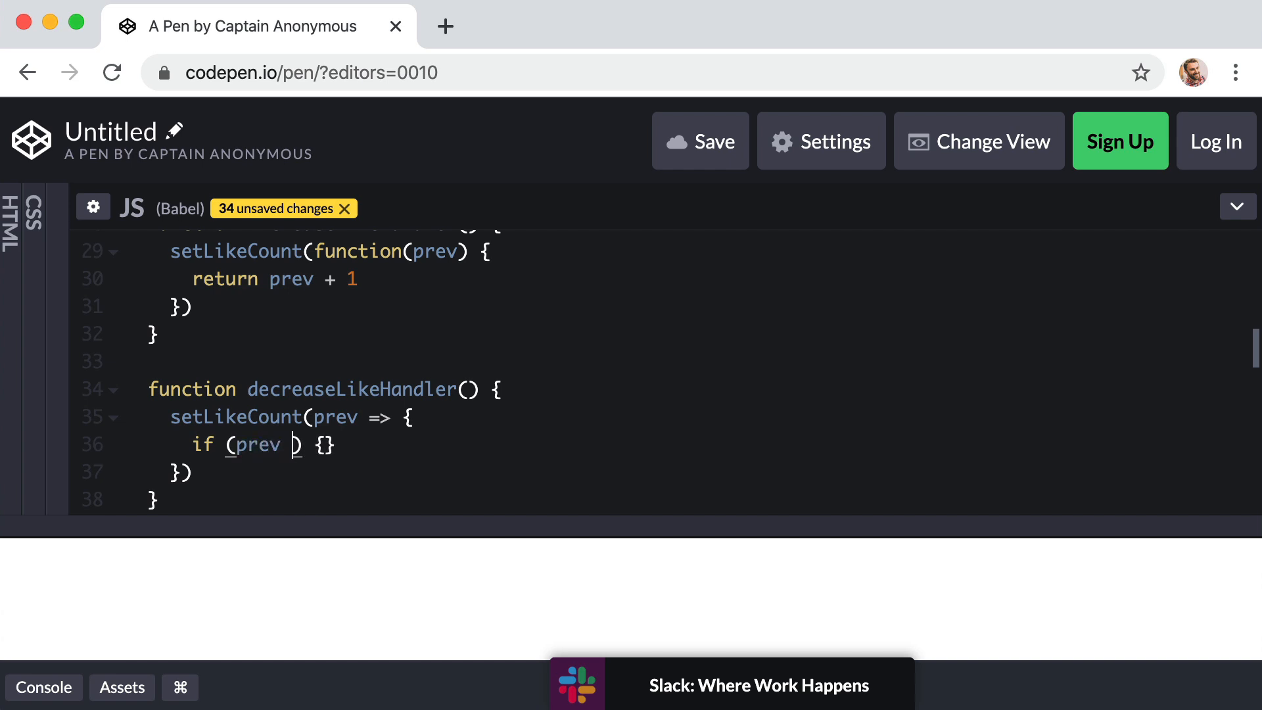
text(> 0)
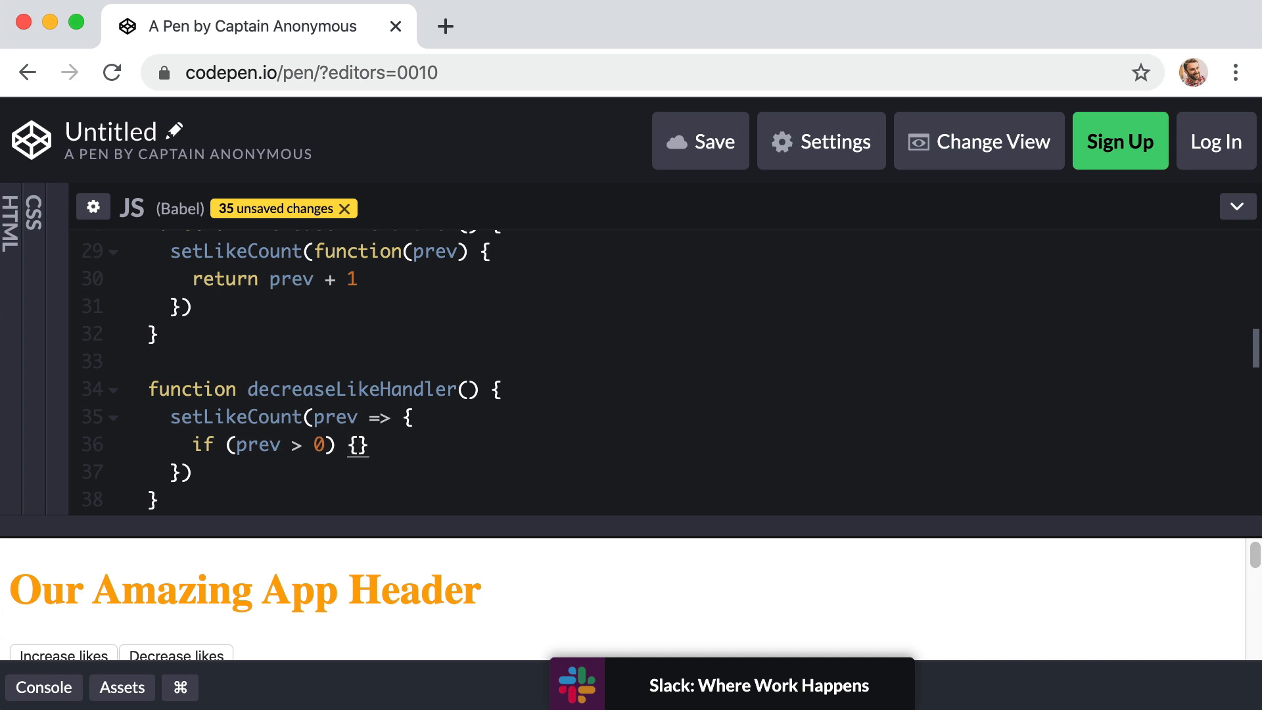
text(return)
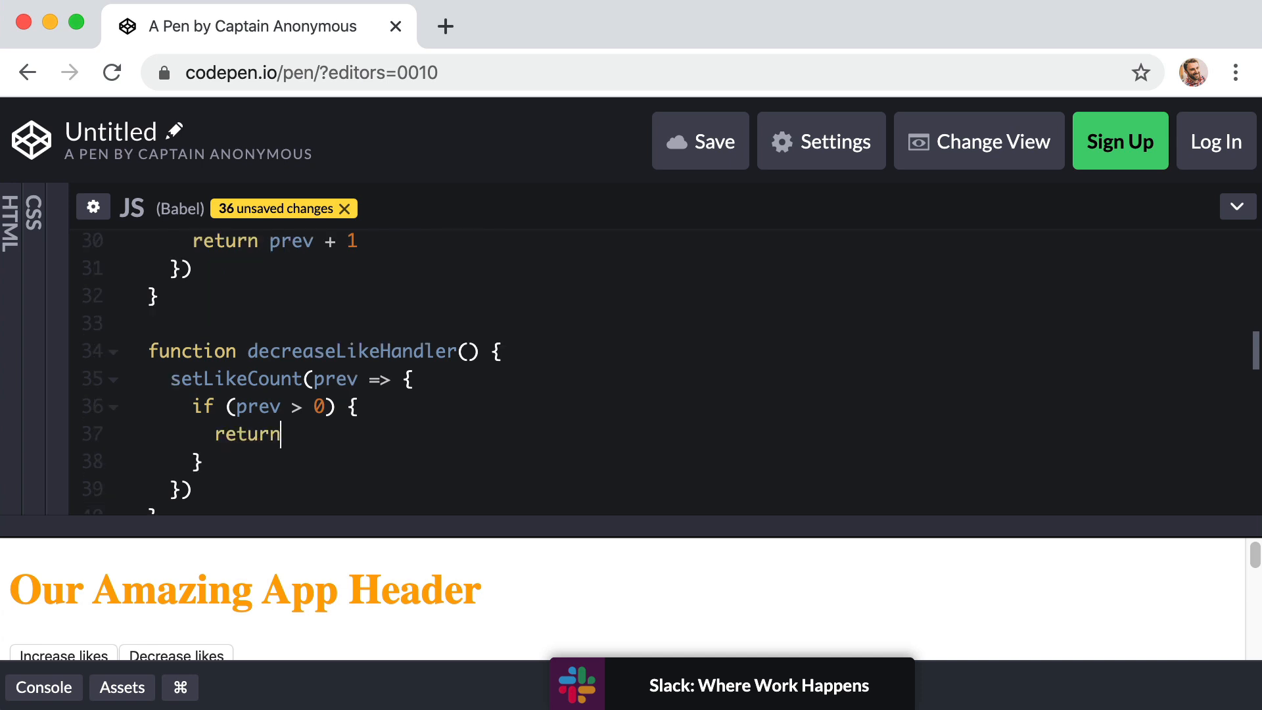
text(prev - 1)
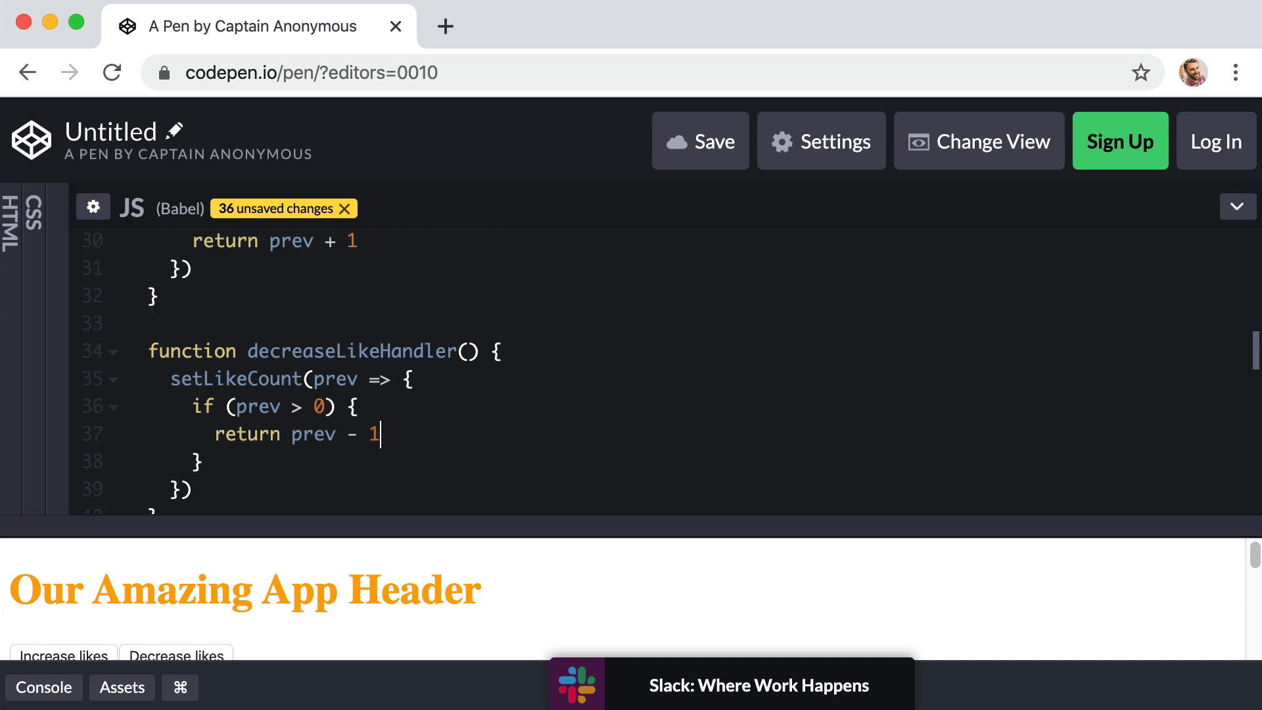
Add return 0 after the if block as the fallback value.
key(Enter)
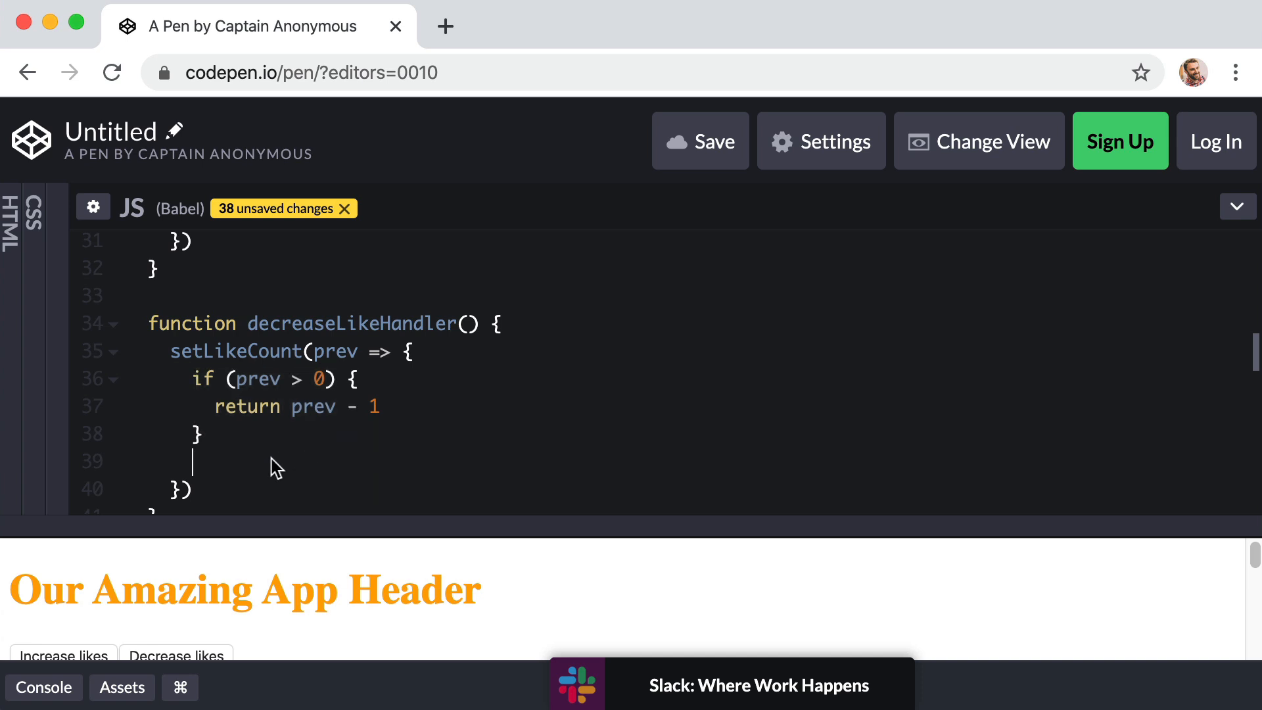
text(return 0)
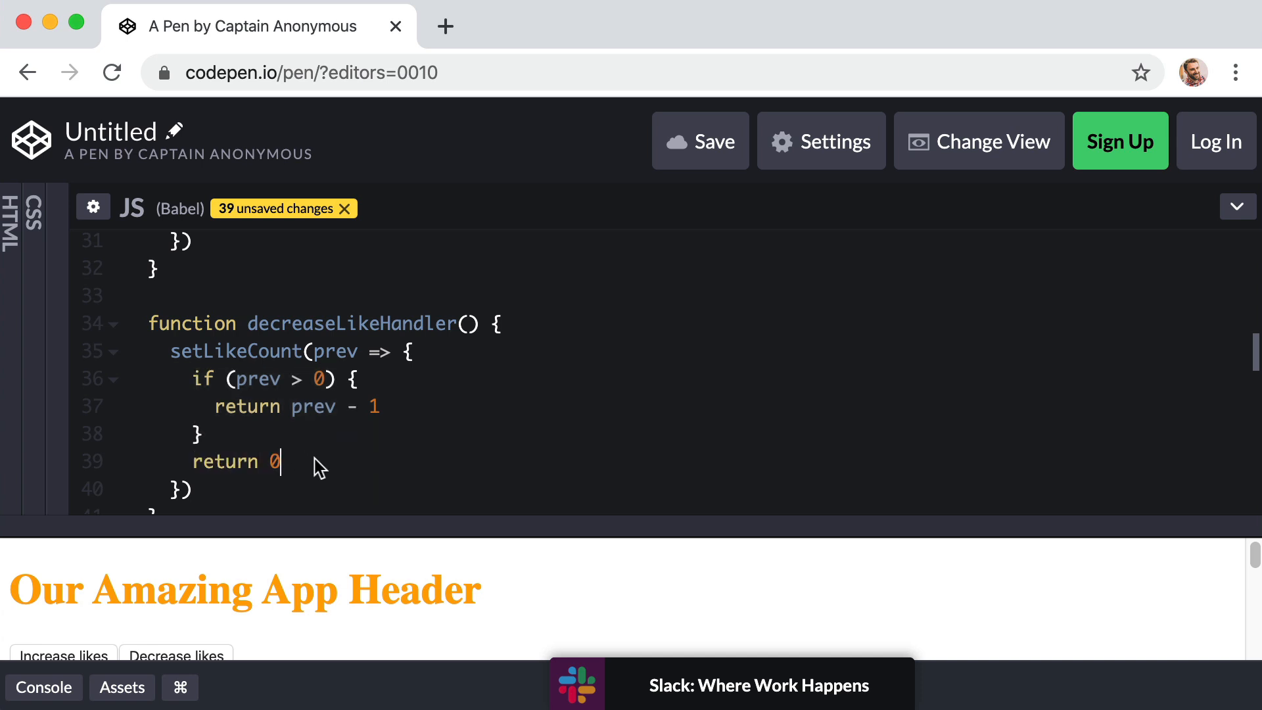
mouse_move(504, 521)
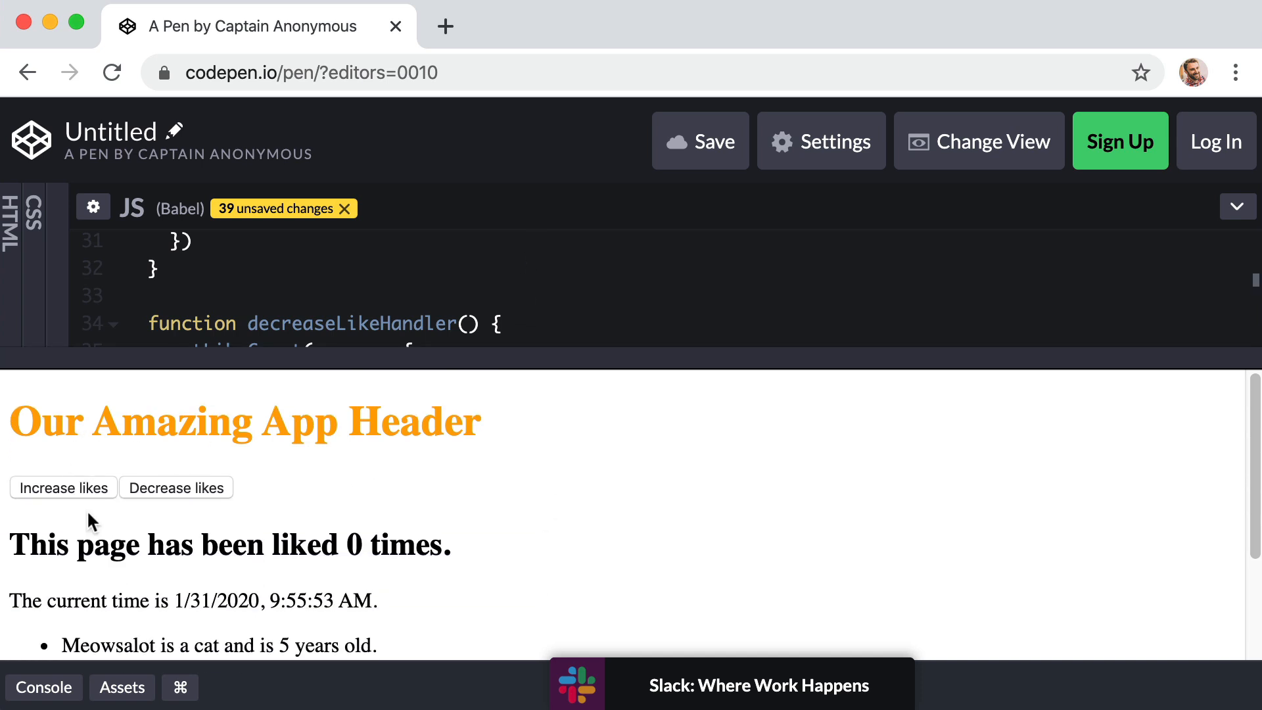
Raise likes to 7 then decrease them, confirming the count stops at 0.
click(63, 487)
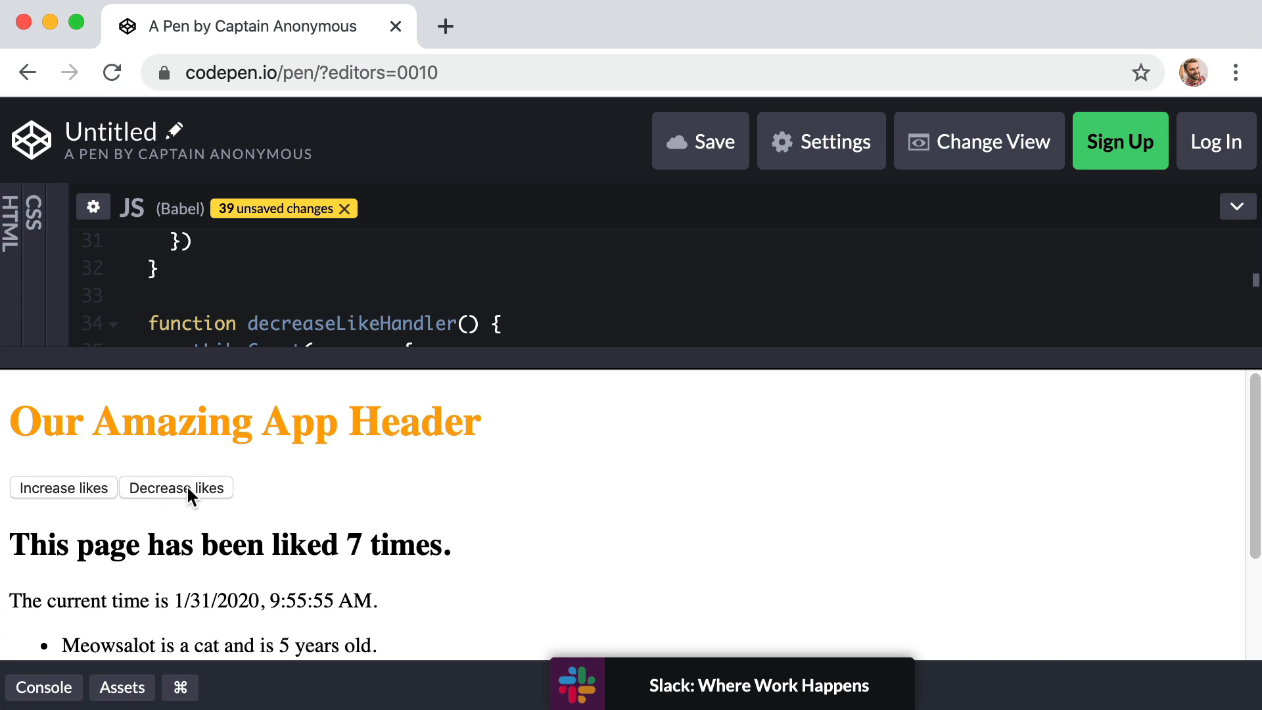
click(175, 486)
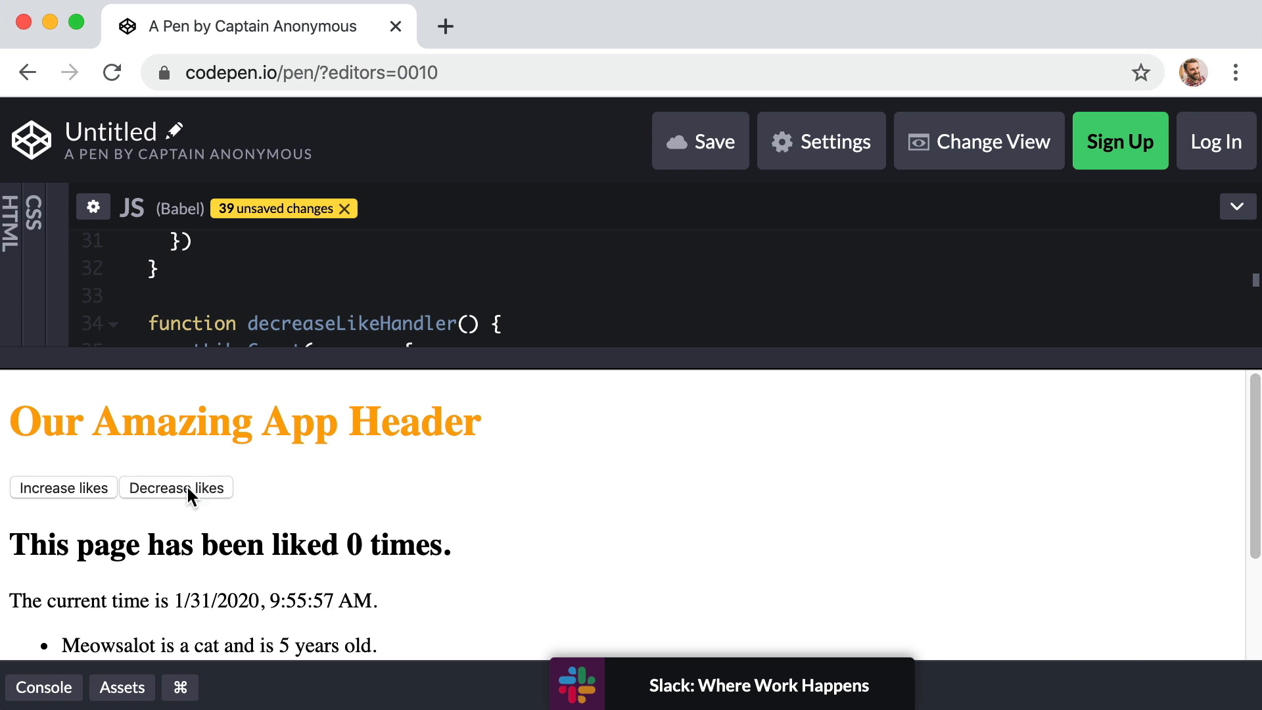
mouse_move(368, 569)
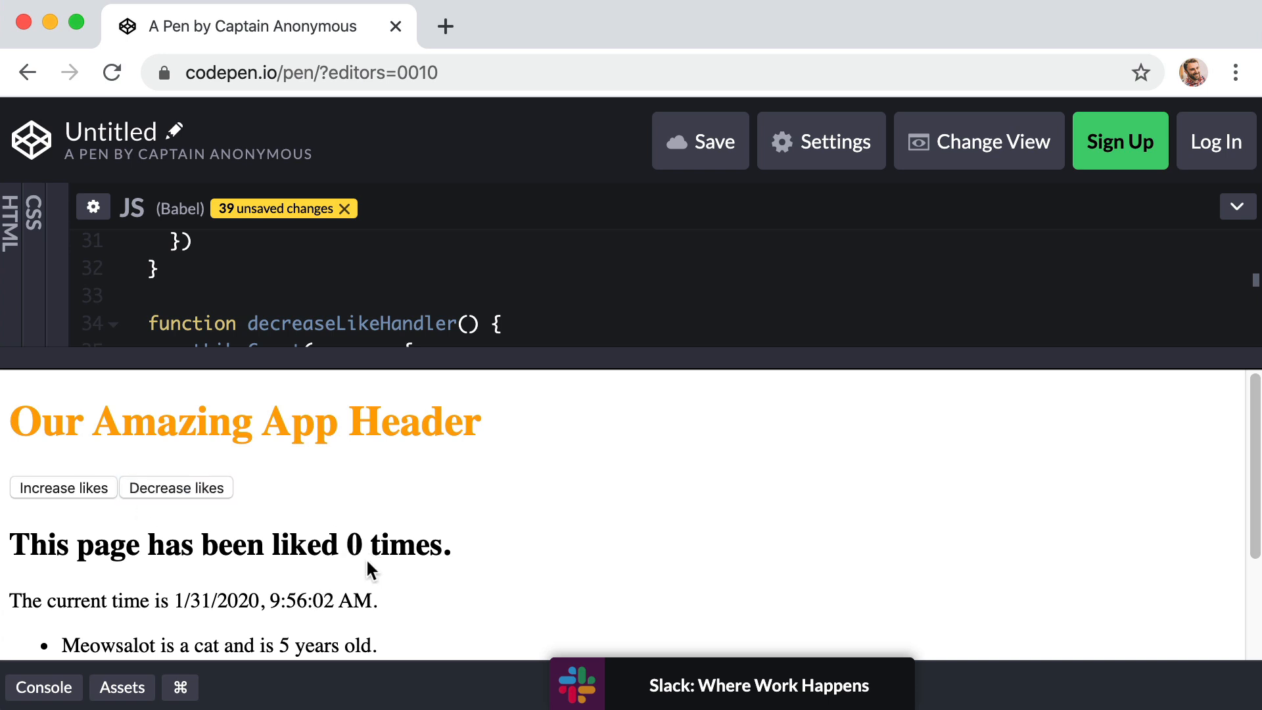
mouse_move(262, 522)
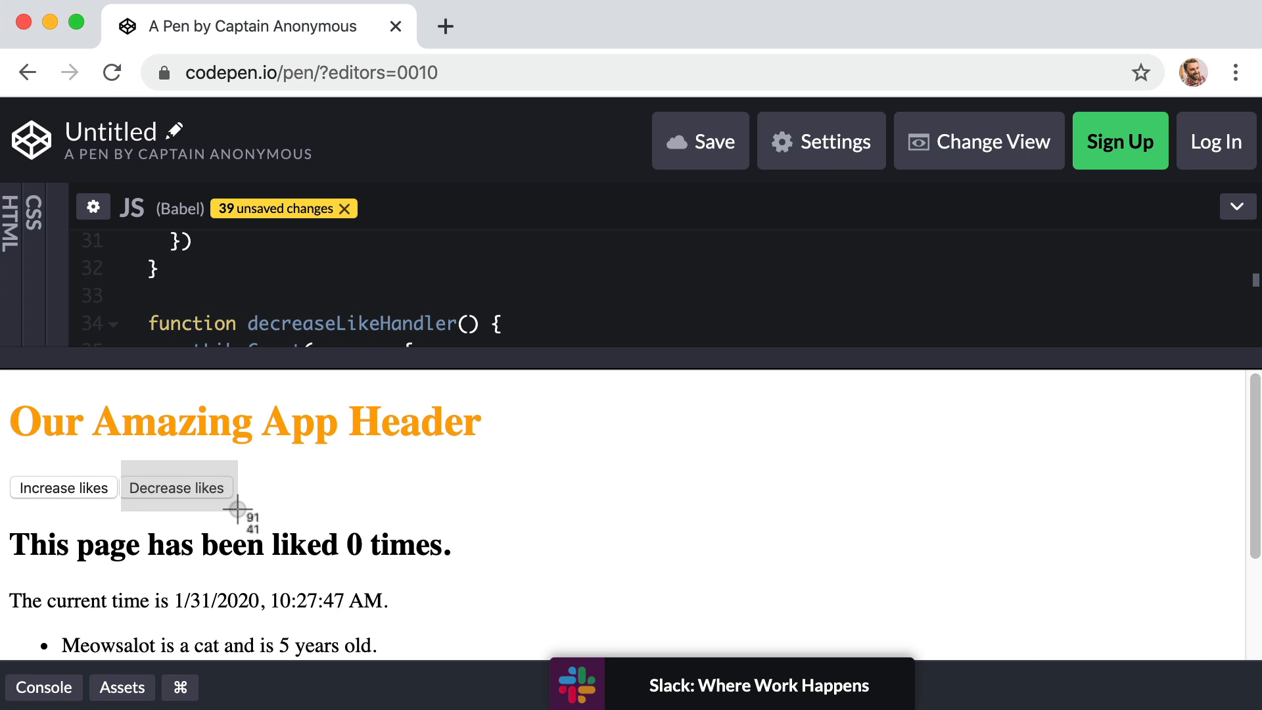
mouse_move(342, 499)
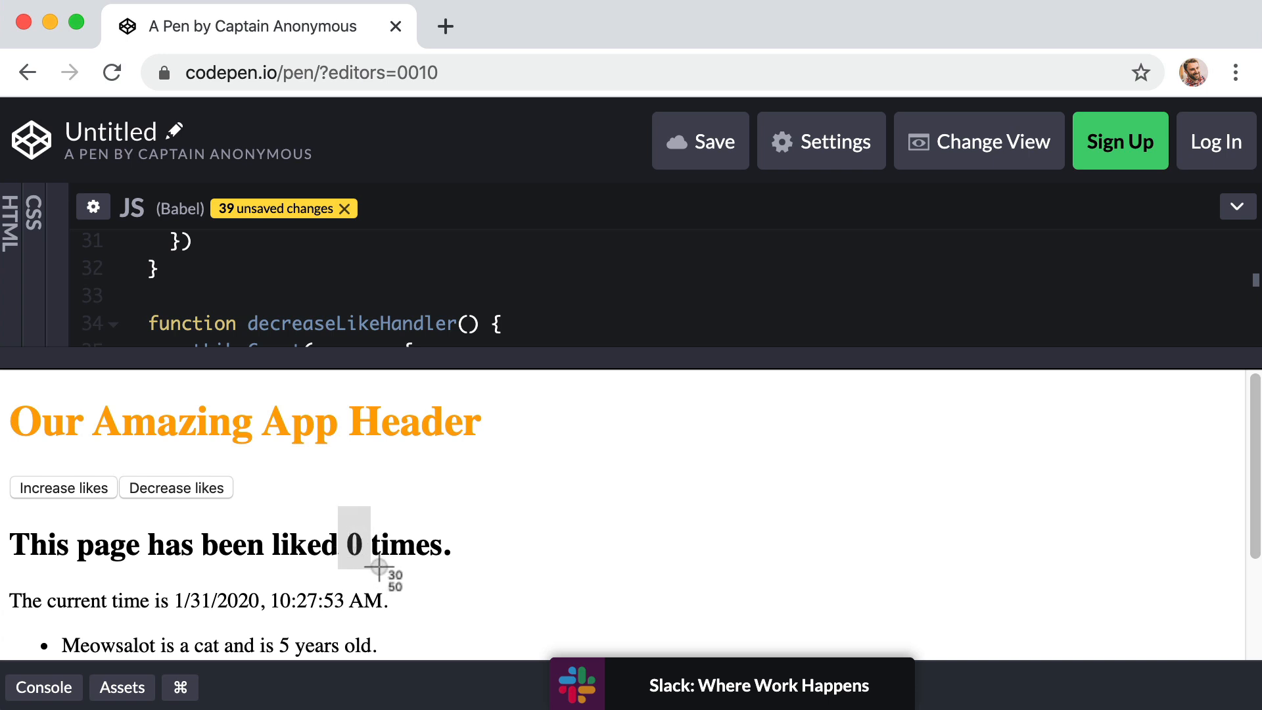
Increase likes to 5 and scroll the preview to show the pet list and footer.
click(63, 486)
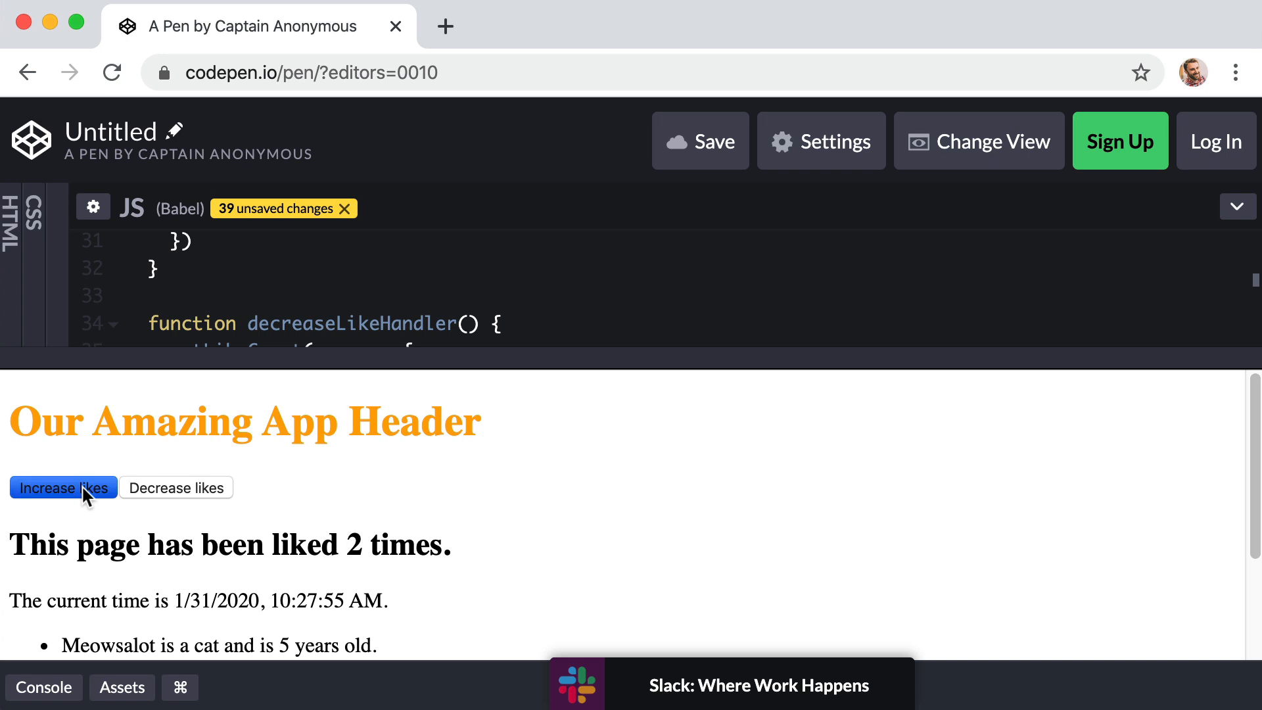
click(63, 486)
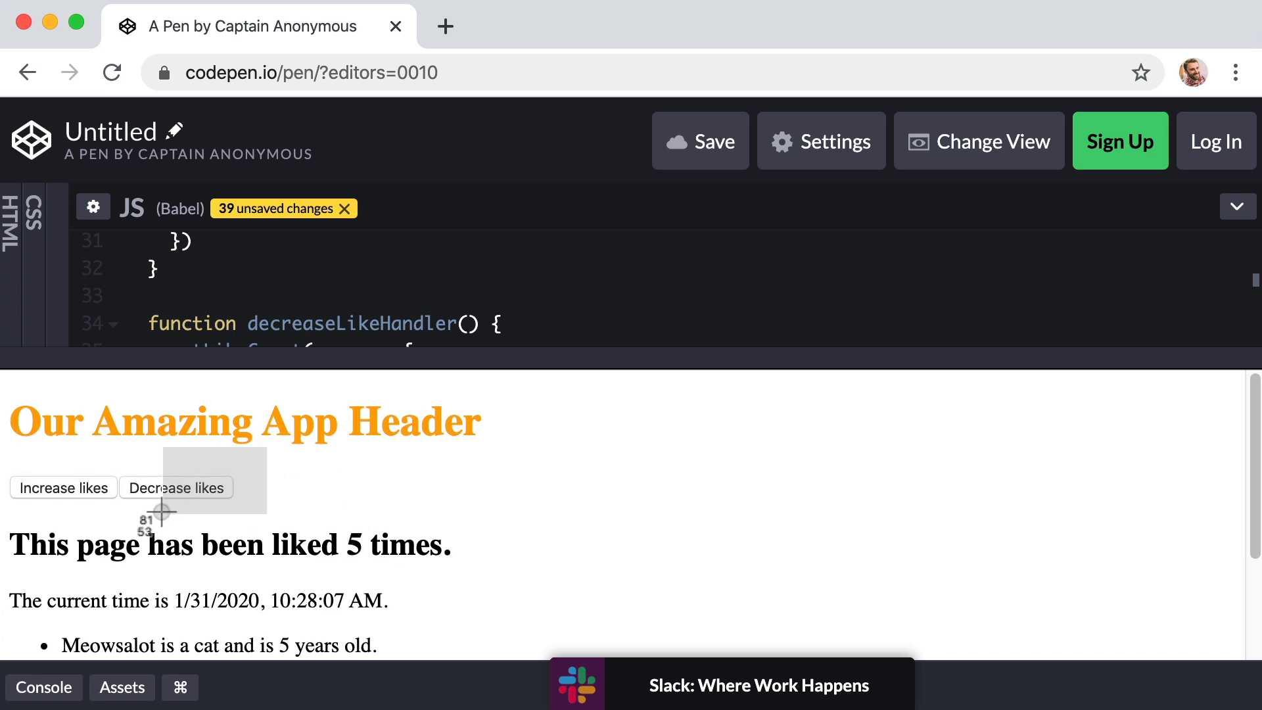
mouse_move(615, 531)
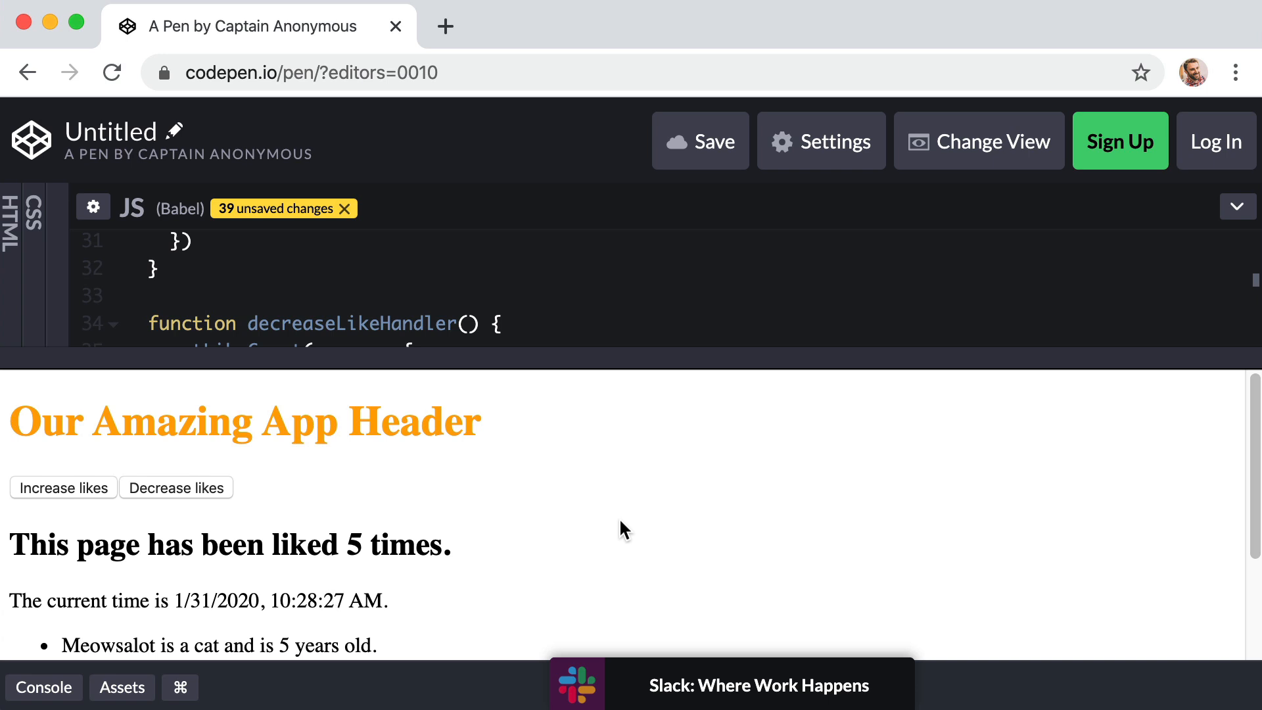
mouse_move(693, 485)
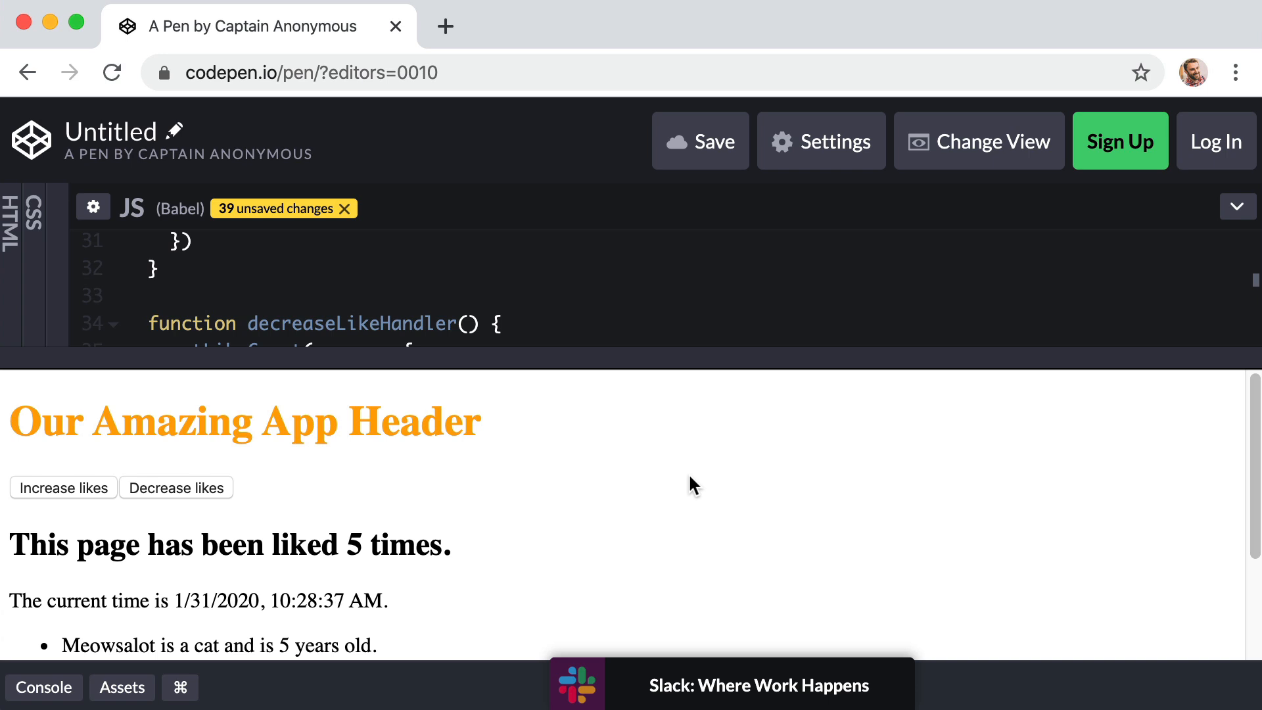
scroll(down, 3)
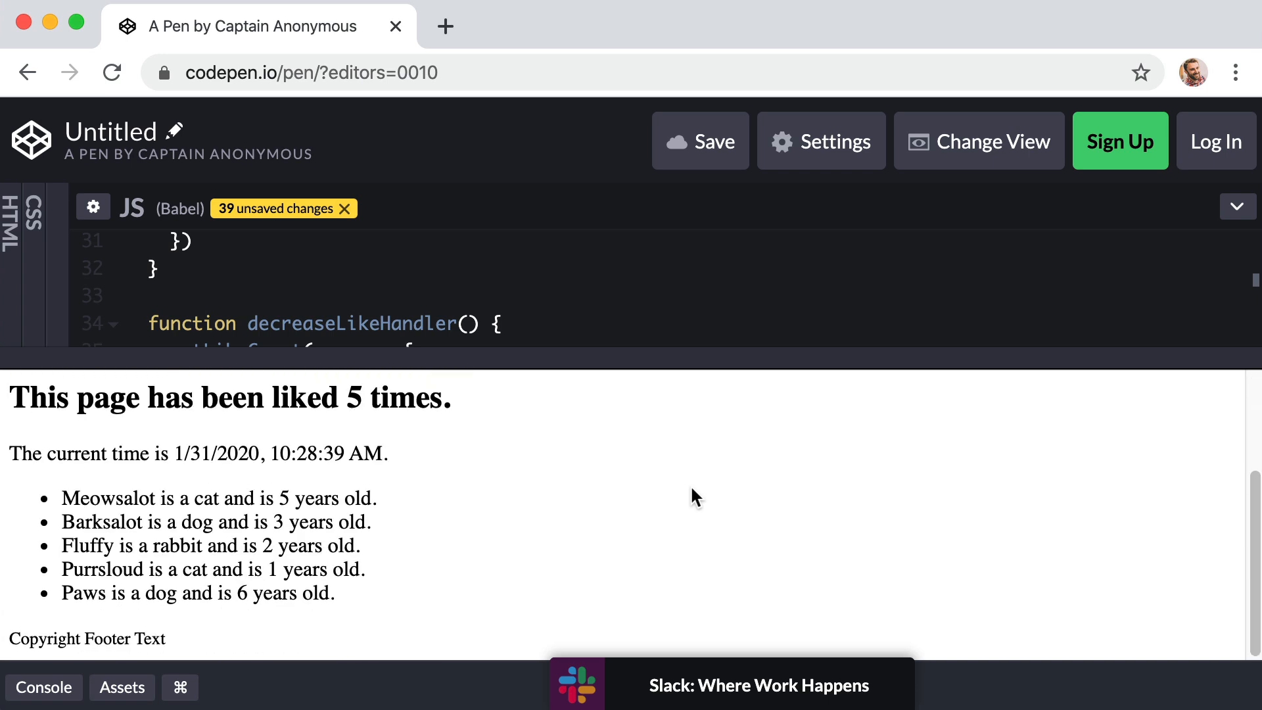